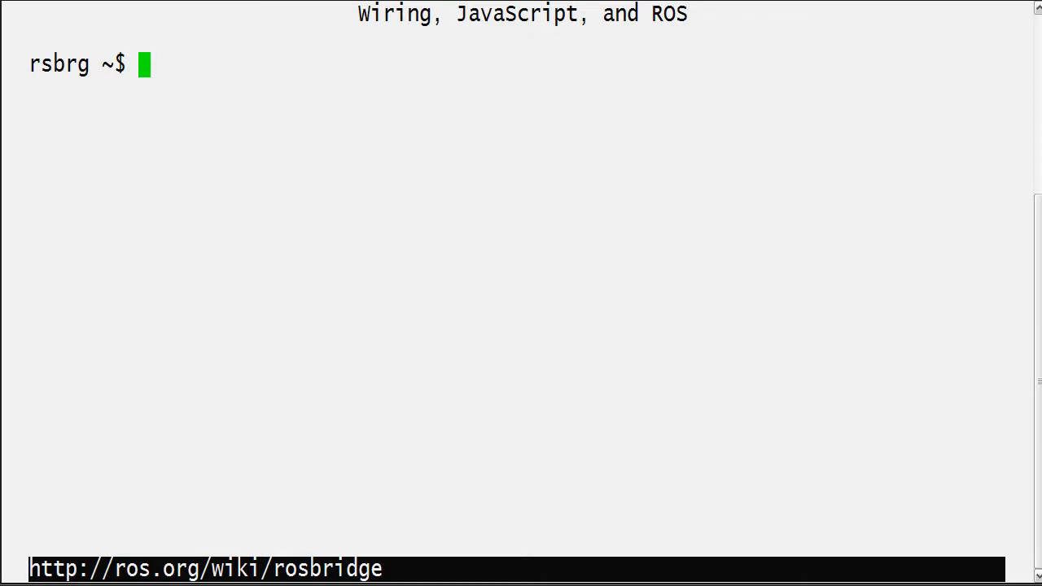
Type pin labels 'GND 5V SIG' and 'GND 5V' into cat > /dev/null, then interrupt it
{"action": "type", "text": "cat"}
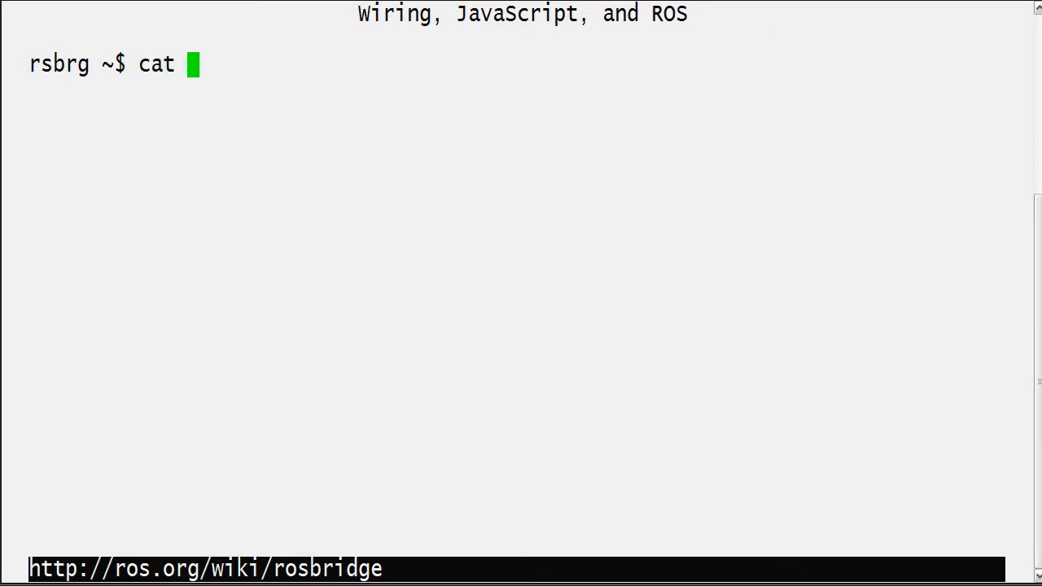
{"action": "type", "text": "> /dev/null"}
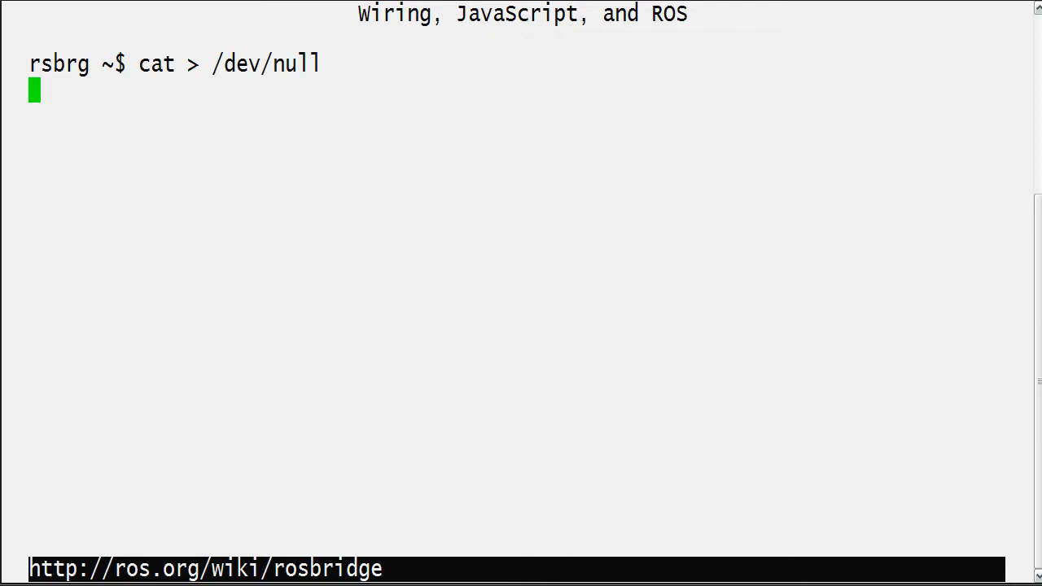
{"action": "type", "text": "GND 5V"}
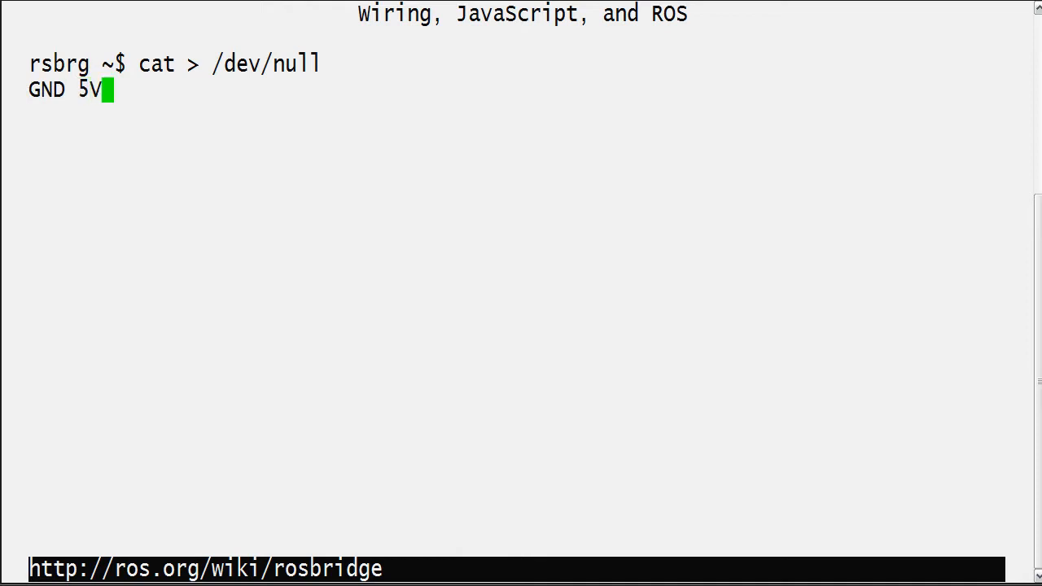
{"action": "type", "text": "SIG"}
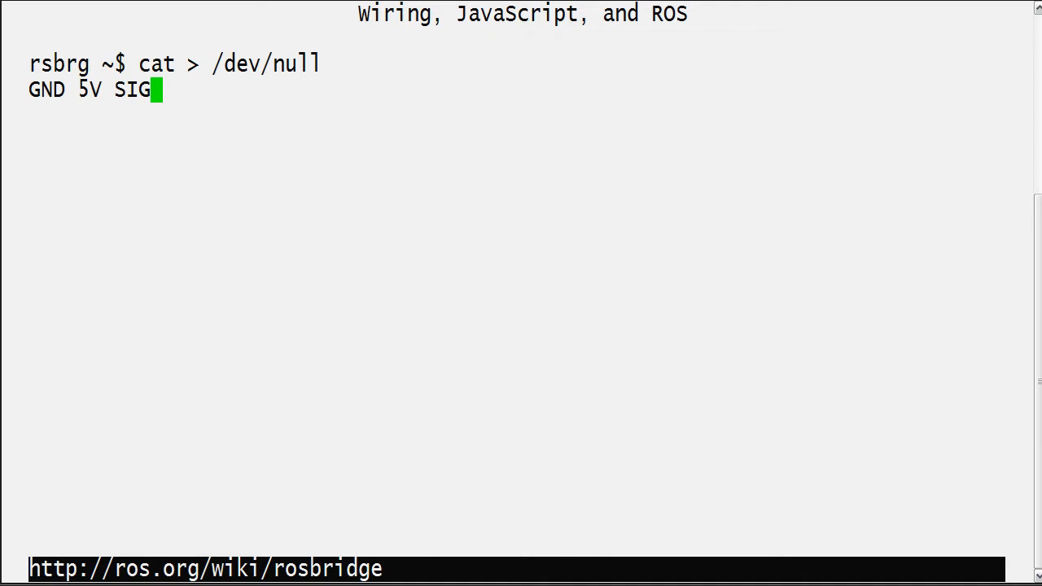
{"action": "key", "text": "Return"}
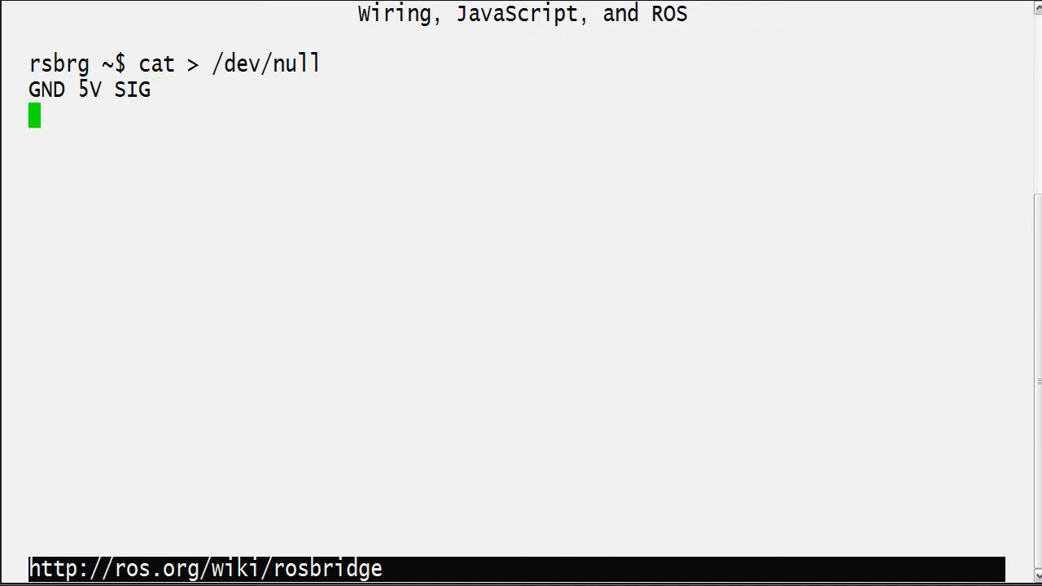
{"action": "type", "text": "GND 5V 12"}
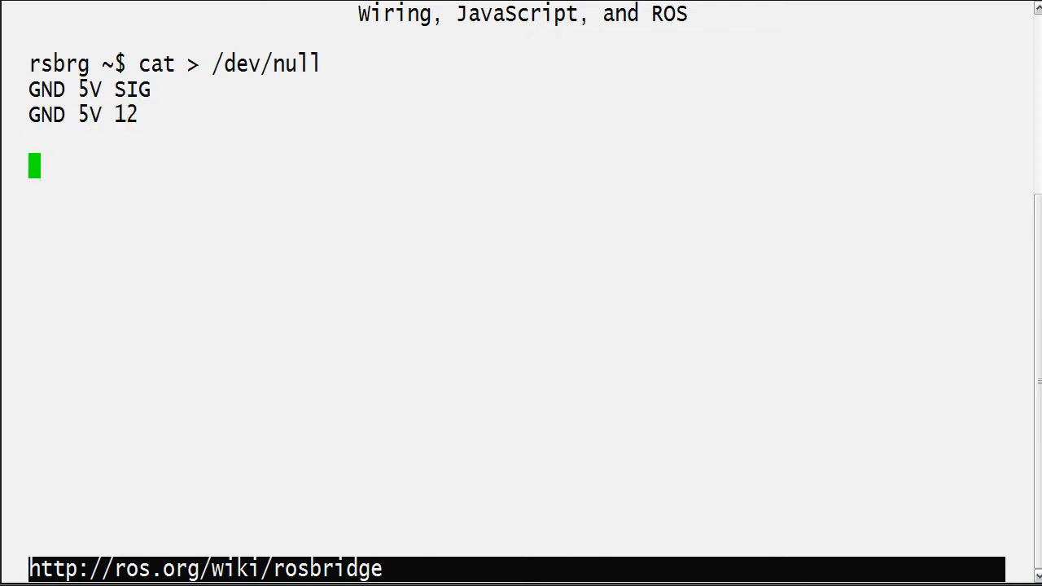
{"action": "key", "text": "ctrl+c"}
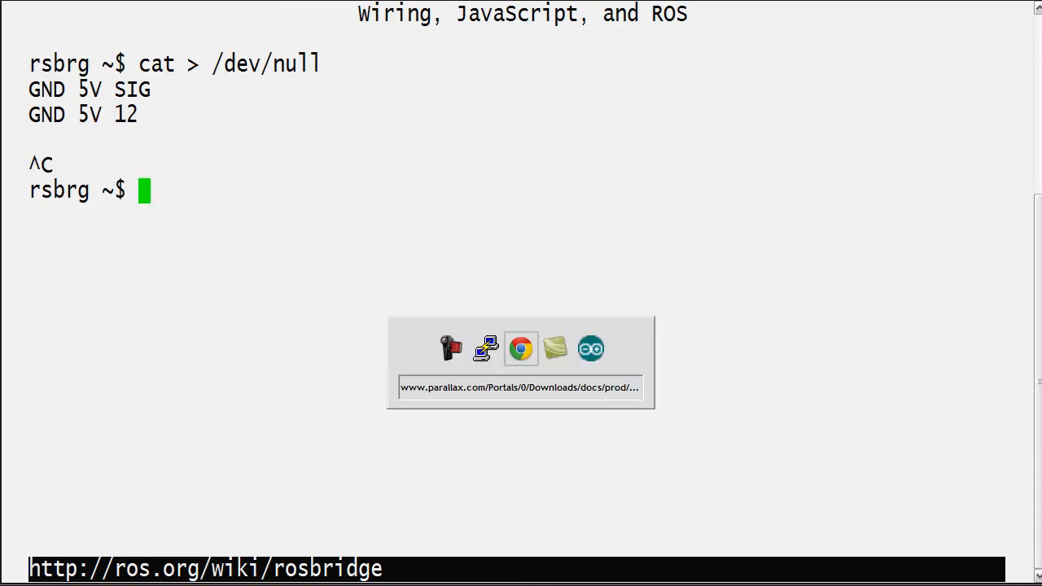
{"action": "left_click", "coordinate": [520, 349]}
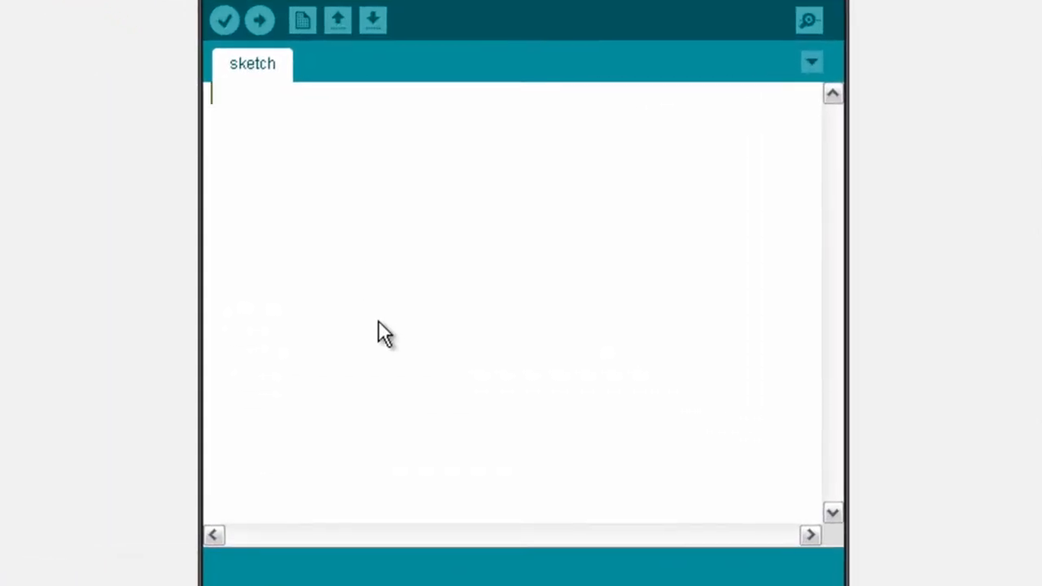
{"action": "mouse_move", "coordinate": [395, 326]}
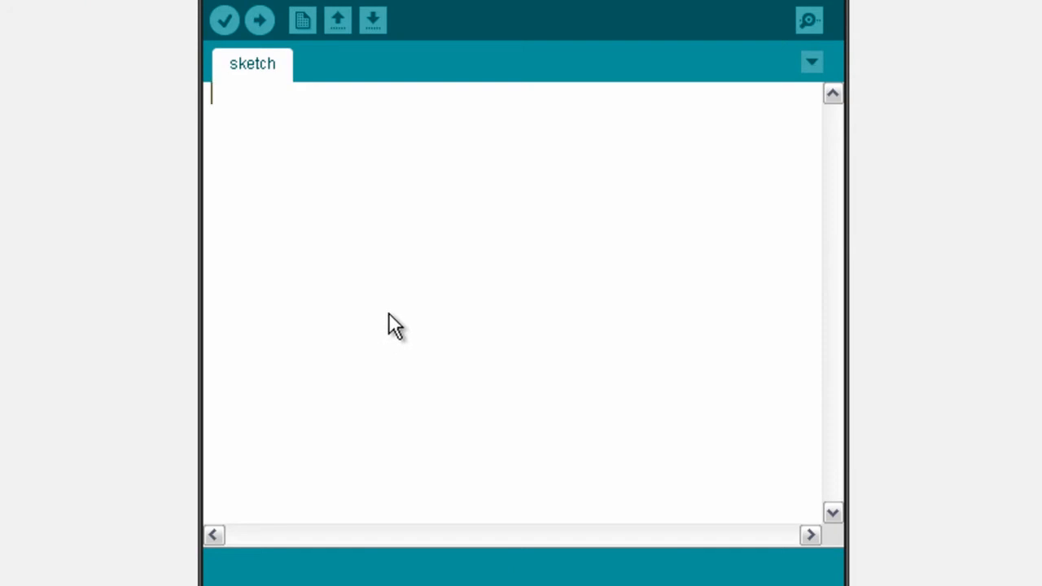
{"action": "mouse_move", "coordinate": [399, 327]}
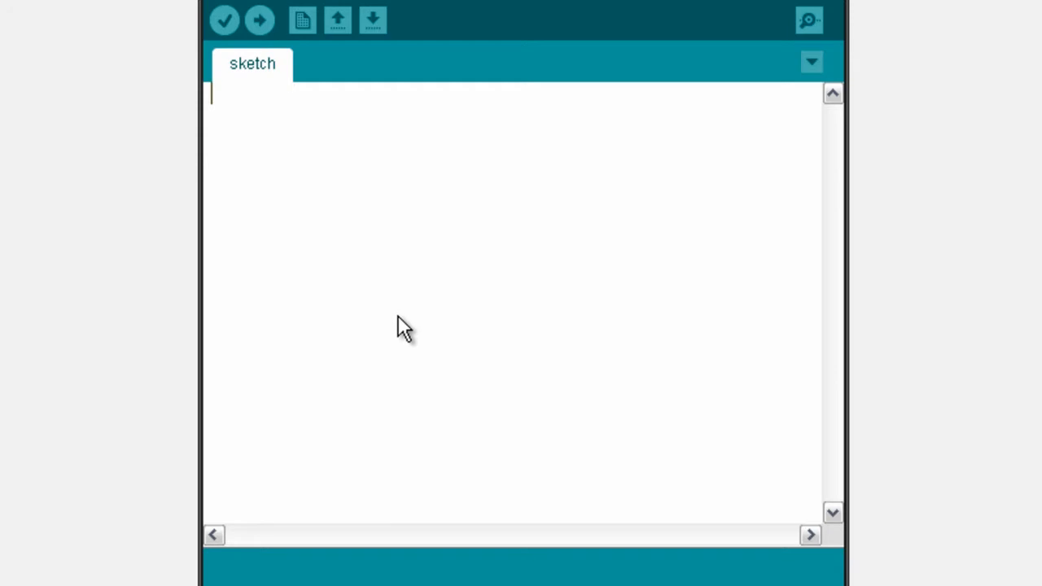
{"action": "mouse_move", "coordinate": [398, 348]}
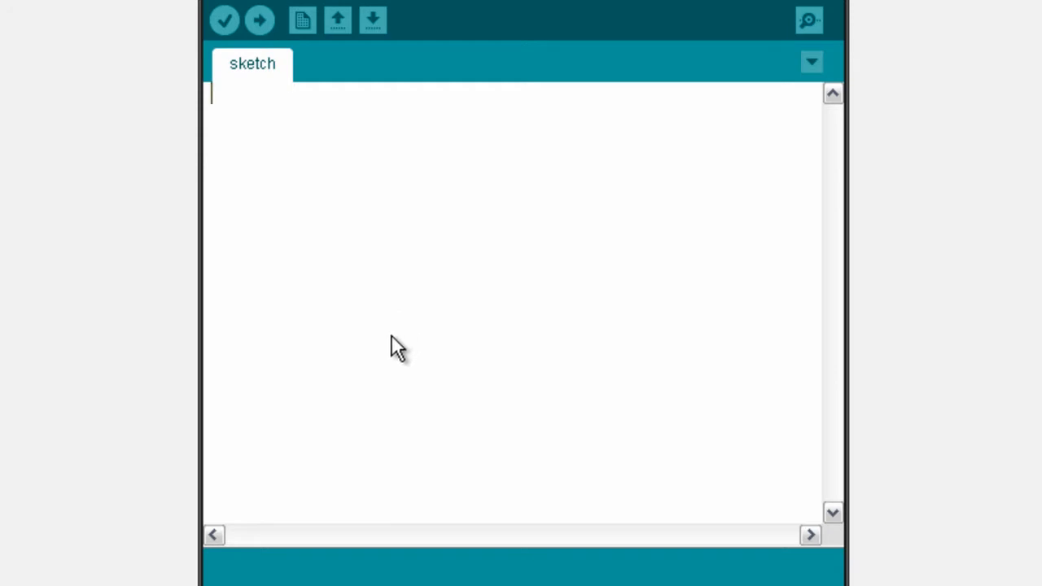
Write void setup() with Serial.begin(9600); and add delay(42); to the sketch
{"action": "type", "text": "void s"}
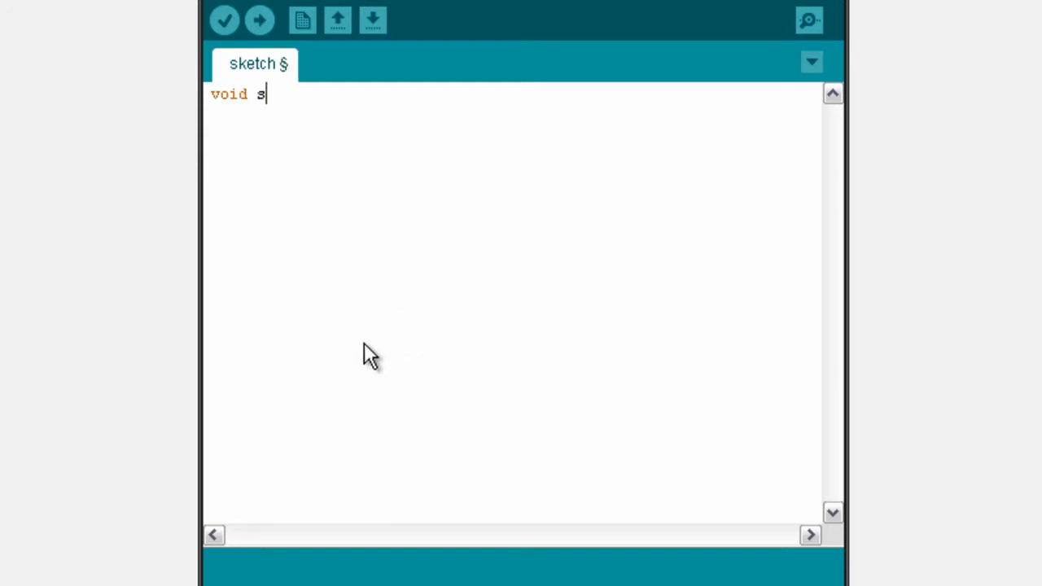
{"action": "type", "text": "etup() {"}
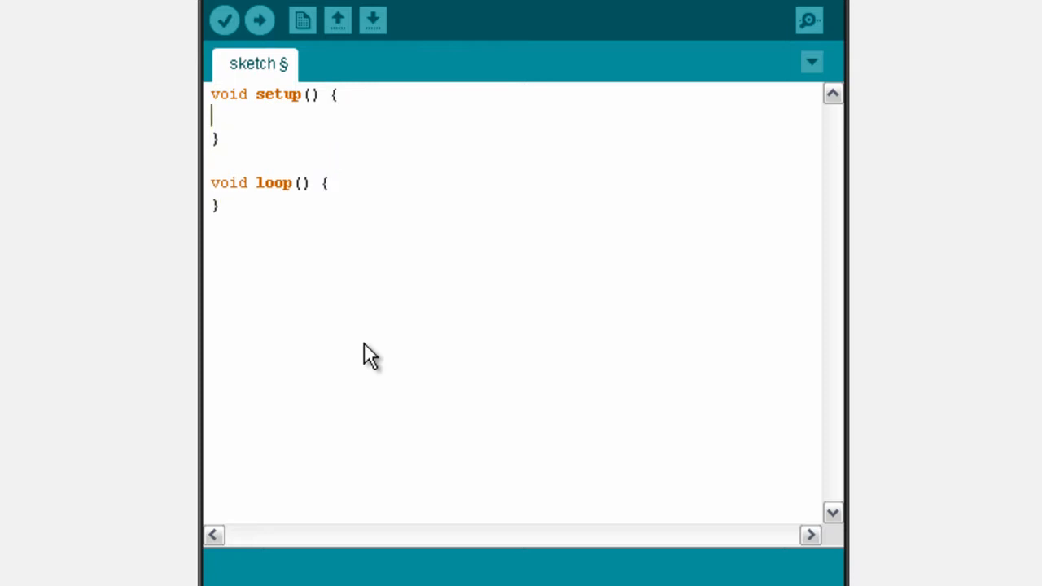
{"action": "type", "text": "Sreia"}
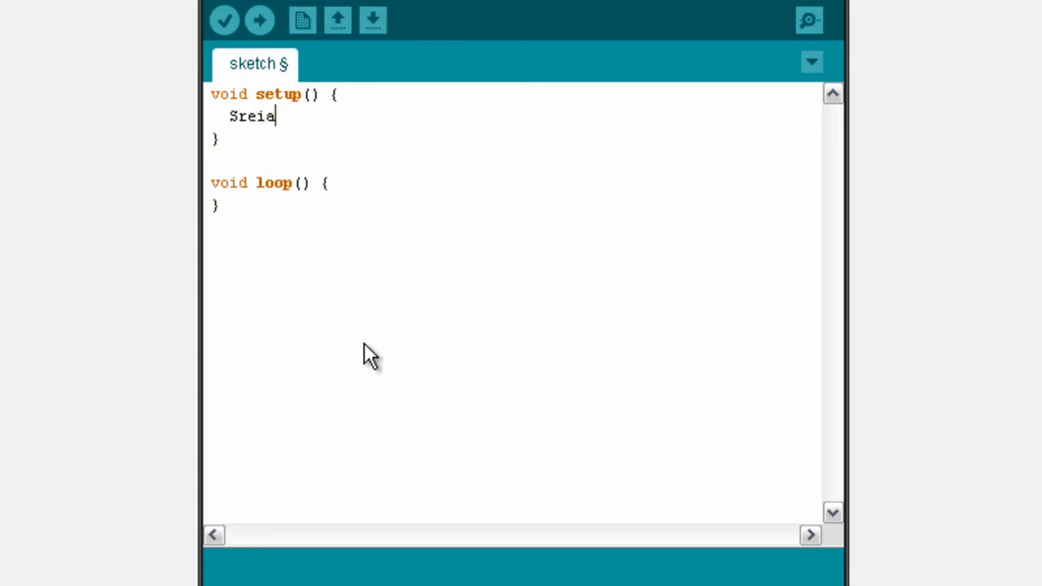
{"action": "type", "text": "Serial."}
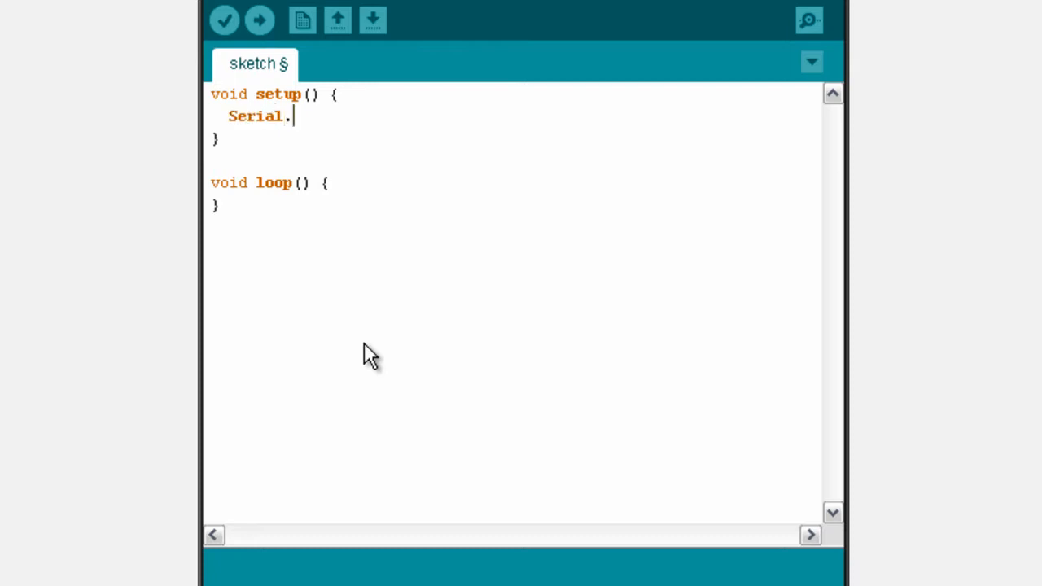
{"action": "type", "text": "begin("}
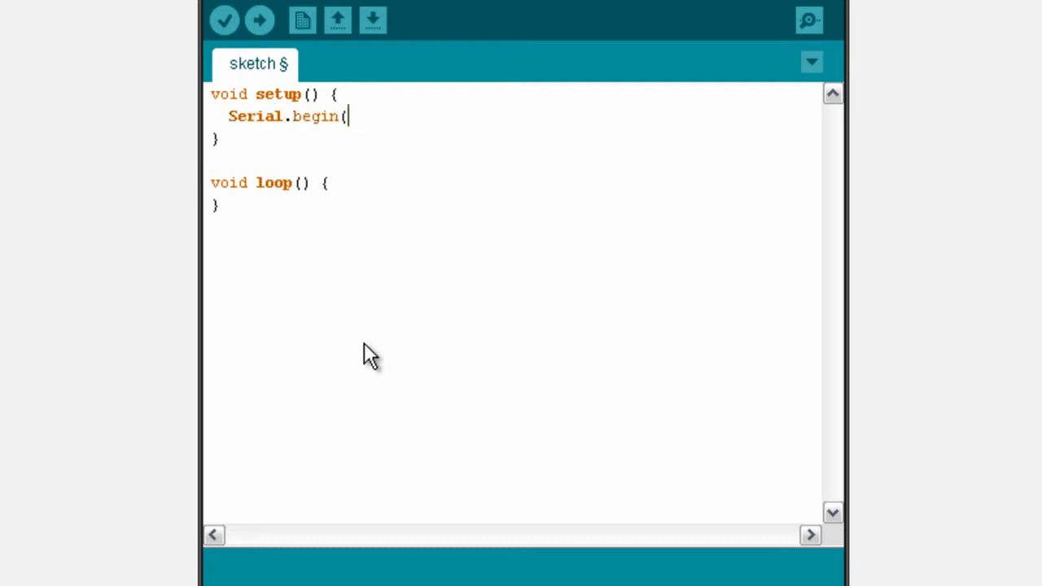
{"action": "type", "text": "9600);"}
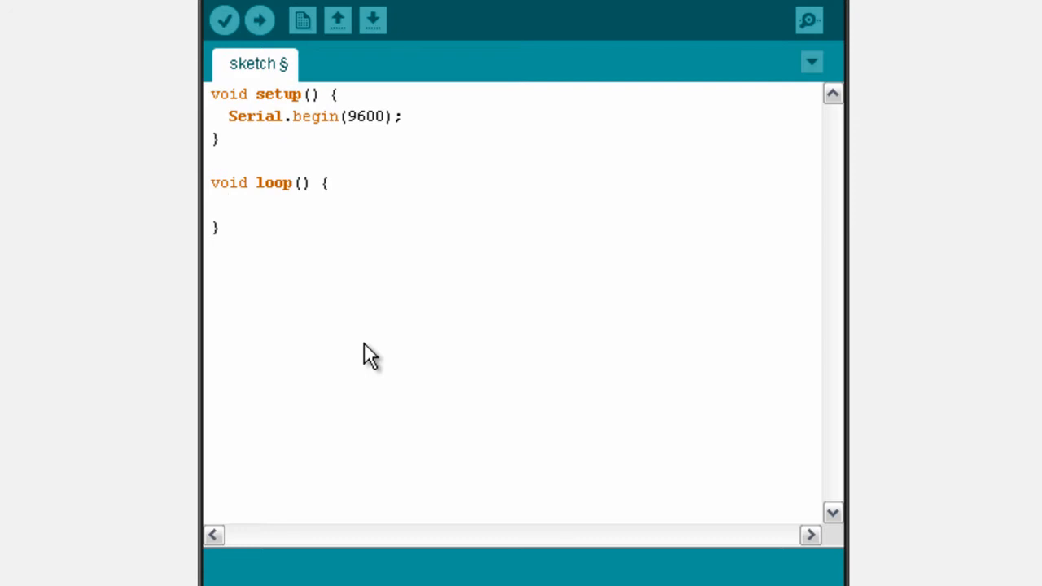
{"action": "type", "text": "d"}
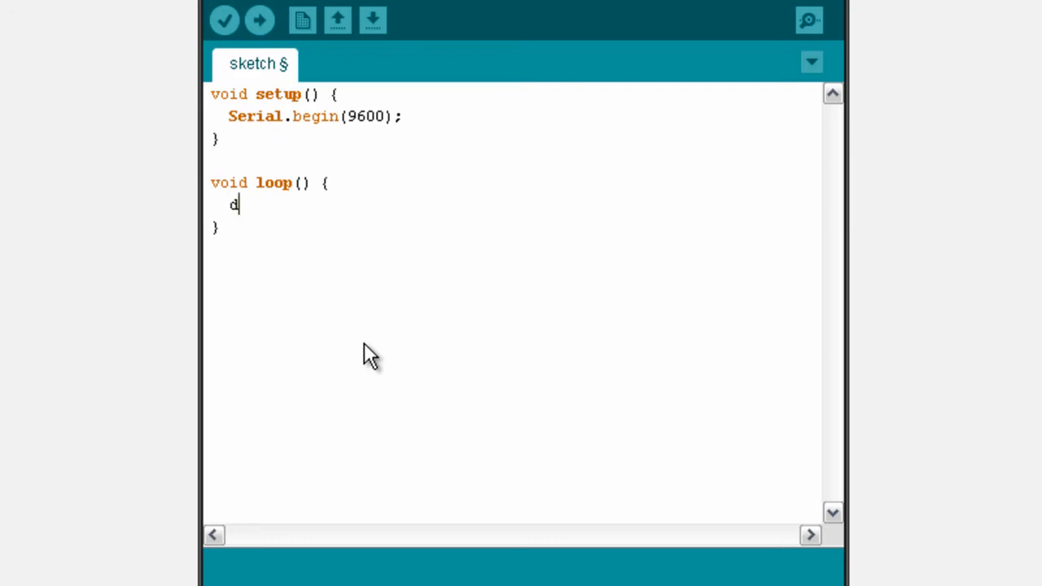
{"action": "type", "text": "elay(42)"}
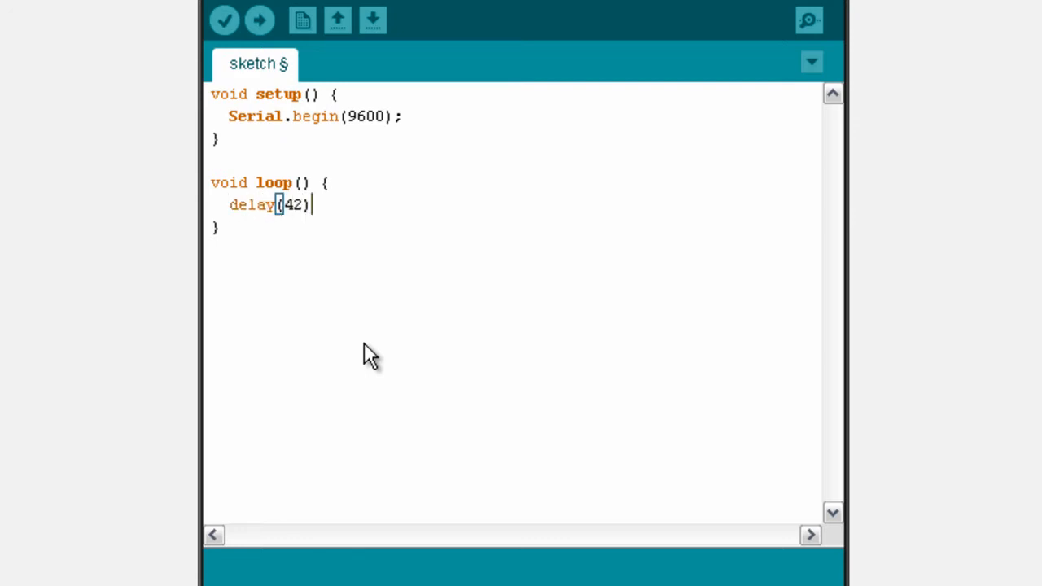
{"action": "type", "text": ";"}
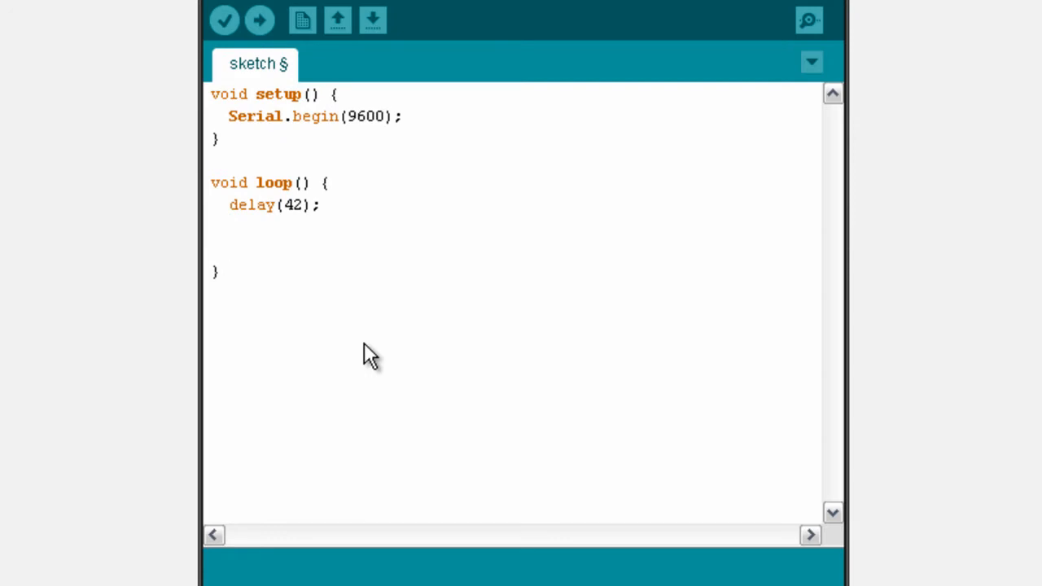
Add pinMode(12,OUTPUT), digitalWrite HIGH, delayMicroseconds(5), then digitalWrite(12,LOW) to loop
{"action": "type", "text": "pinMode(12,OUTPUT);"}
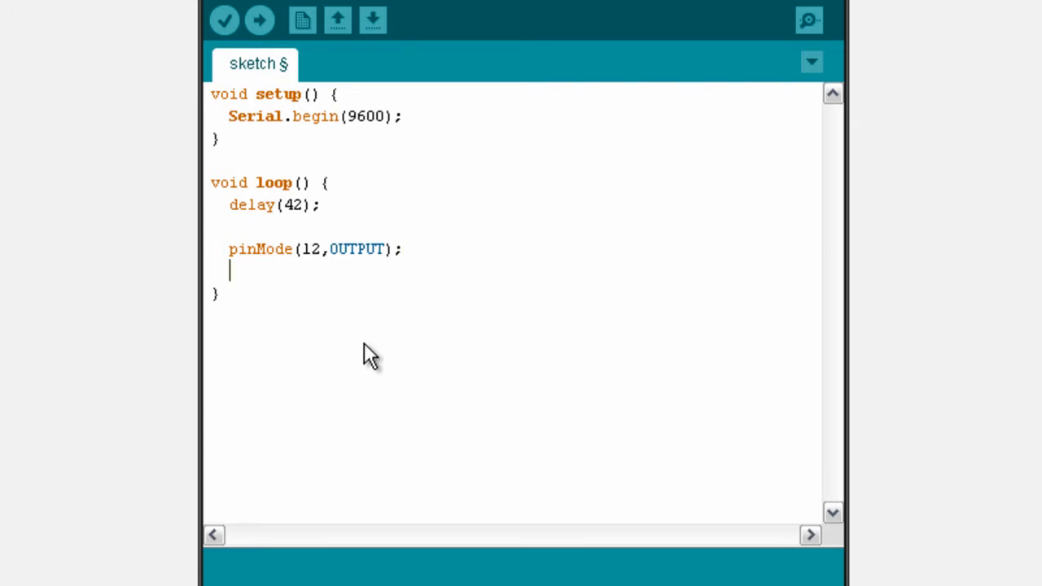
{"action": "type", "text": "digitalWr"}
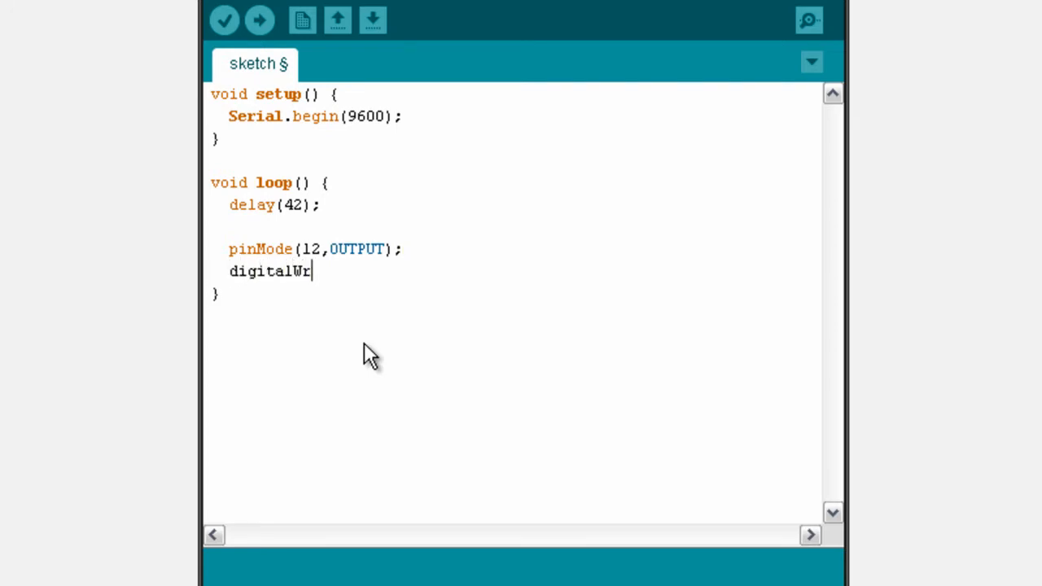
{"action": "type", "text": "ite(12,H"}
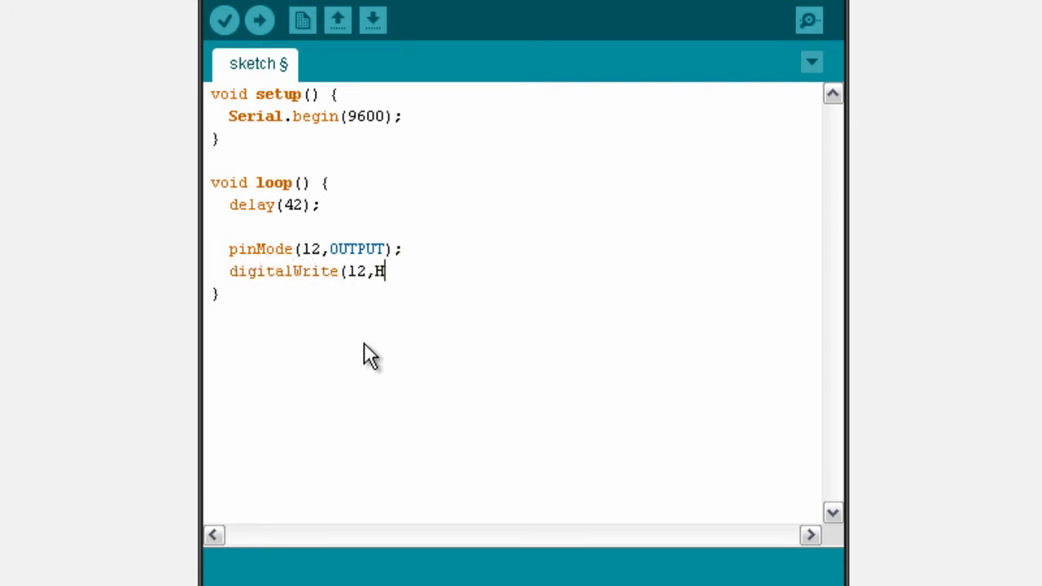
{"action": "type", "text": "IGH);"}
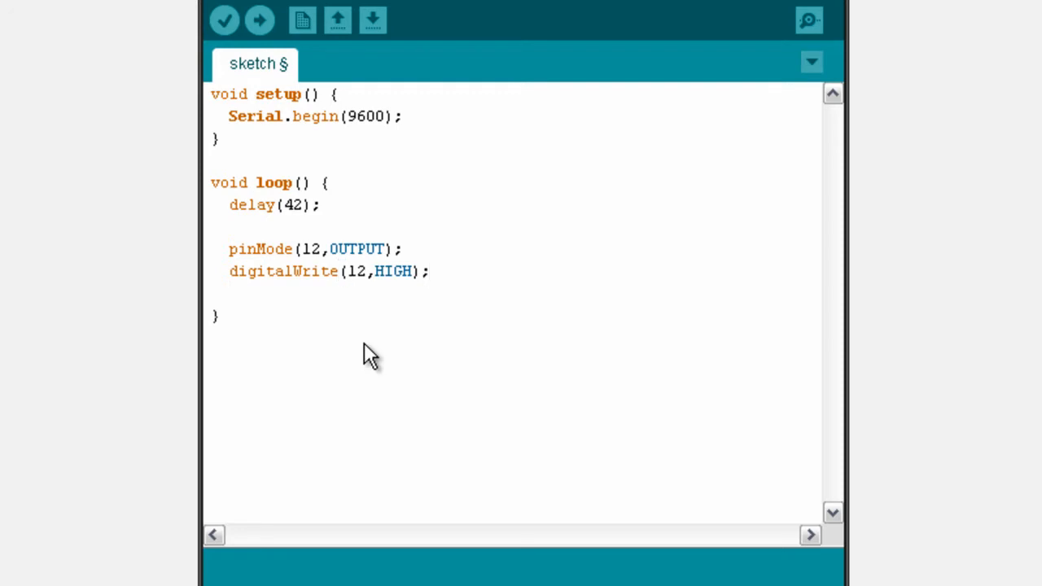
{"action": "type", "text": "delayMic"}
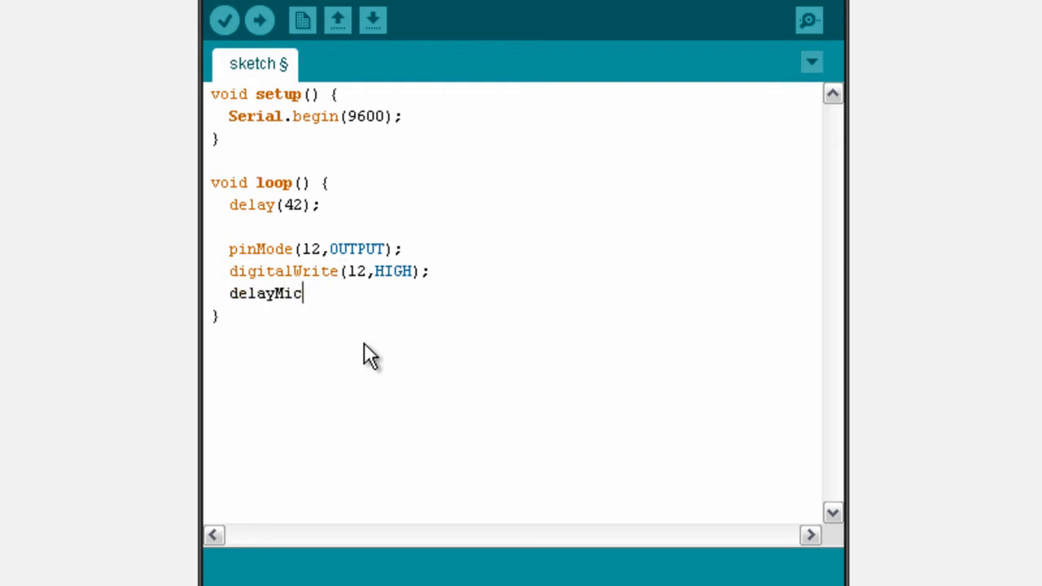
{"action": "type", "text": "roseconds"}
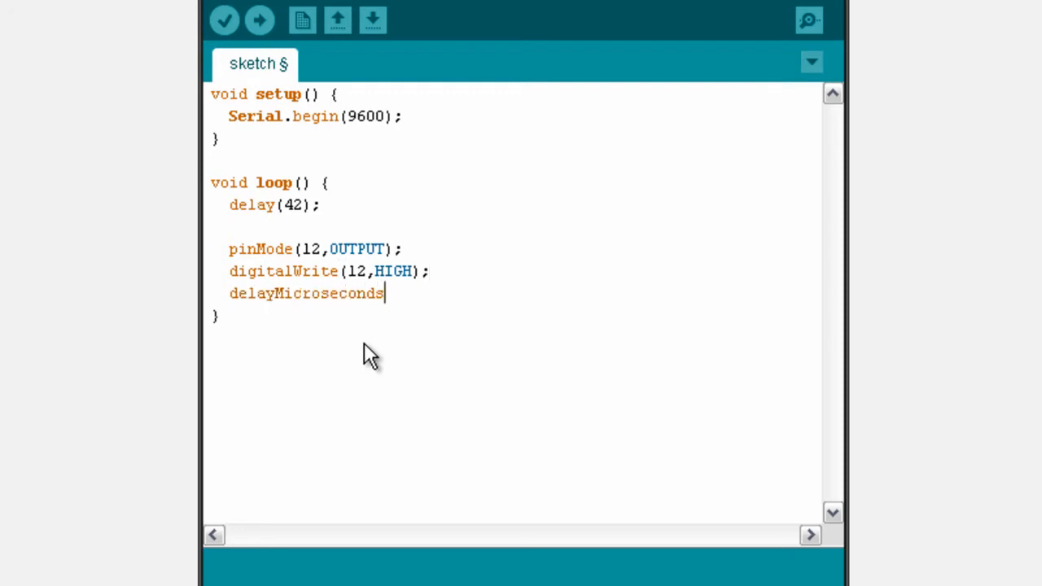
{"action": "type", "text": "(5);"}
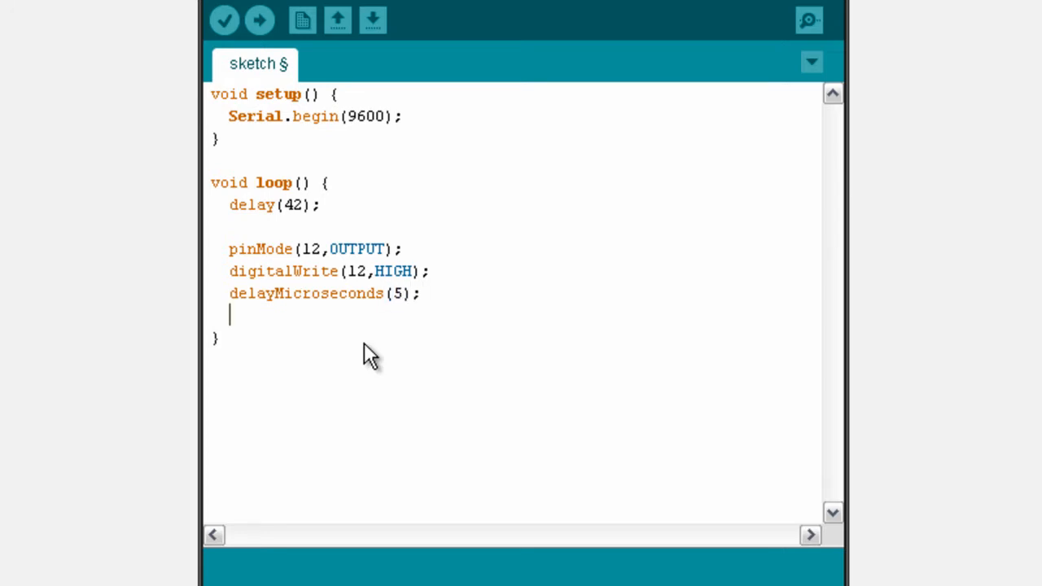
{"action": "type", "text": "digitalWrite"}
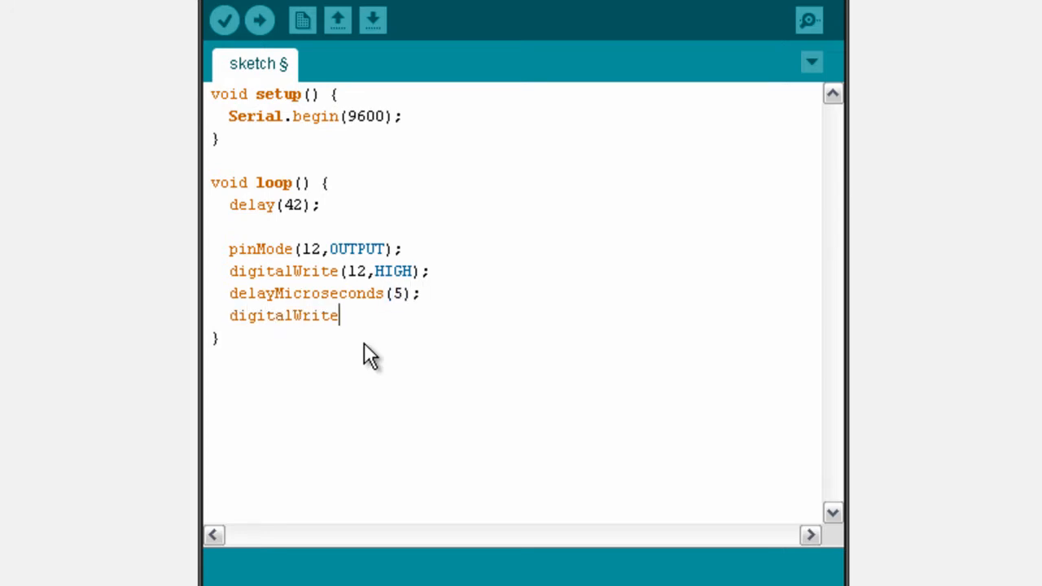
{"action": "type", "text": "(12,LOW)"}
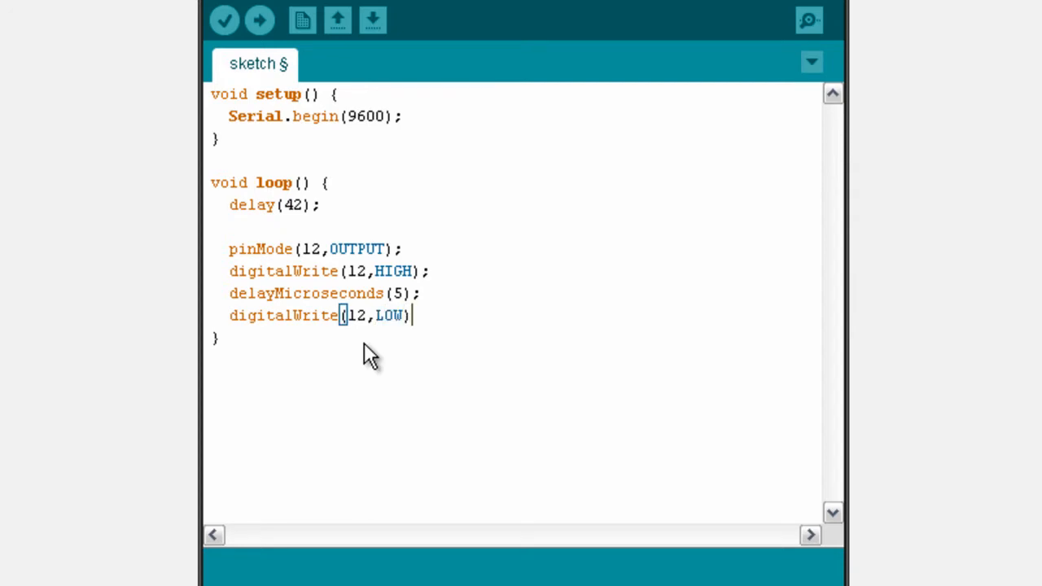
{"action": "key", "text": "Enter"}
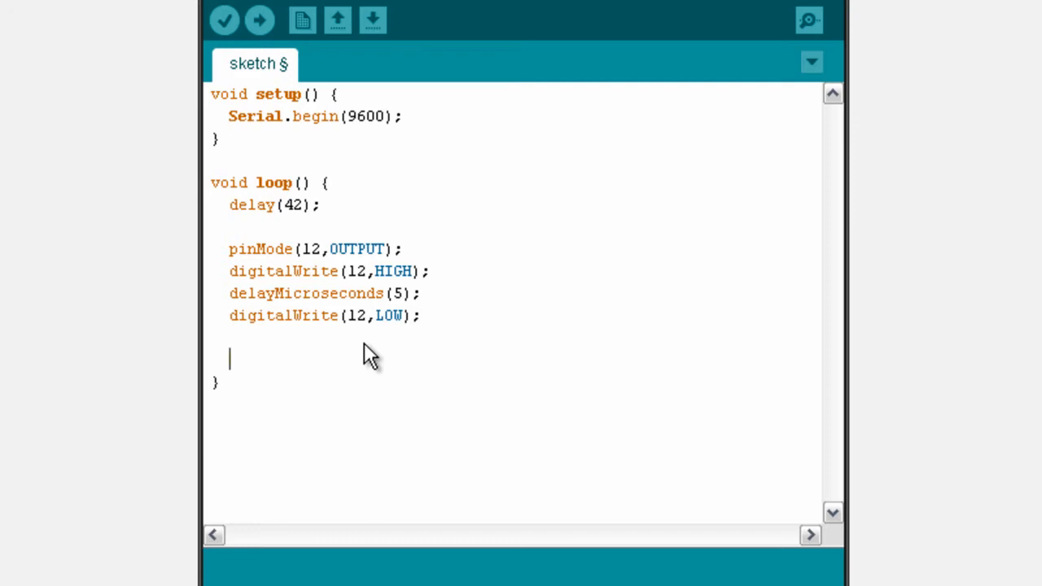
Add pinMode(12,INPUT); and unsigned long uSecs = pulseIn(12,HIGH); to the loop
{"action": "type", "text": "p"}
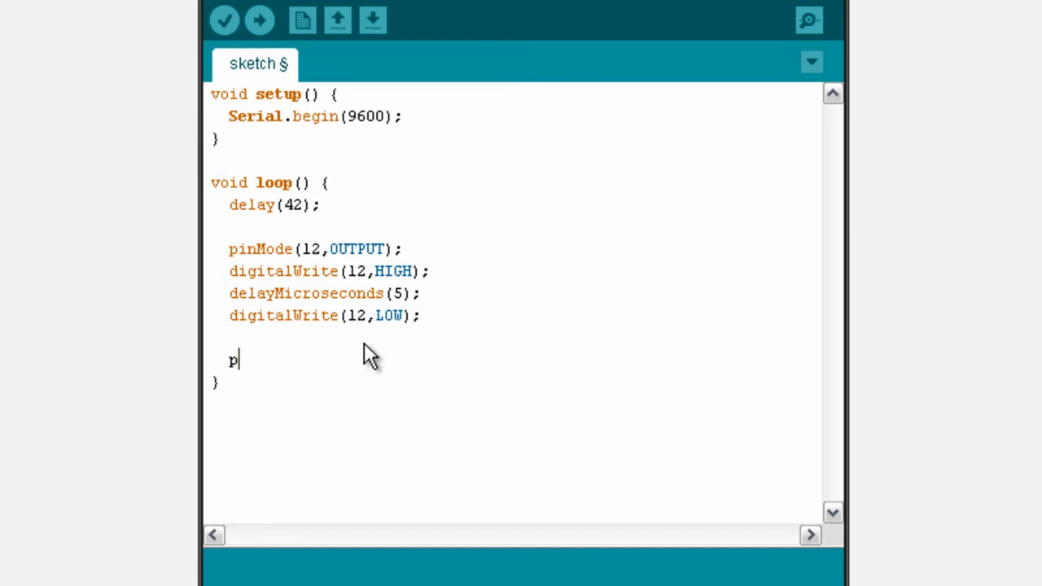
{"action": "type", "text": "inMode(12,IN"}
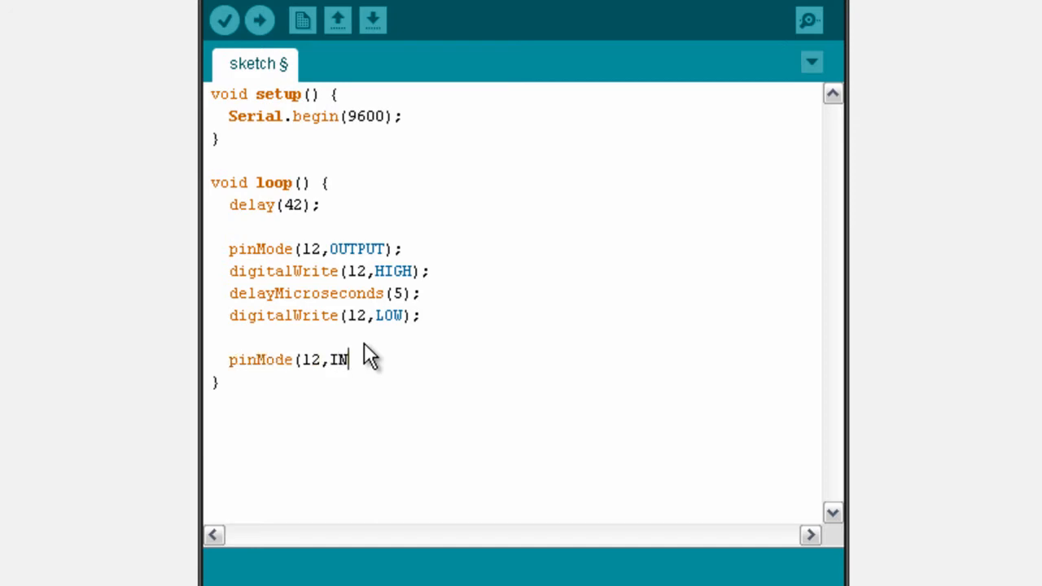
{"action": "type", "text": "PUT);"}
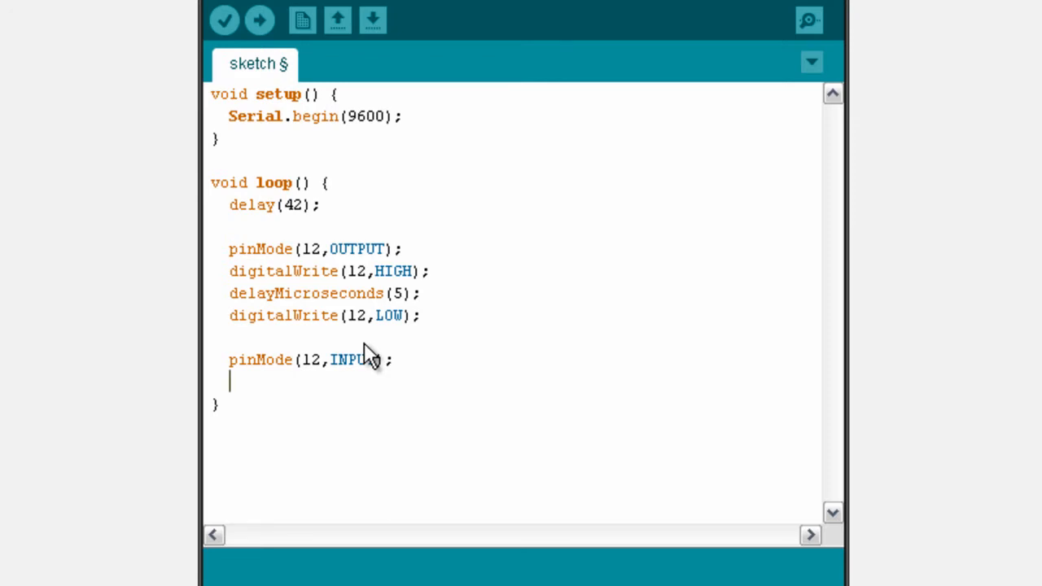
{"action": "mouse_move", "coordinate": [708, 285]}
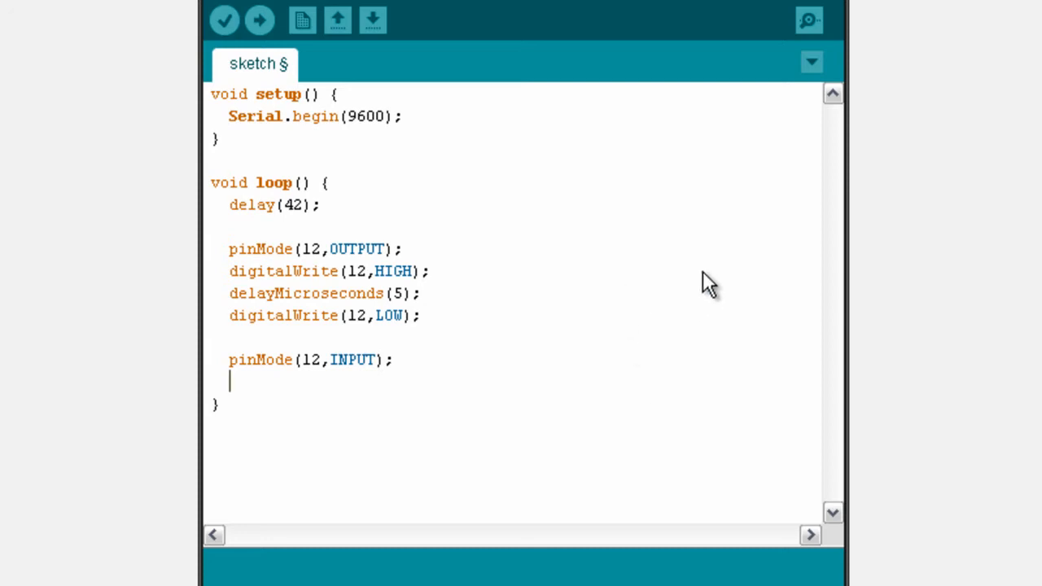
{"action": "type", "text": "unsi"}
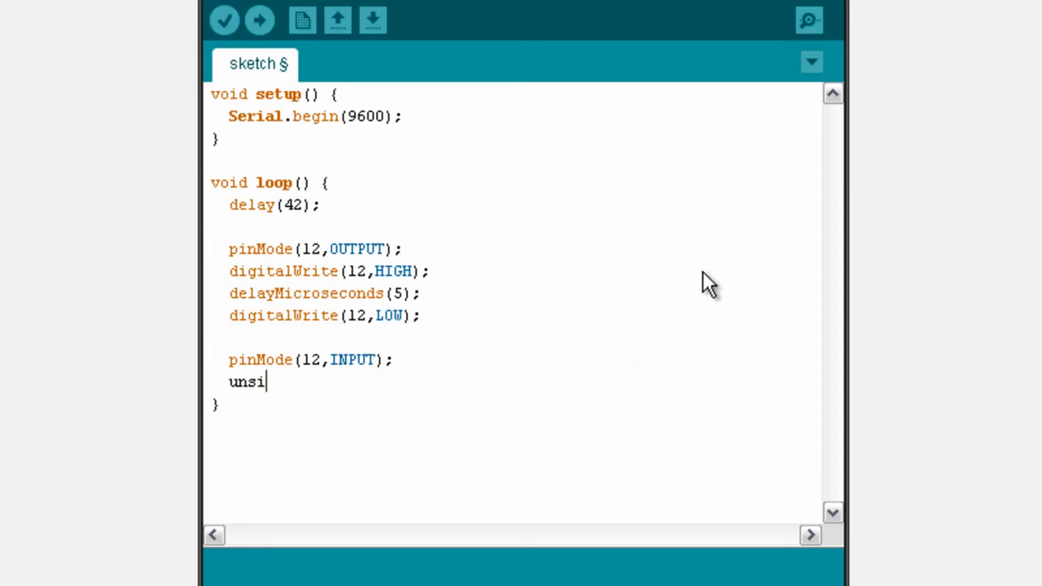
{"action": "type", "text": "gned long uS"}
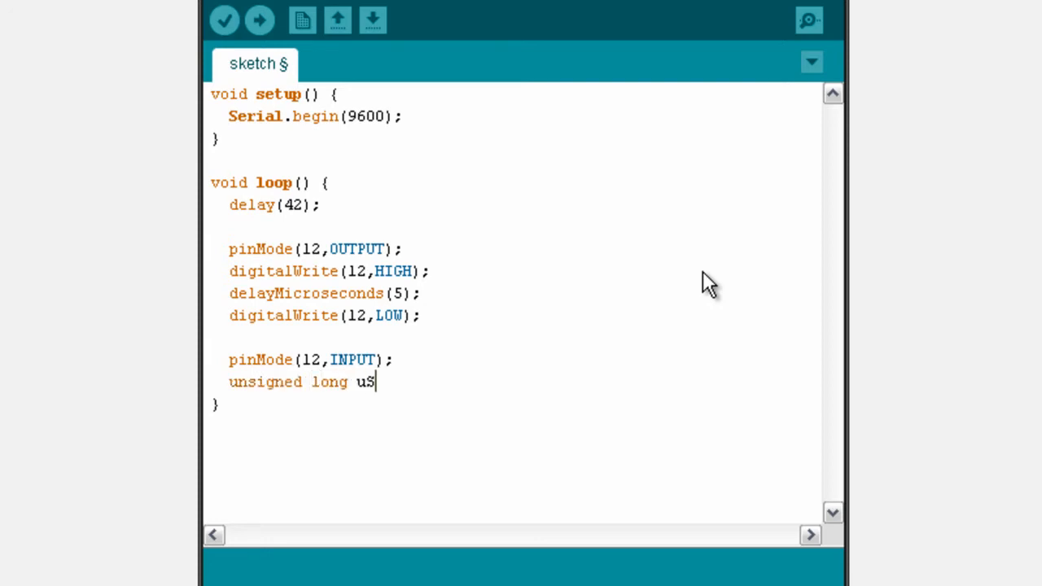
{"action": "type", "text": "ecs = pulseI"}
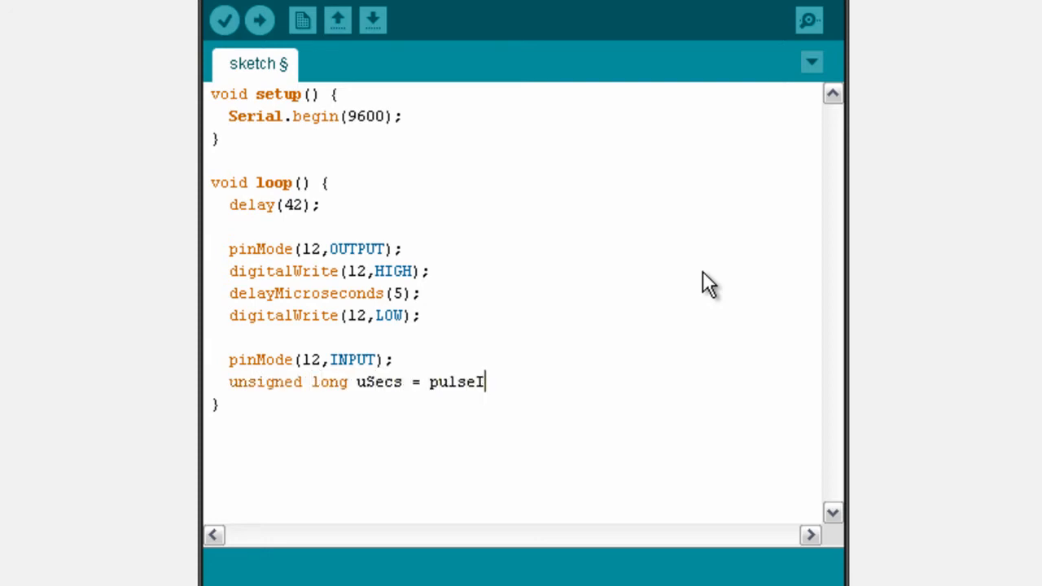
{"action": "type", "text": "n(12,HIGH"}
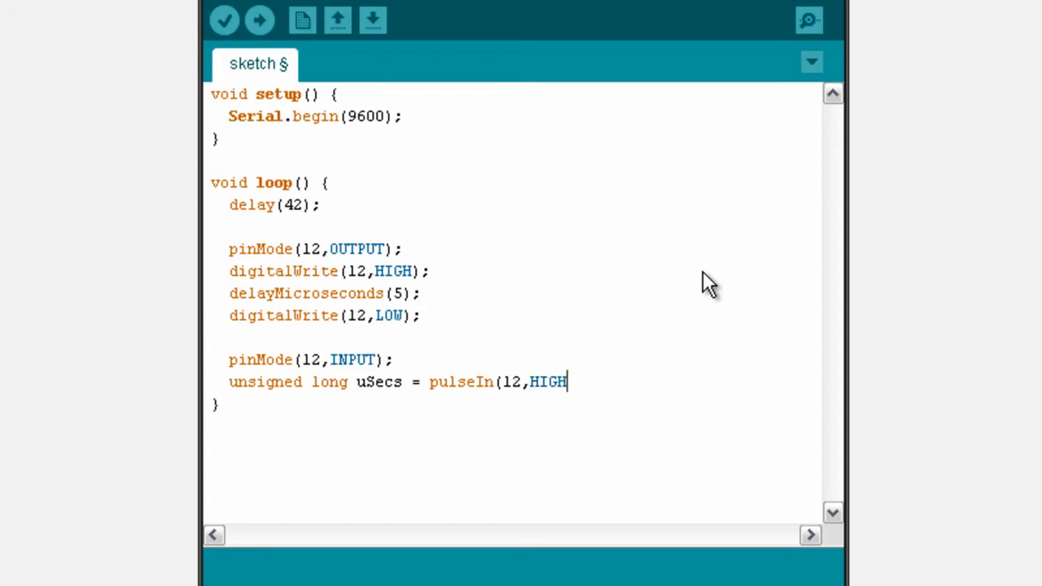
{"action": "type", "text": ");"}
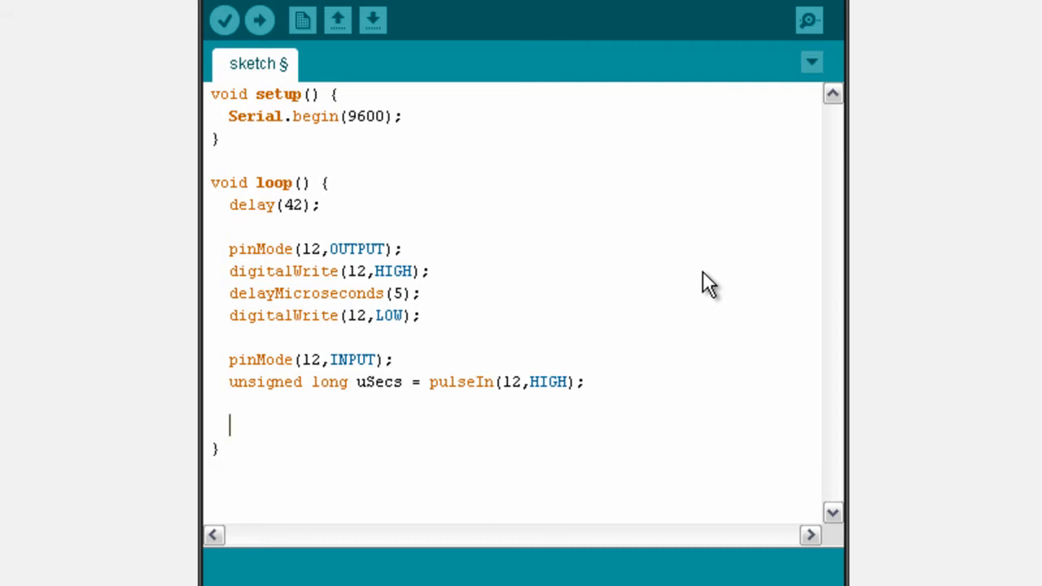
Add pinMode(12,OUTPUT); and digitalWrite(12,LOW); after the pulse reading
{"action": "type", "text": "p"}
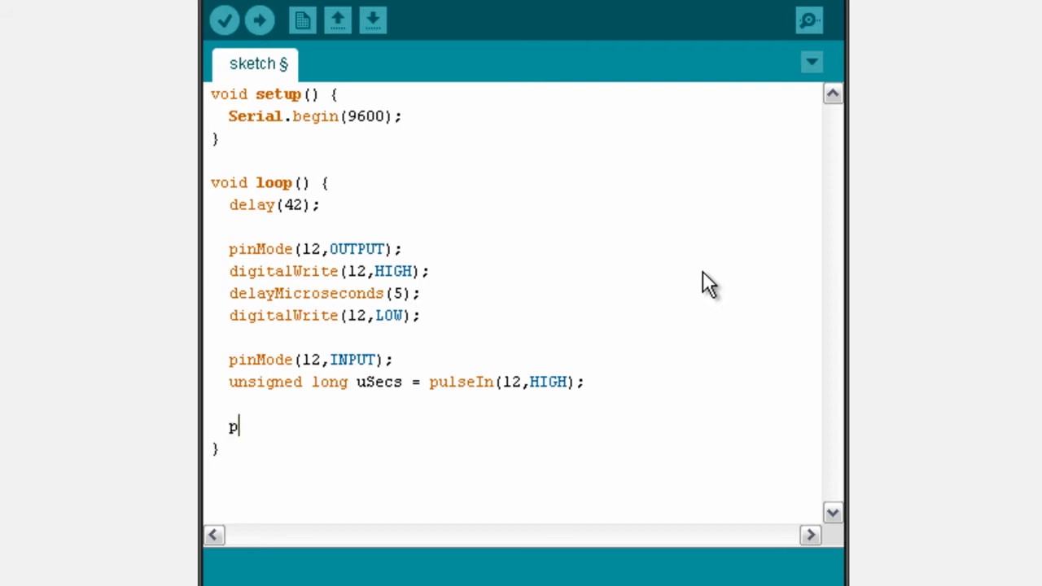
{"action": "type", "text": "inMode(1"}
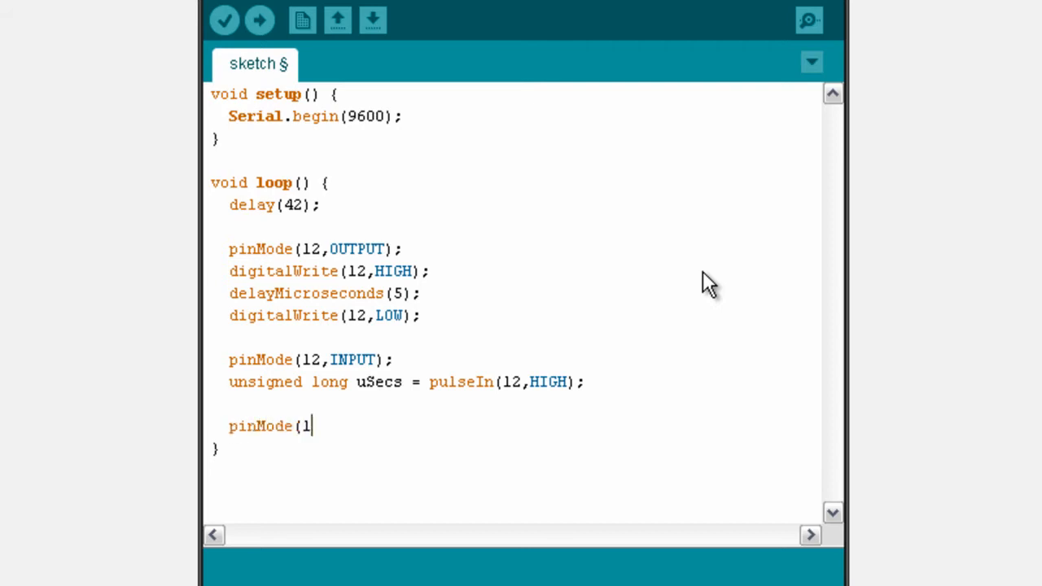
{"action": "type", "text": "2,OUTPUT);"}
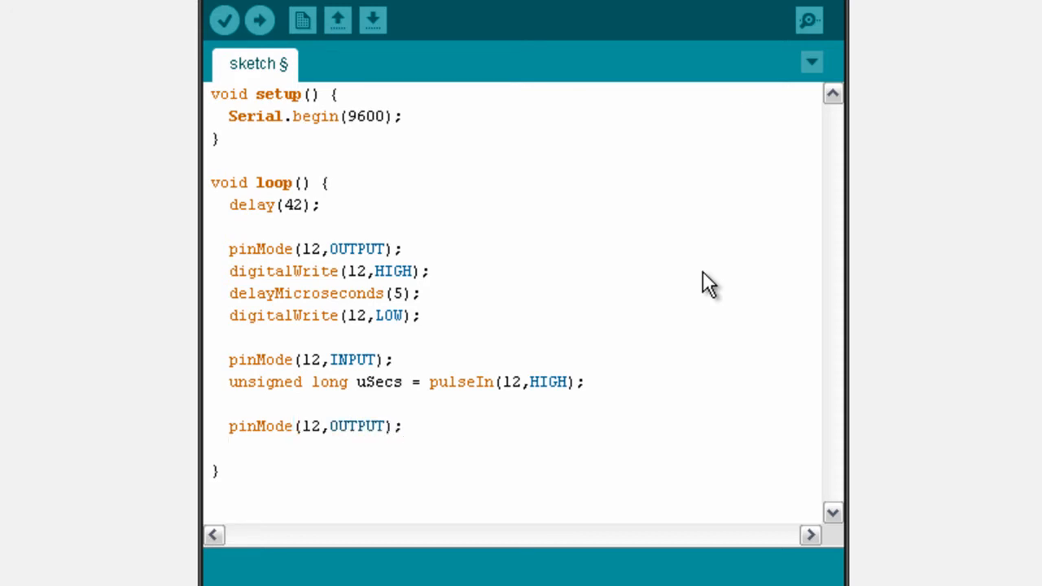
{"action": "type", "text": "digitalWrite("}
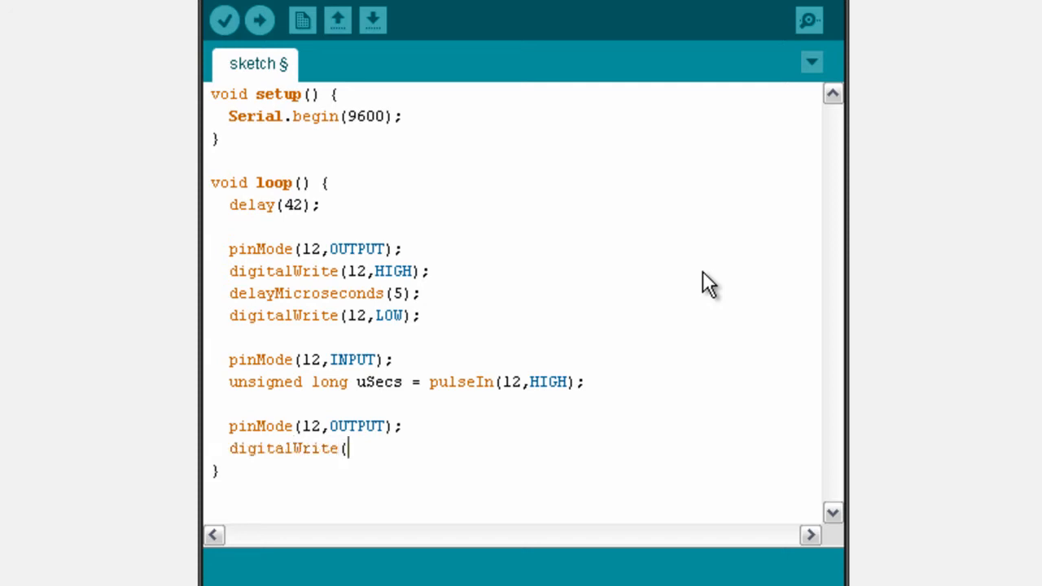
{"action": "type", "text": "12,LOW);"}
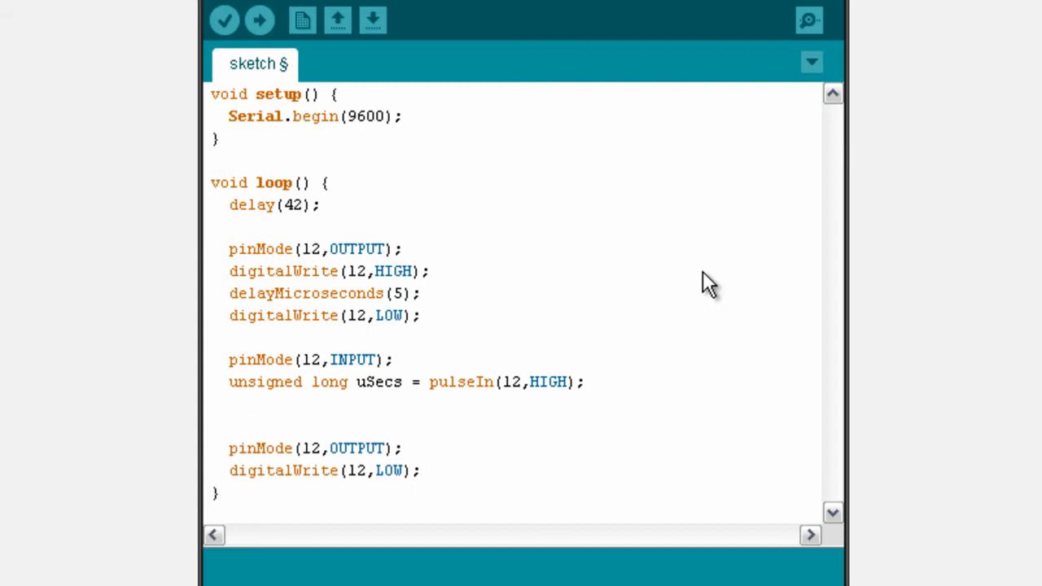
Add Serial.print(uSecs); and Serial.print('\n'); after the pulseIn line
{"action": "type", "text": "Serial.p"}
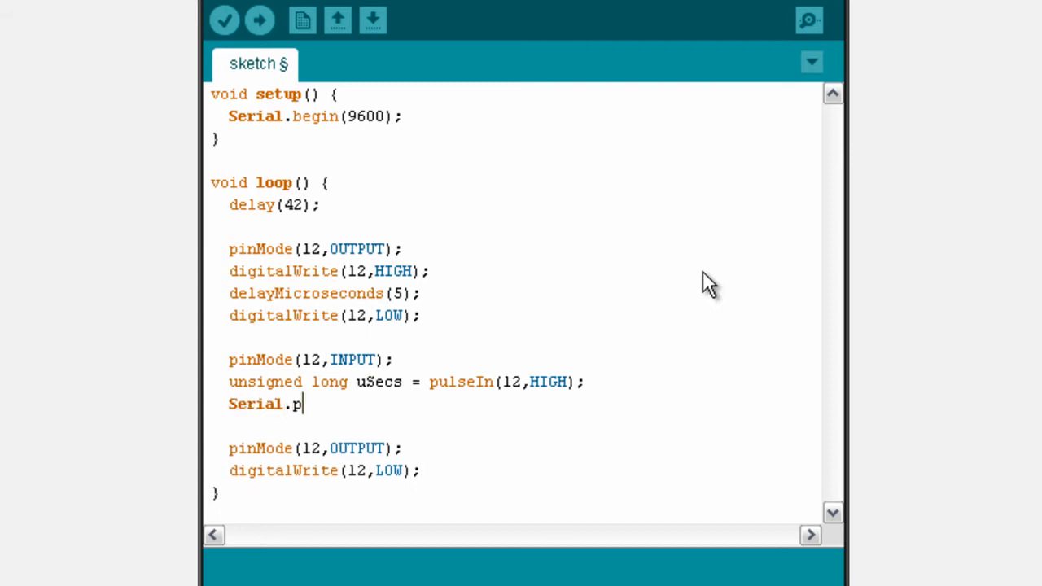
{"action": "type", "text": "rint(uSecs);"}
{"action": "type", "text": "Serial"}
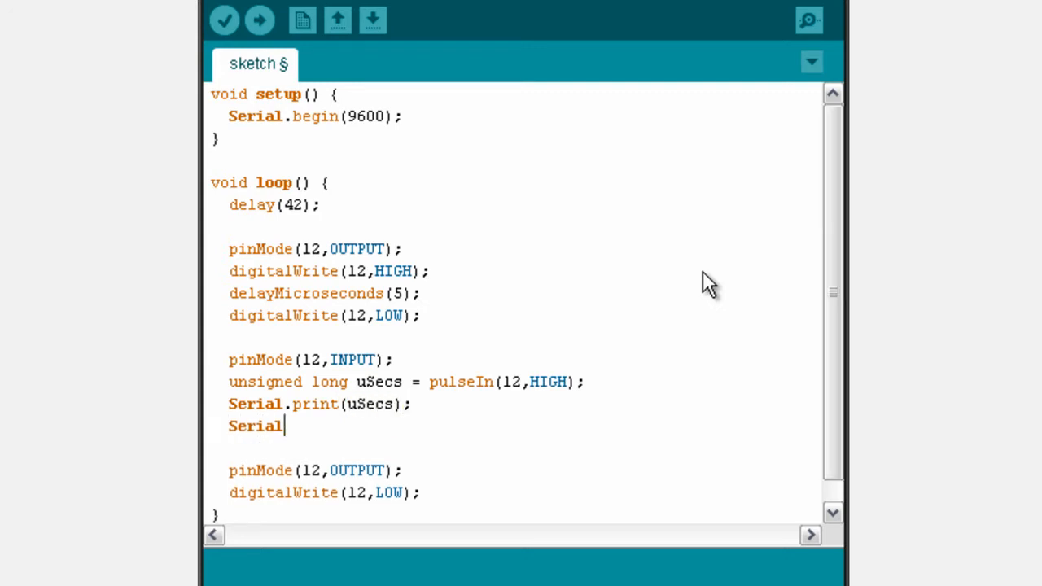
{"action": "type", "text": ".print('\\n"}
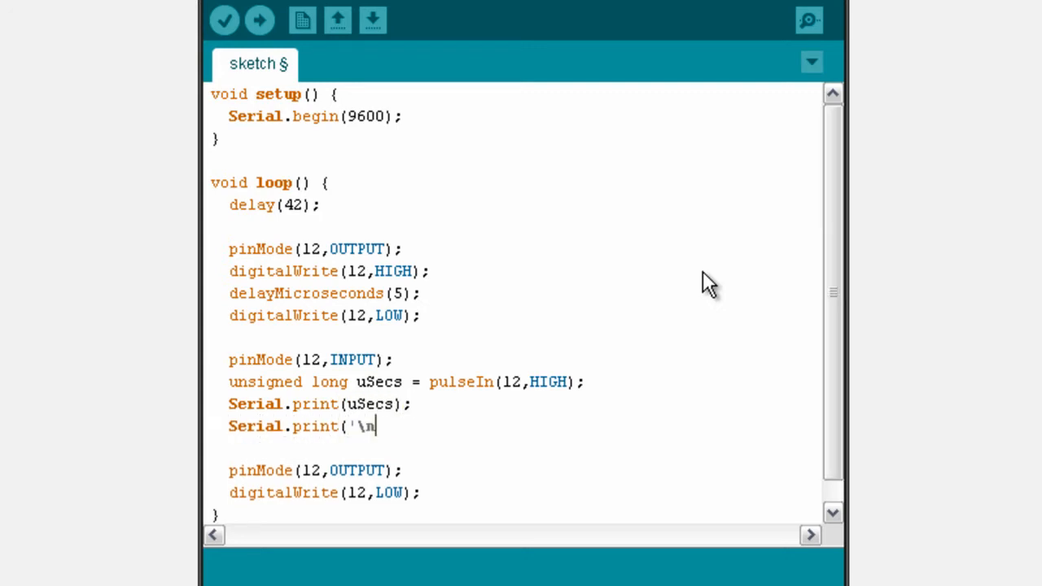
{"action": "type", "text": "');"}
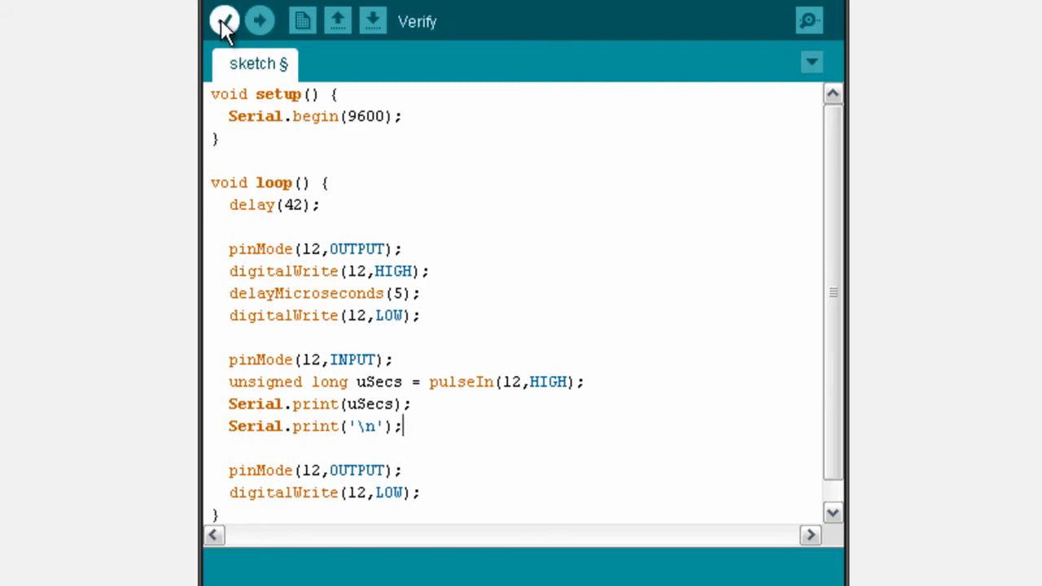
Verify the sketch, confirm the board is Arduino Uno, and upload it
{"action": "left_click", "coordinate": [224, 20]}
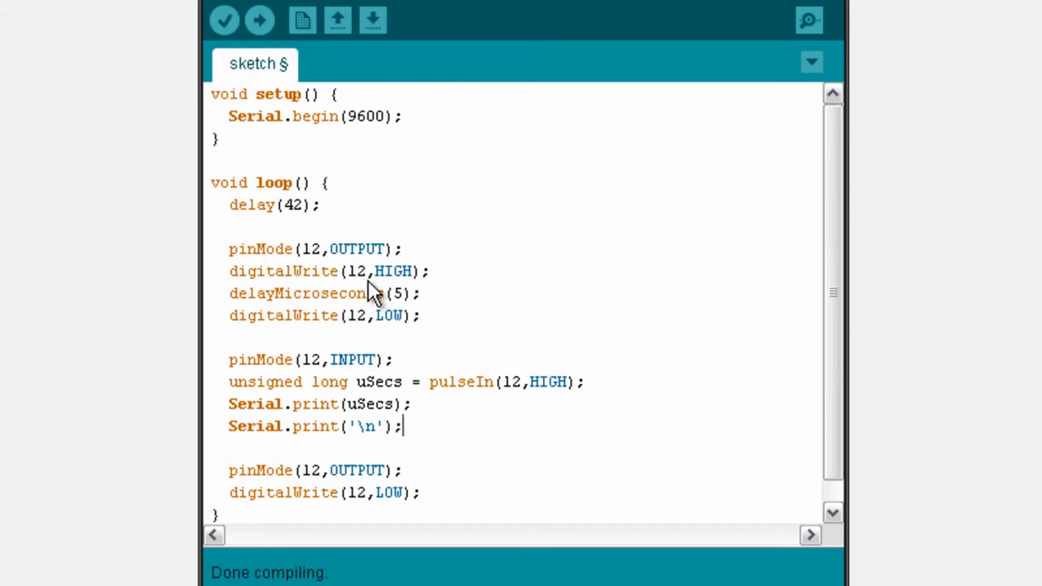
{"action": "mouse_move", "coordinate": [354, 253]}
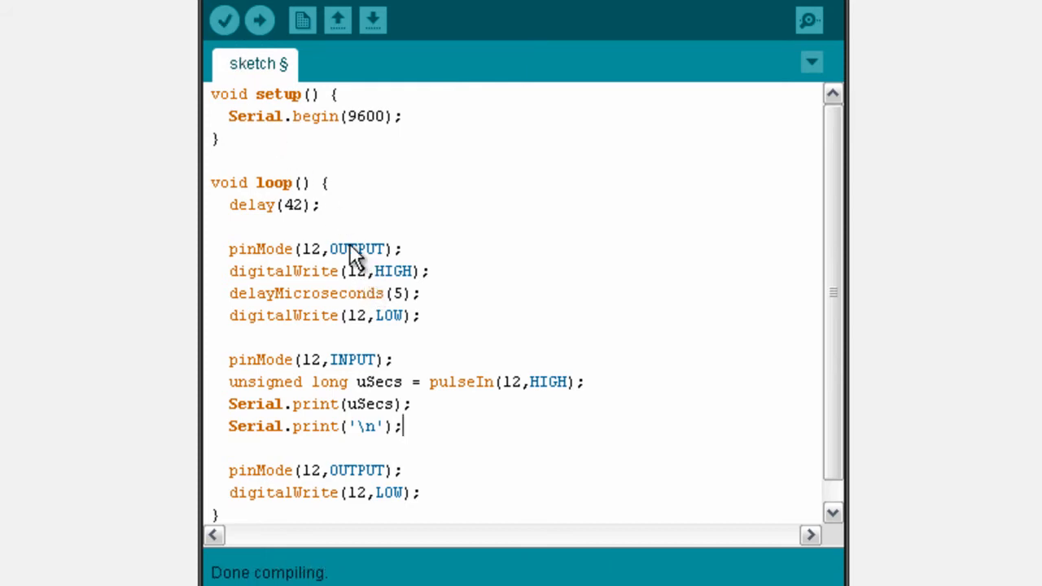
{"action": "mouse_move", "coordinate": [259, 20]}
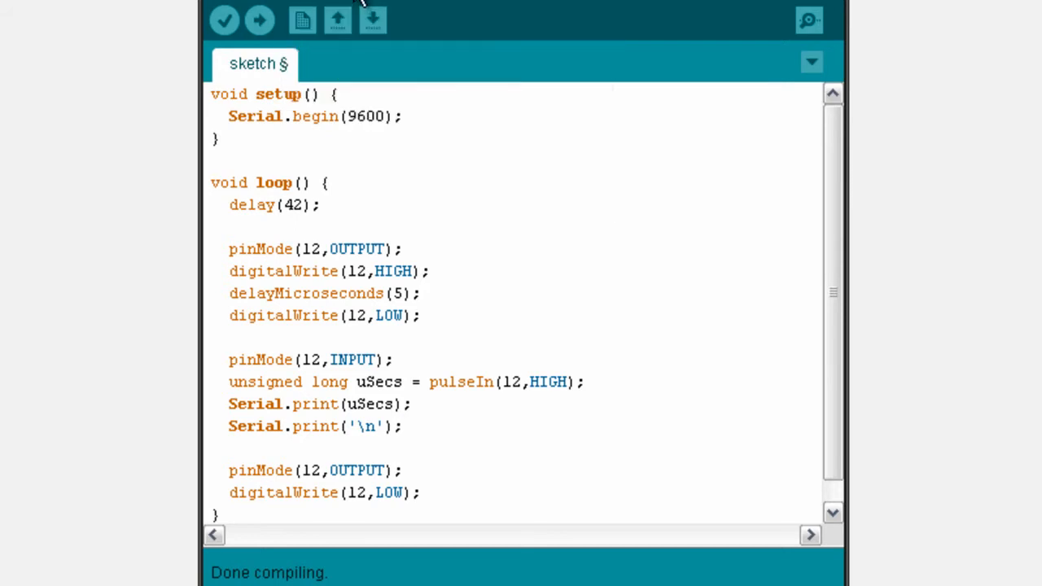
{"action": "left_click", "coordinate": [383, 119]}
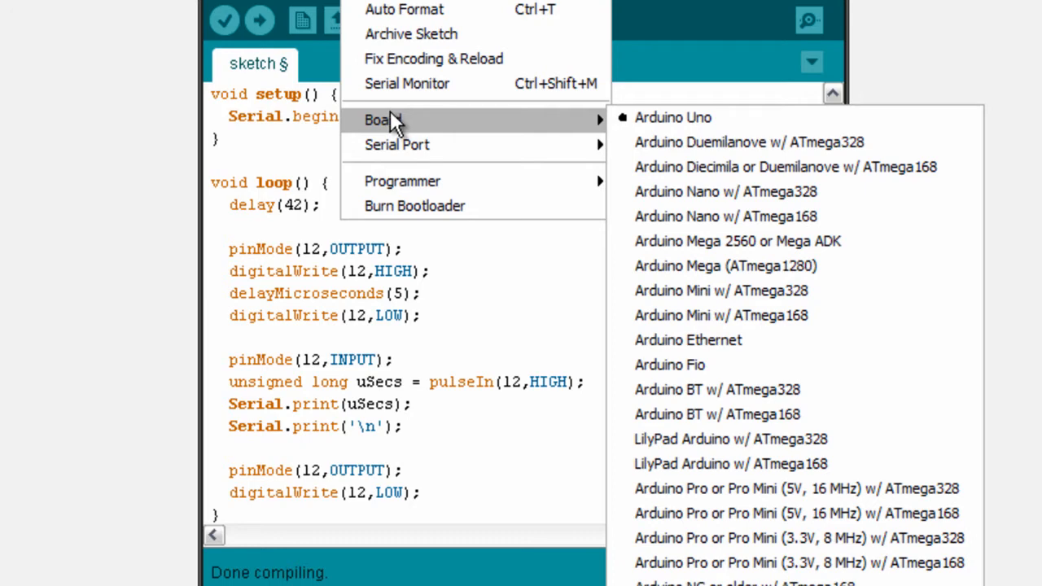
{"action": "mouse_move", "coordinate": [309, 139]}
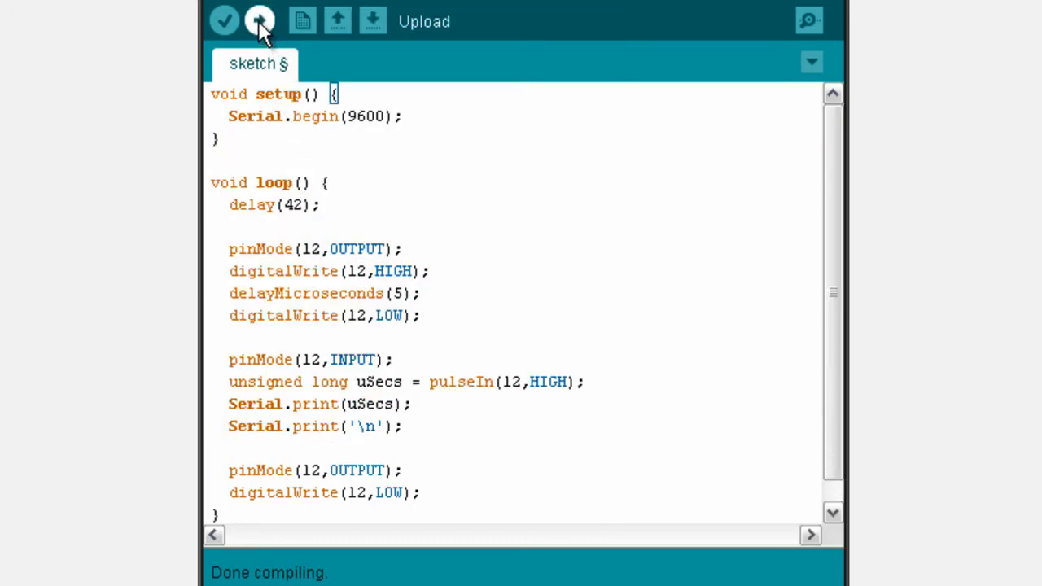
{"action": "left_click", "coordinate": [258, 21]}
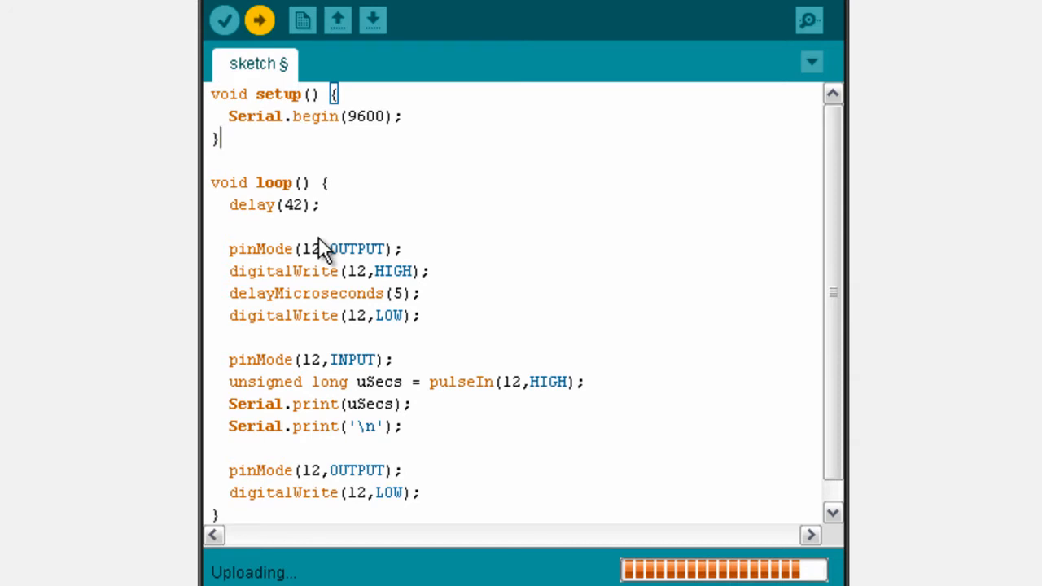
{"action": "mouse_move", "coordinate": [444, 208]}
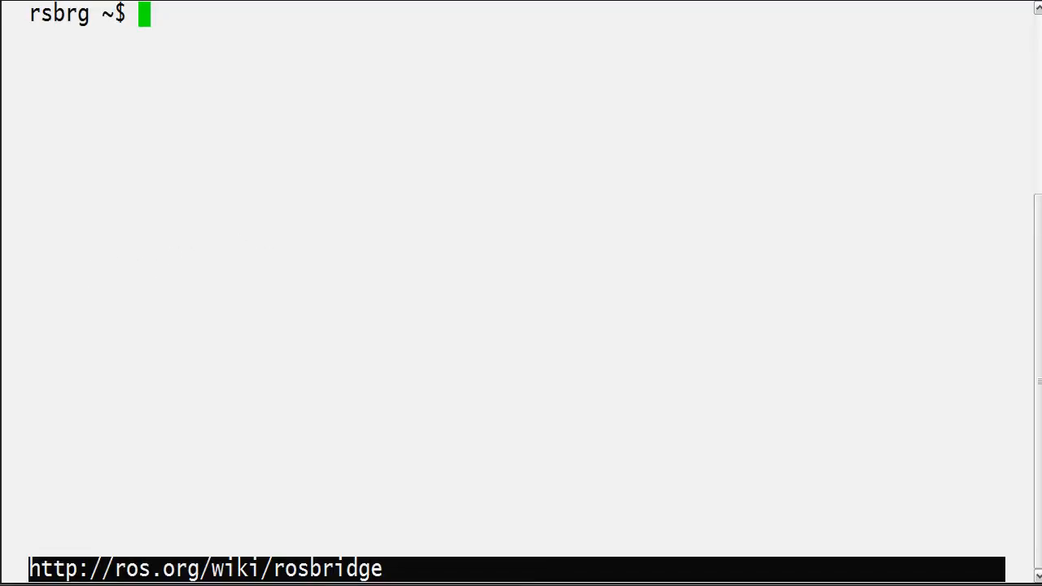
Create and enter the sandbox folder, then start roscore in the background
{"action": "type", "text": "mk"}
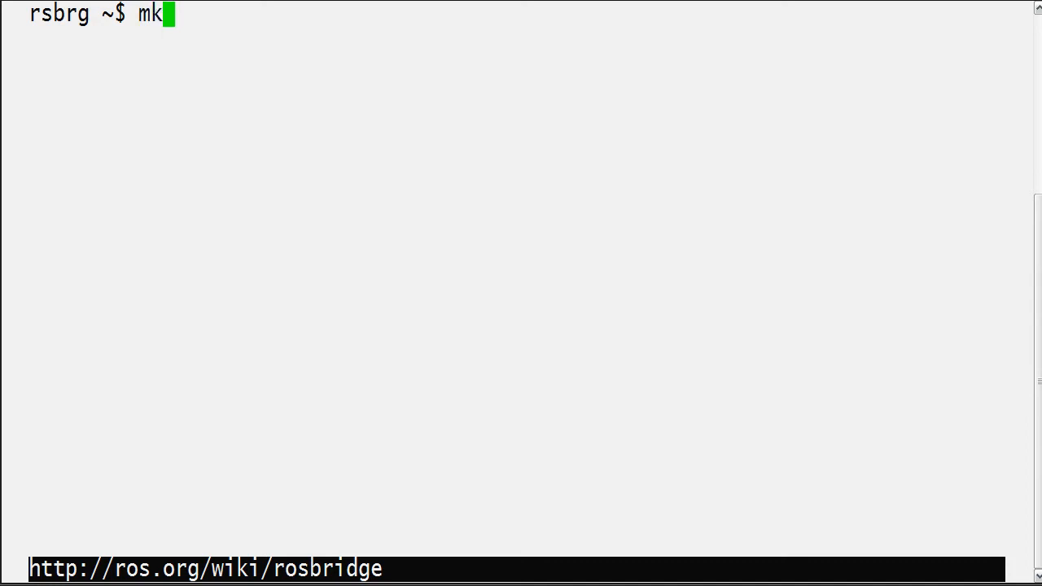
{"action": "key", "text": "Return"}
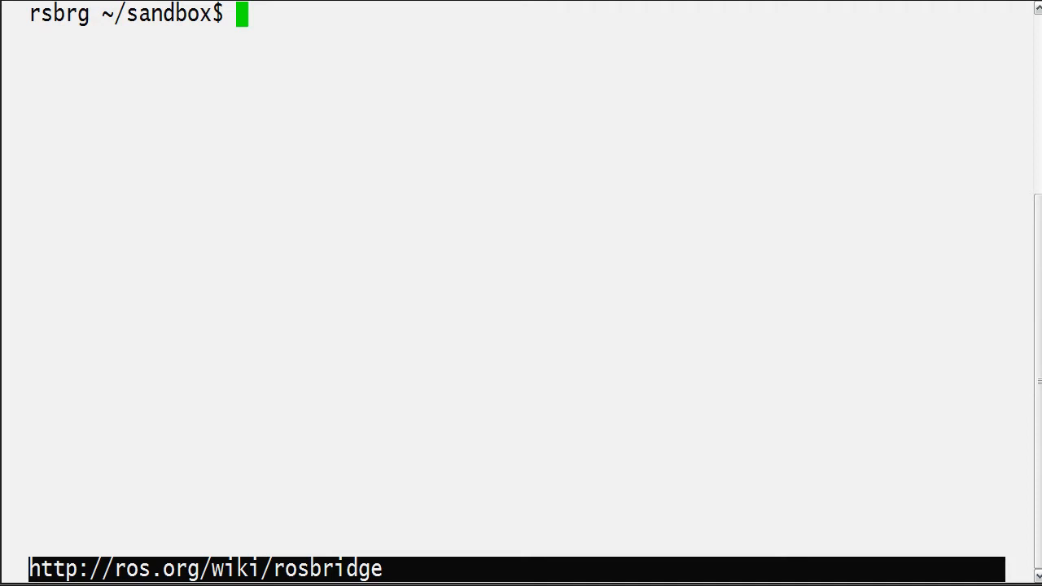
{"action": "type", "text": "ro"}
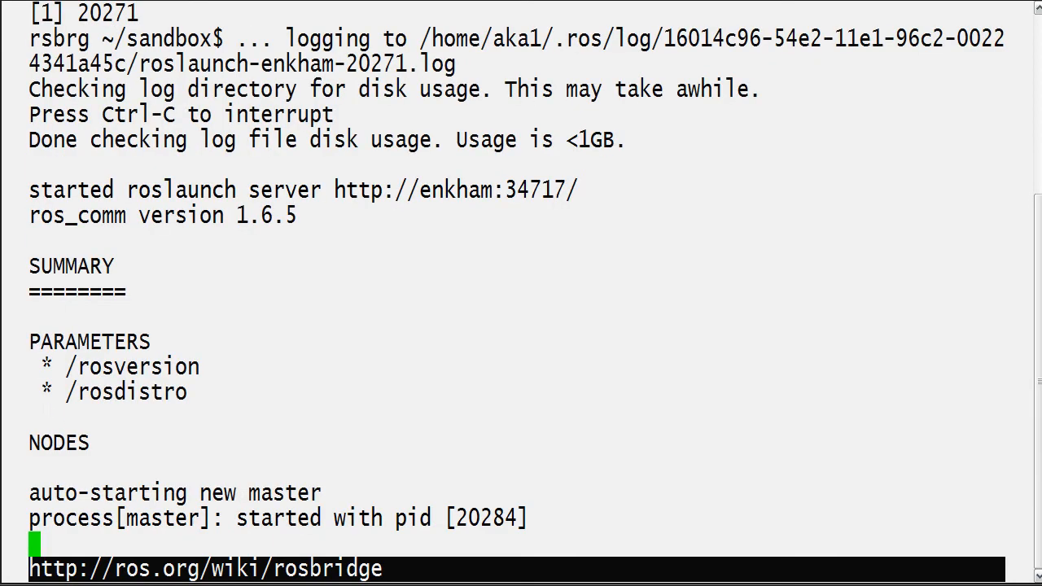
{"action": "scroll", "scroll_direction": "down", "scroll_amount": 3}
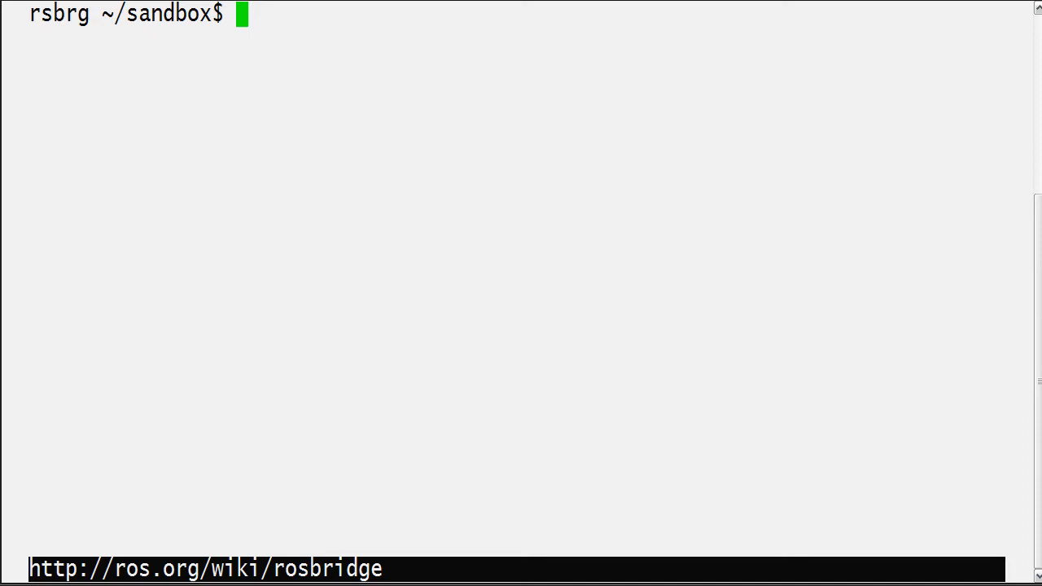
Set the /brown/rosbridge/hz parameter to 200 with rosparam
{"action": "type", "text": "rospar"}
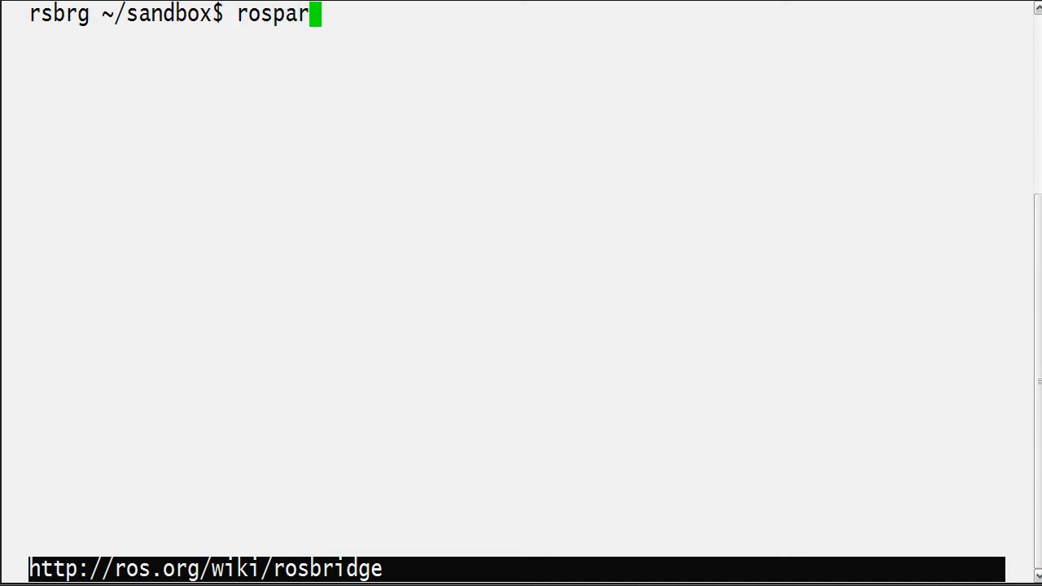
{"action": "type", "text": "am set /brown/"}
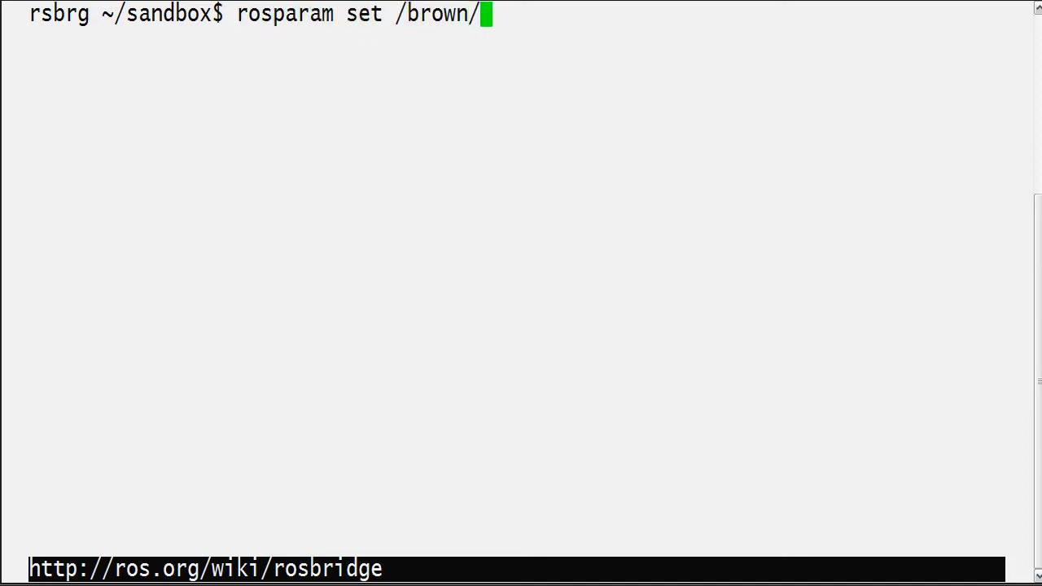
{"action": "type", "text": "rosbridge/hz 2"}
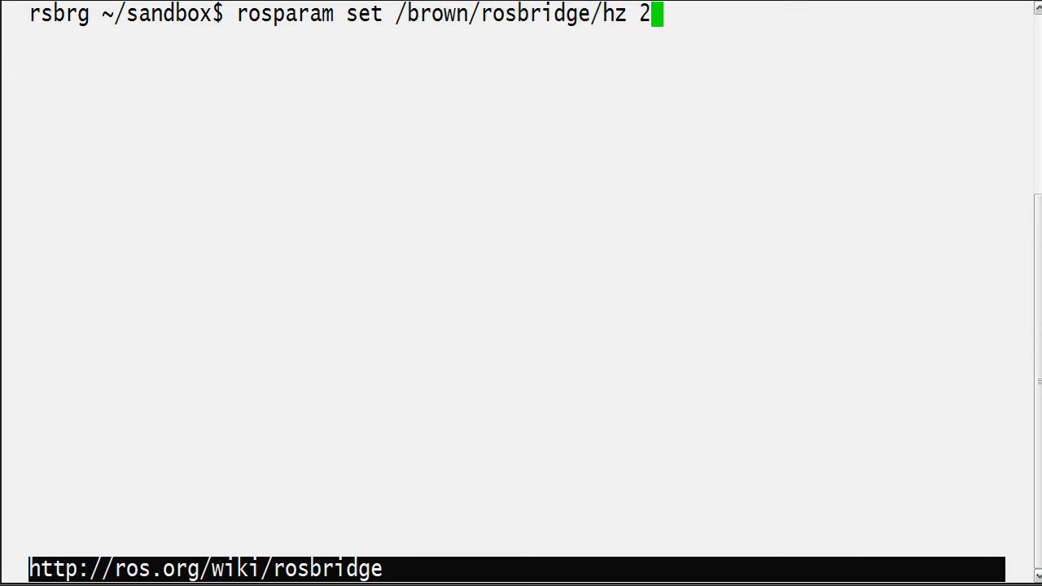
{"action": "key", "text": "Return"}
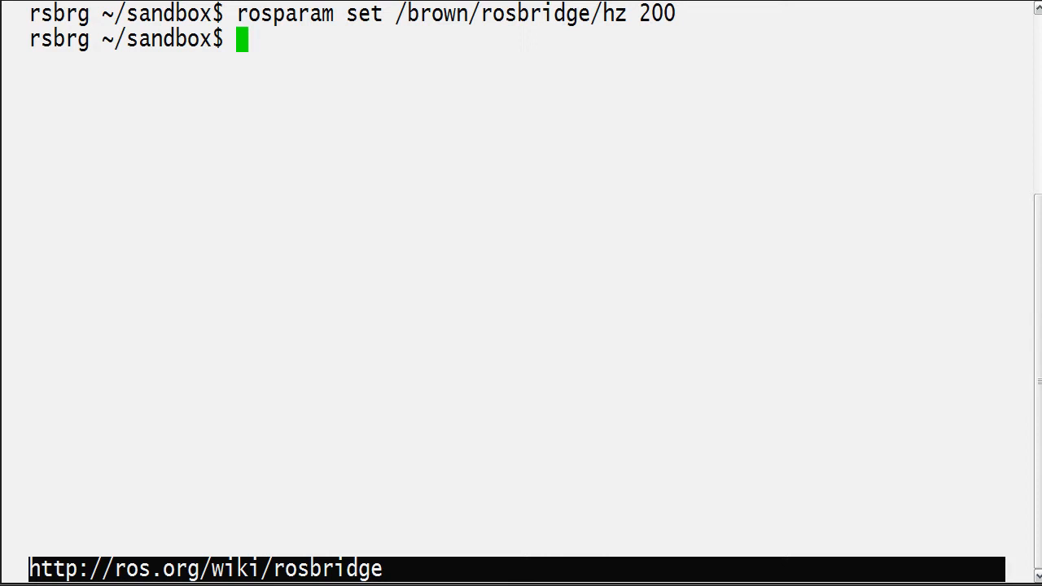
Run rosbridge.py in the background, sending errors to err.txt and output to log.txt
{"action": "type", "text": "ros"}
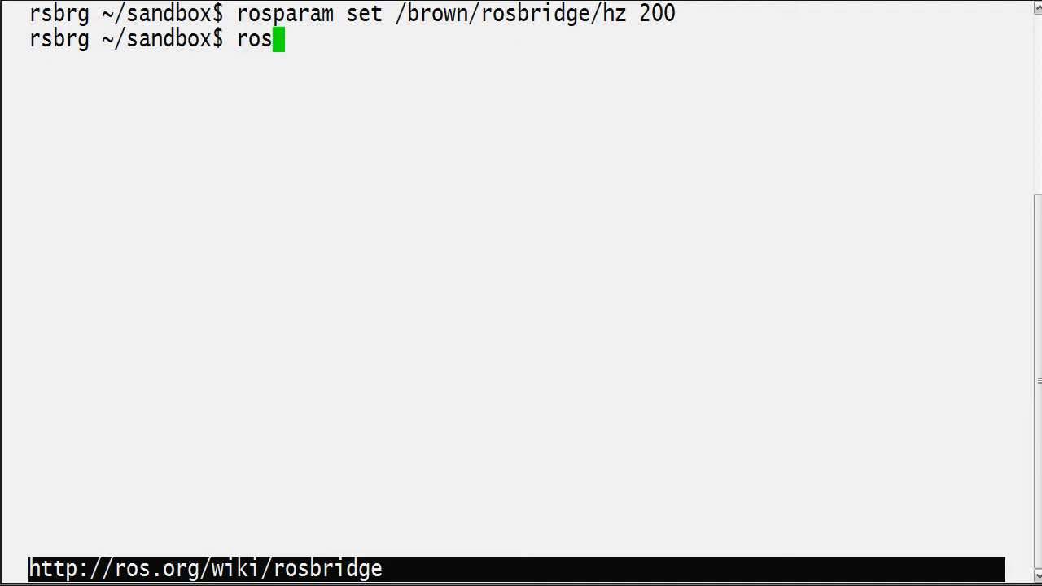
{"action": "type", "text": "run ro"}
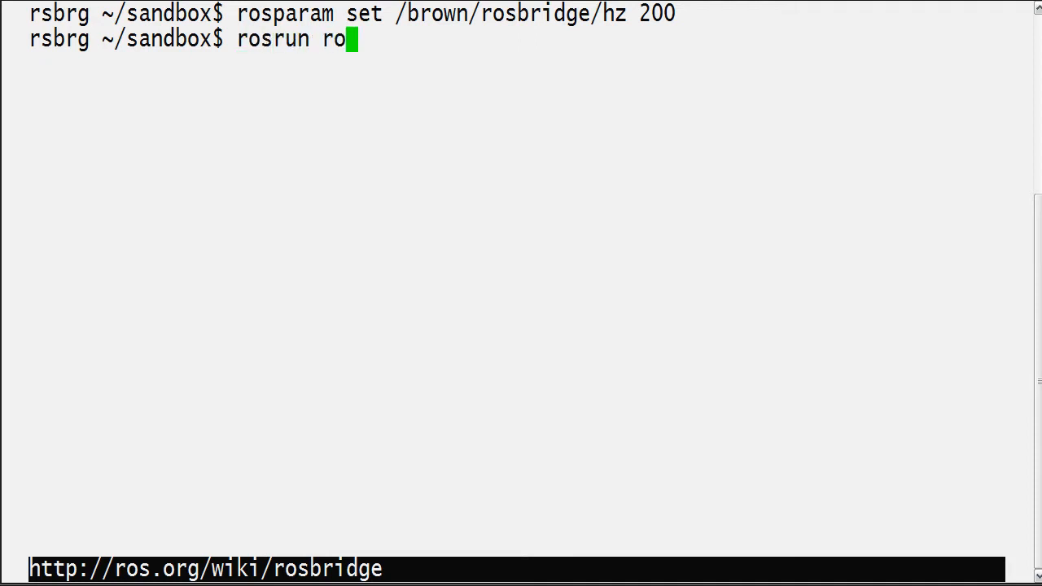
{"action": "type", "text": "sbridge rosbridge.py"}
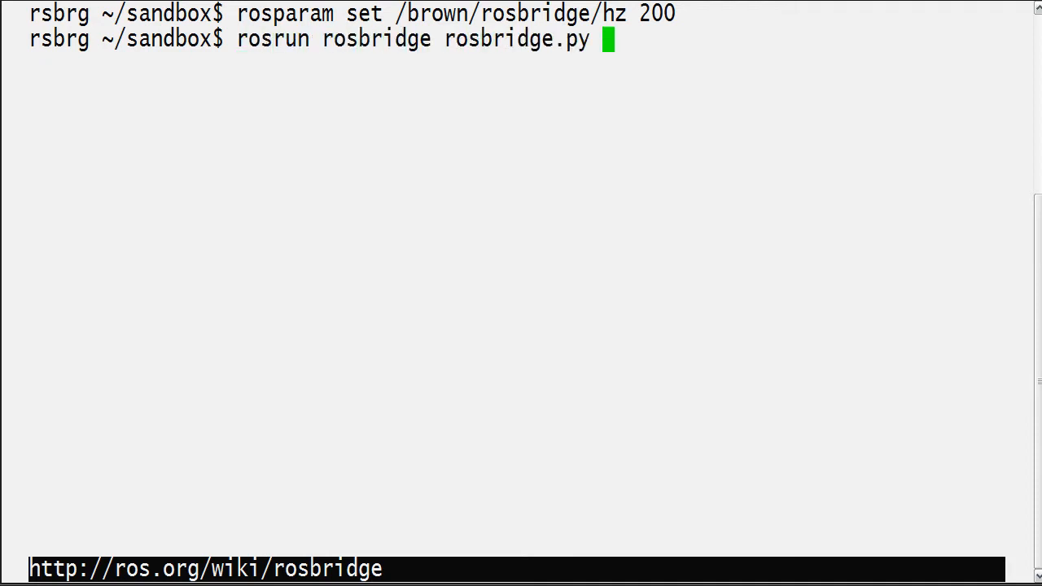
{"action": "type", "text": "2> err"}
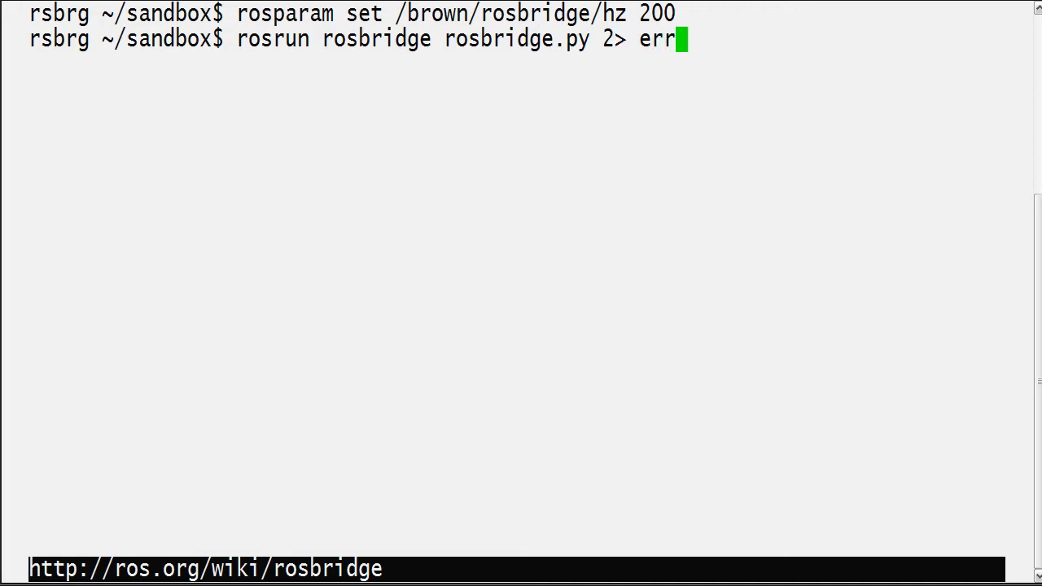
{"action": "type", "text": ".txt > log."}
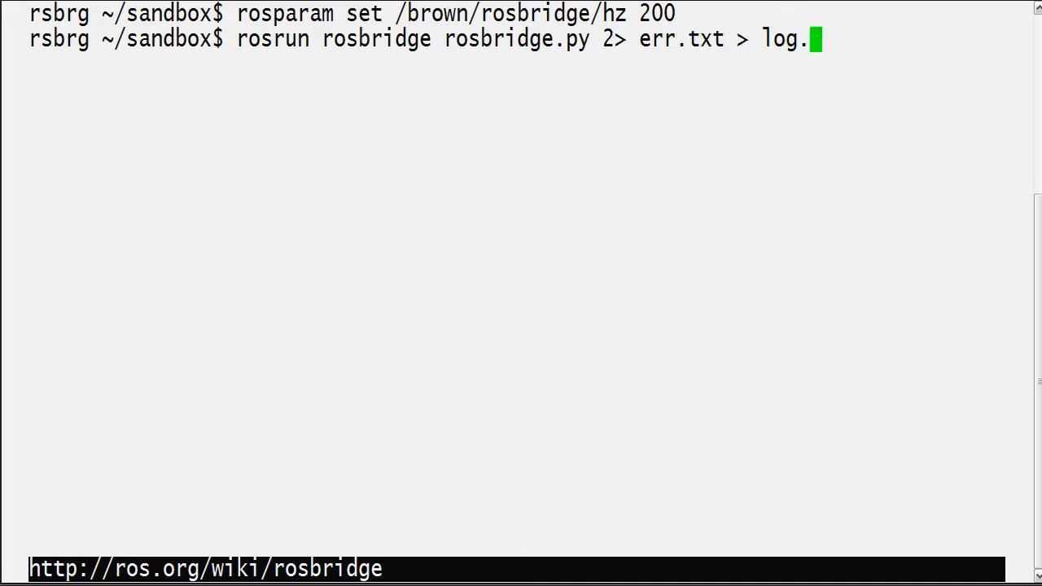
{"action": "type", "text": "txt &"}
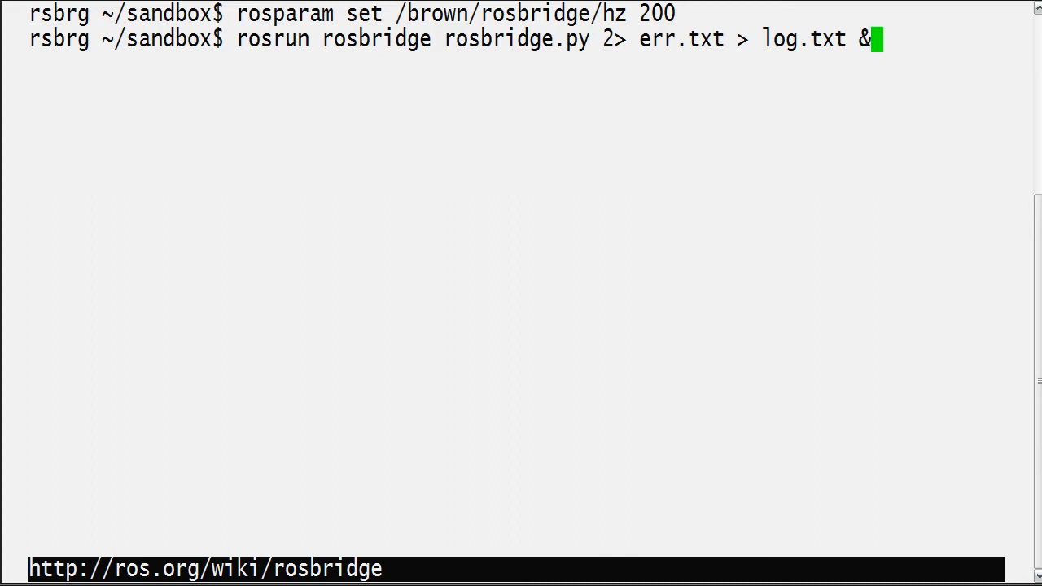
{"action": "key", "text": "Return"}
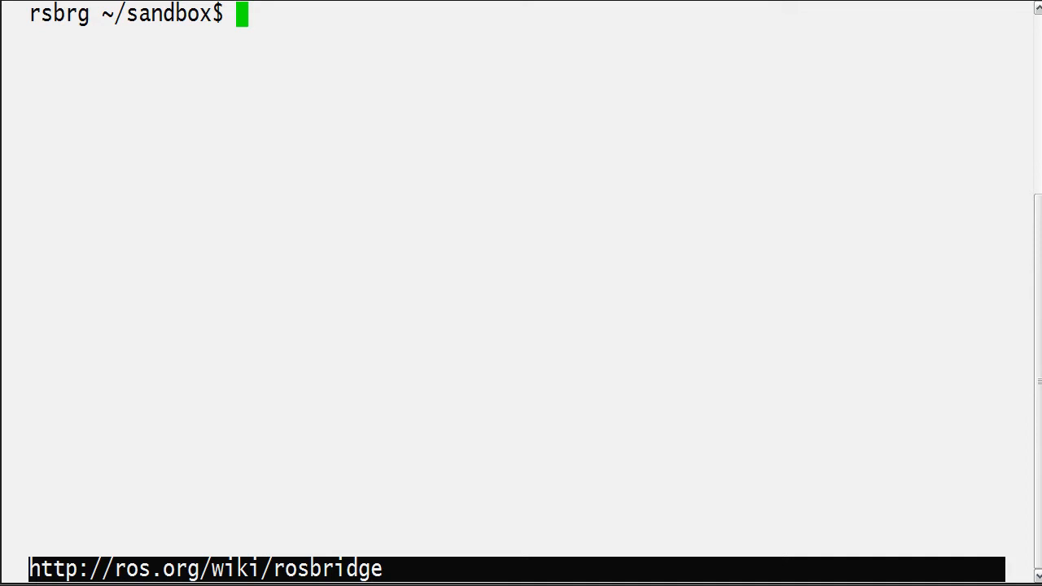
Enter 'socat /dev/ttyACM0,ignoreeof TCP:localhost:9090' to bridge serial to rosbridge
{"action": "type", "text": "socat /dev/"}
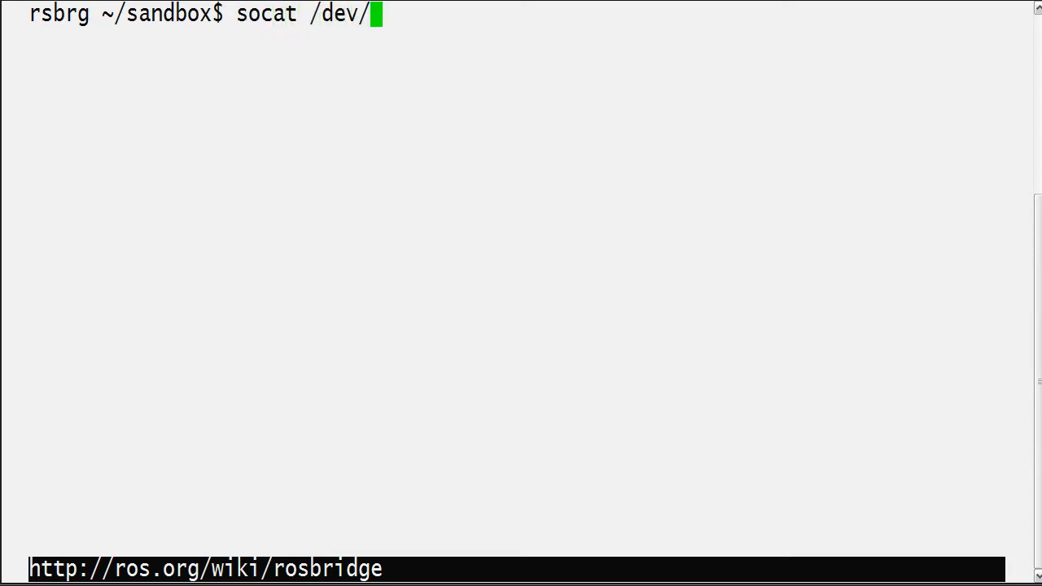
{"action": "type", "text": "ttyACM0,"}
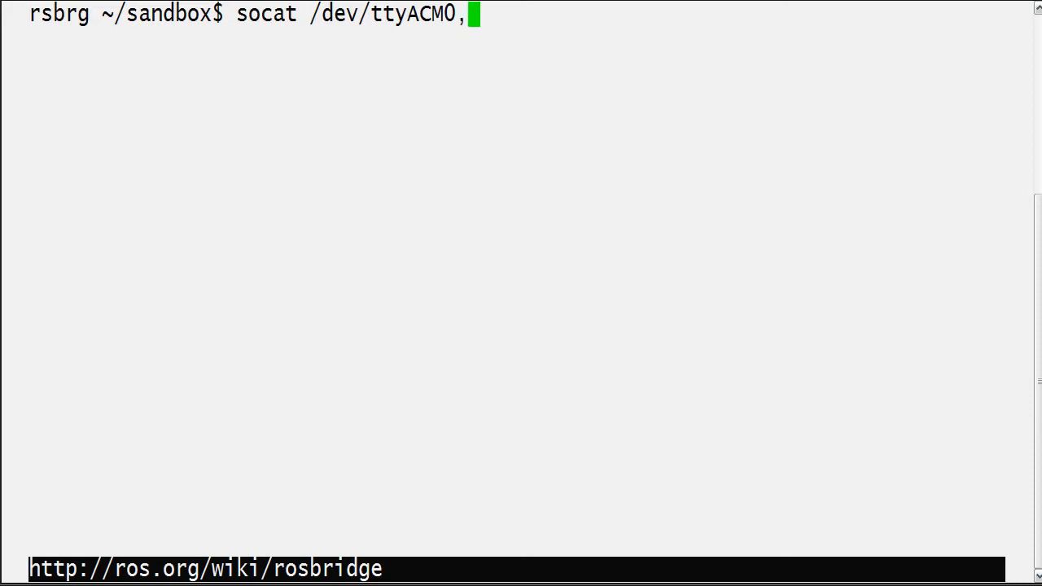
{"action": "type", "text": "ignoreeof"}
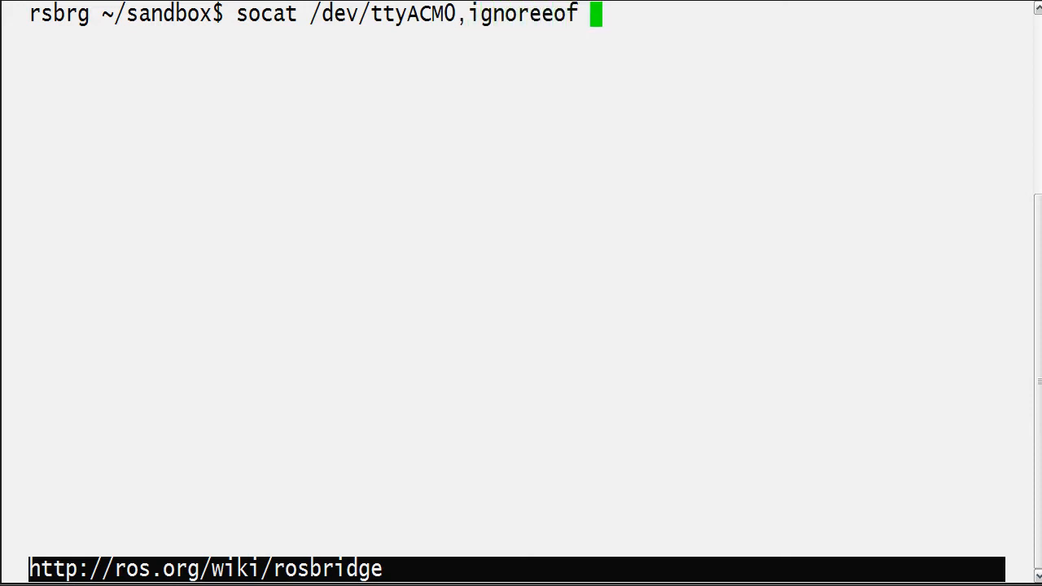
{"action": "type", "text": "TCP:"}
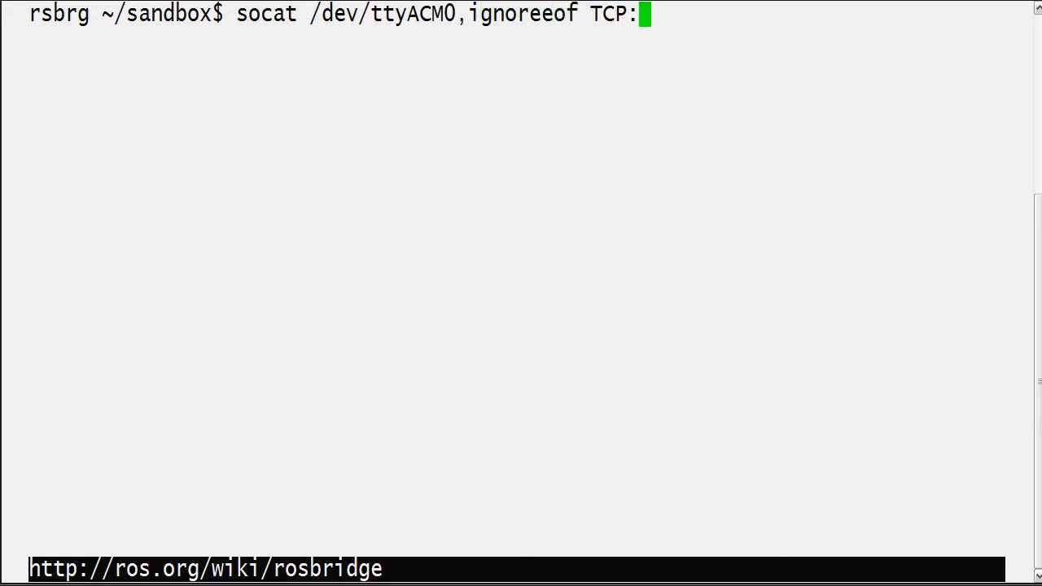
{"action": "type", "text": "localhost:9"}
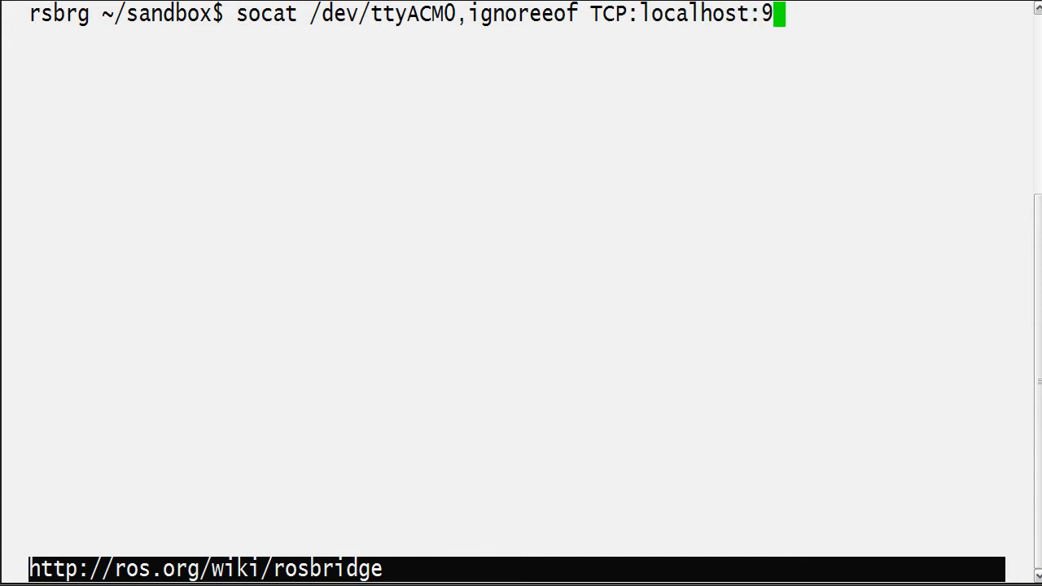
{"action": "type", "text": "090"}
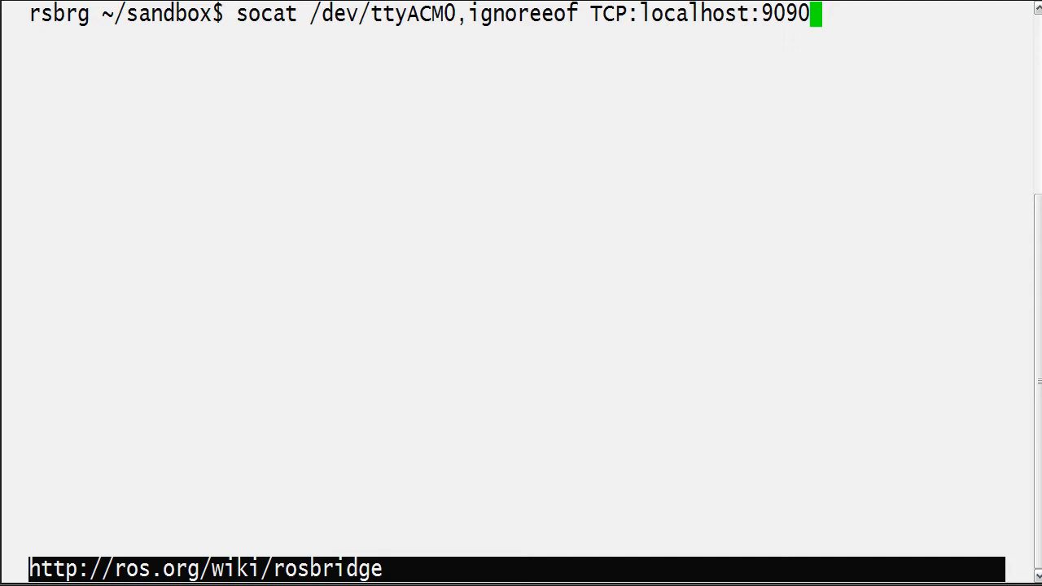
{"action": "key", "text": "ctrl+c"}
{"action": "type", "text": "socat"}
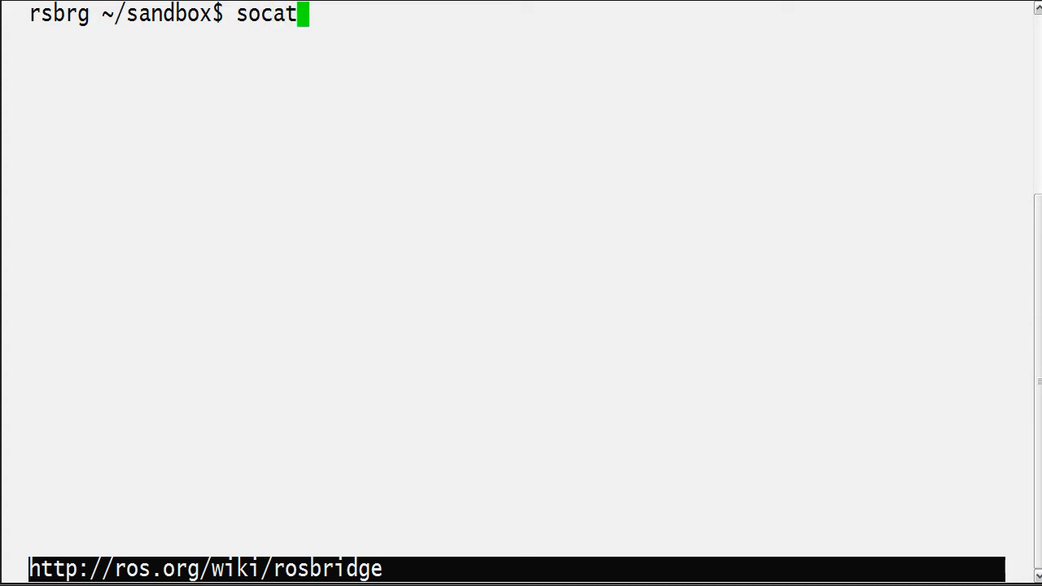
Type 'socat /dev/ttyACM0,ignoreeof STDOUT | sed -u -e '' at the prompt
{"action": "type", "text": "/dev/tty"}
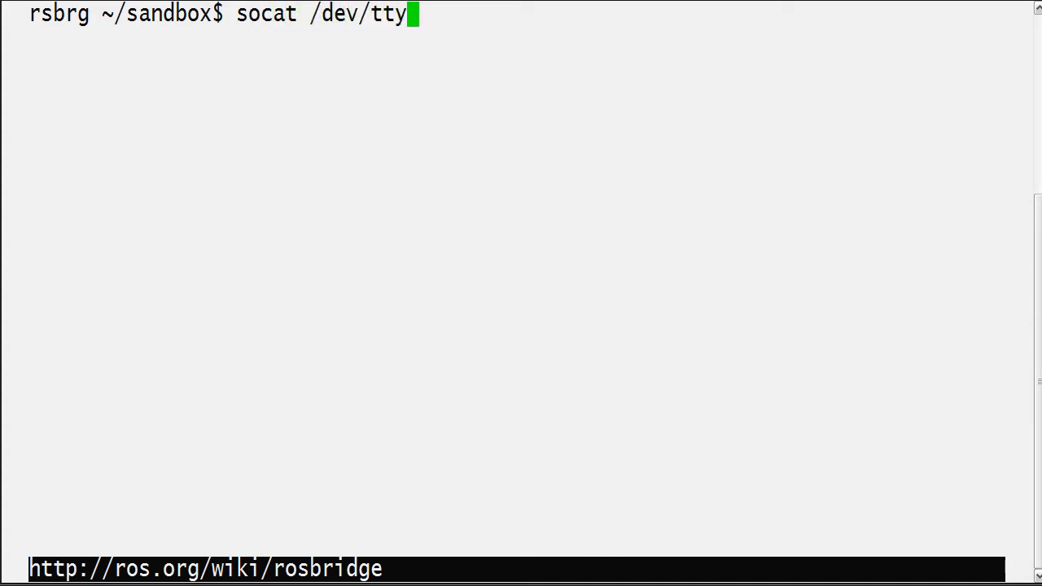
{"action": "type", "text": "ACM0,i"}
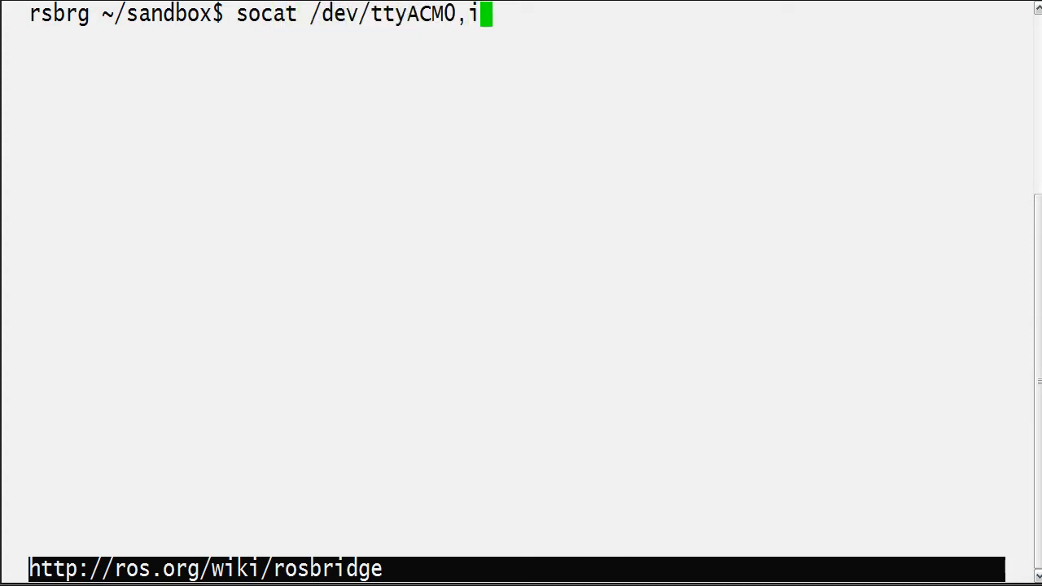
{"action": "type", "text": "gnoreeof"}
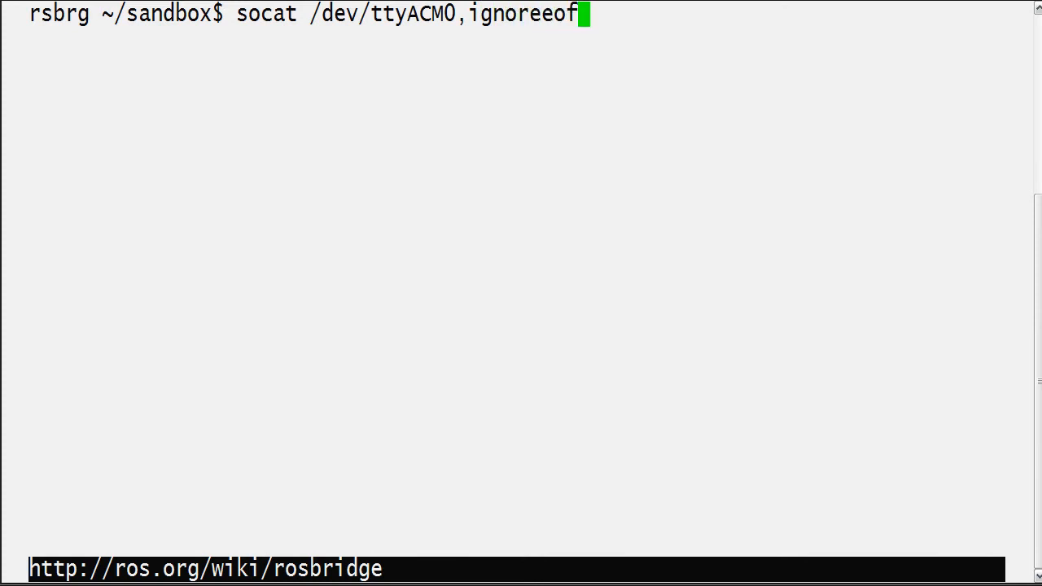
{"action": "type", "text": "STDOUT"}
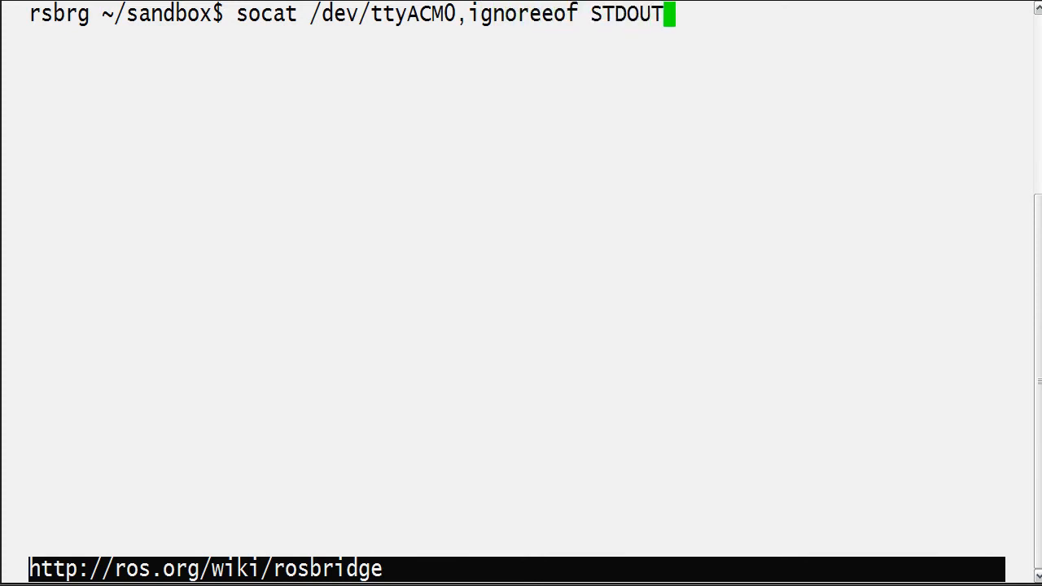
{"action": "type", "text": "| sed -u"}
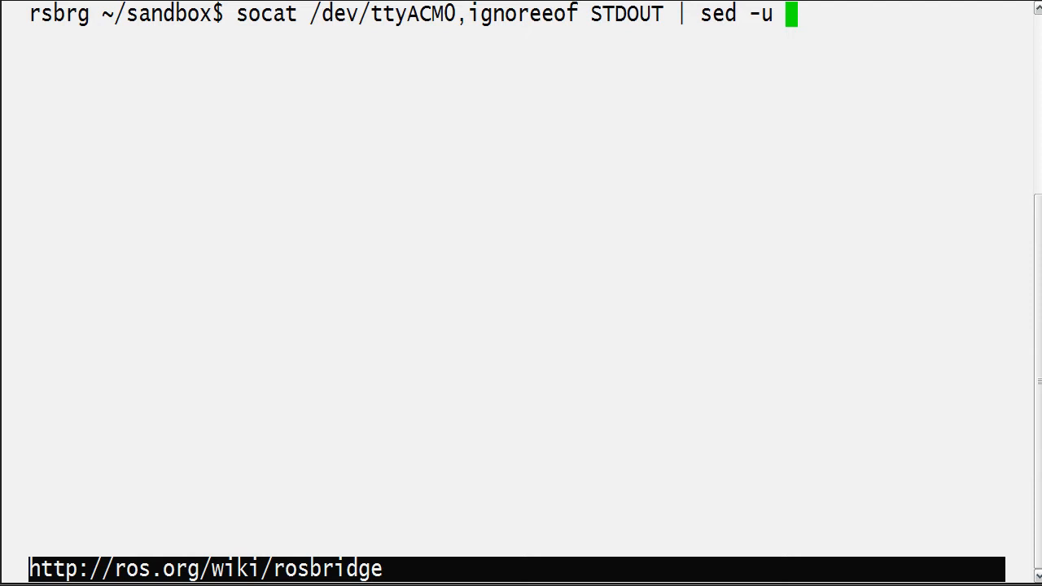
{"action": "type", "text": "-e '"}
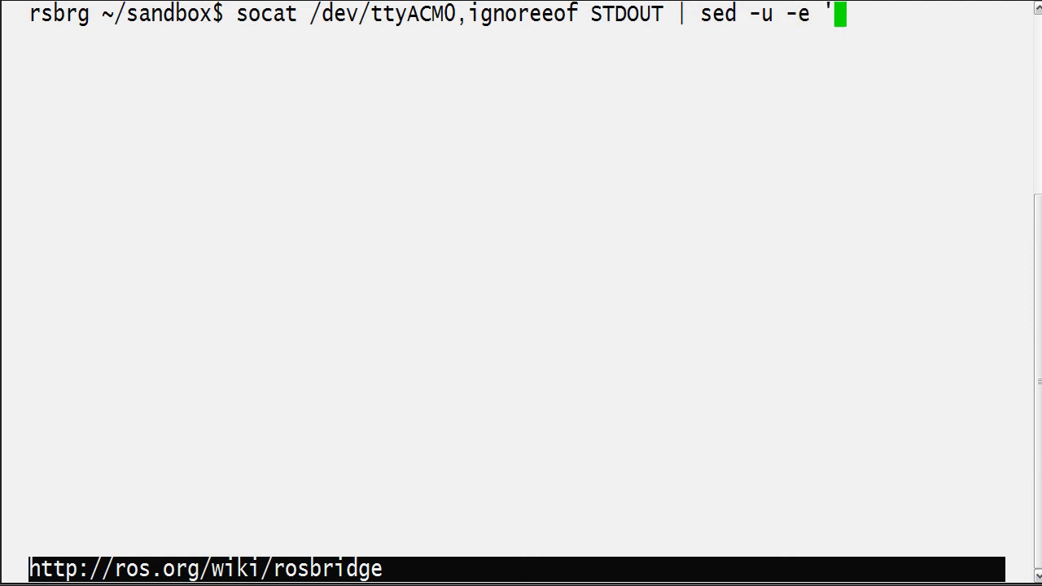
Write sed expression '1,1 s/^.*/raw\r\n\r\n/' and begin a second -e '1 expression
{"action": "type", "text": "1,1 s/"}
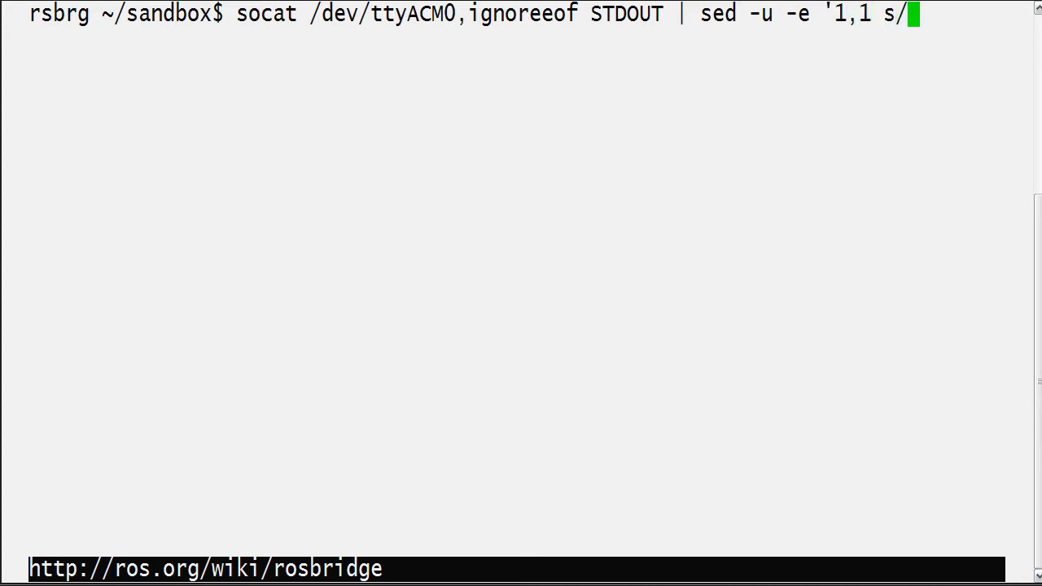
{"action": "type", "text": "//'"}
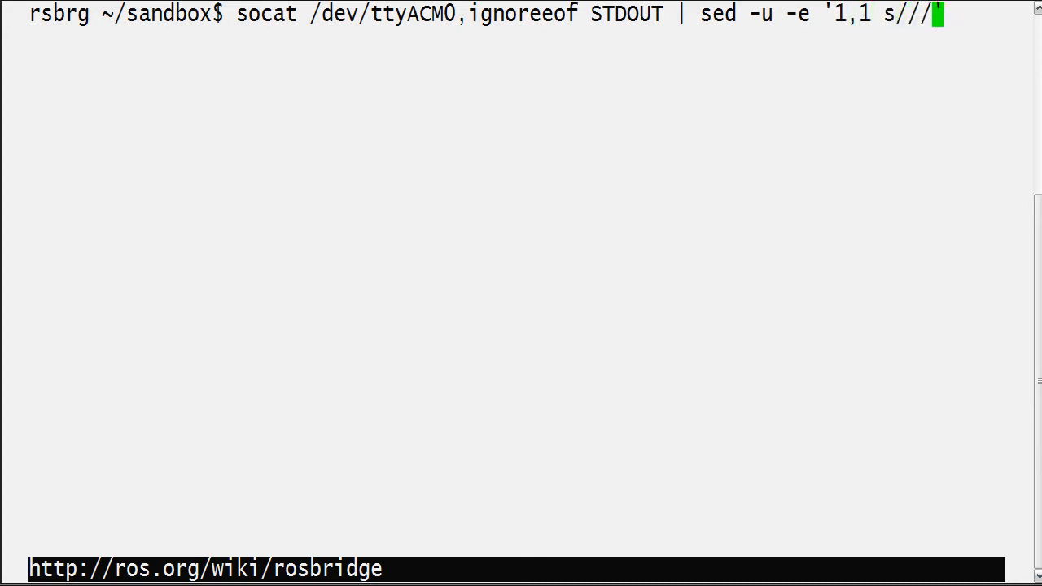
{"action": "type", "text": "^.*"}
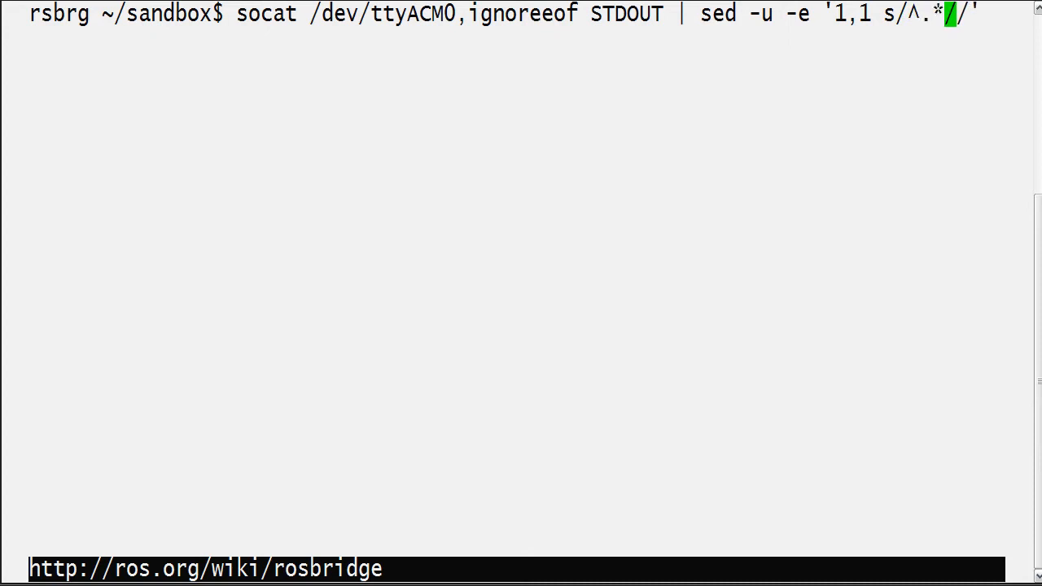
{"action": "type", "text": "raw\\r"}
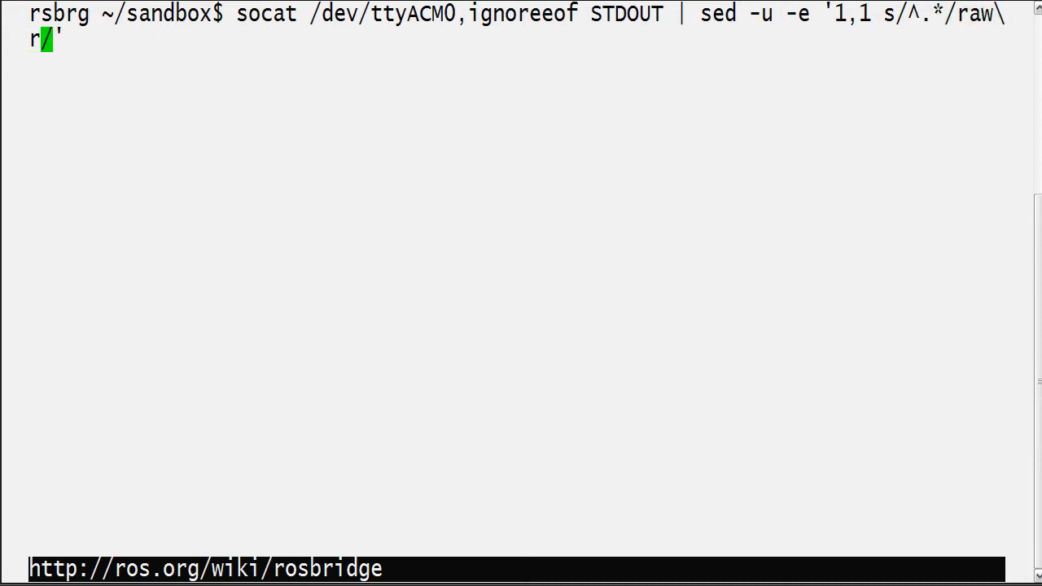
{"action": "type", "text": "\\n\\r\\n"}
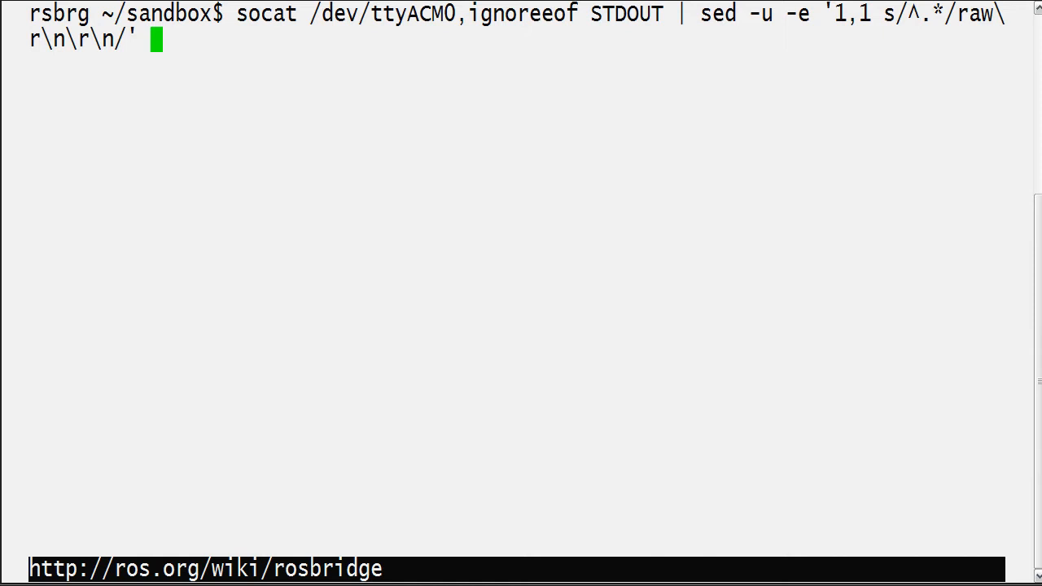
{"action": "type", "text": "-e '1"}
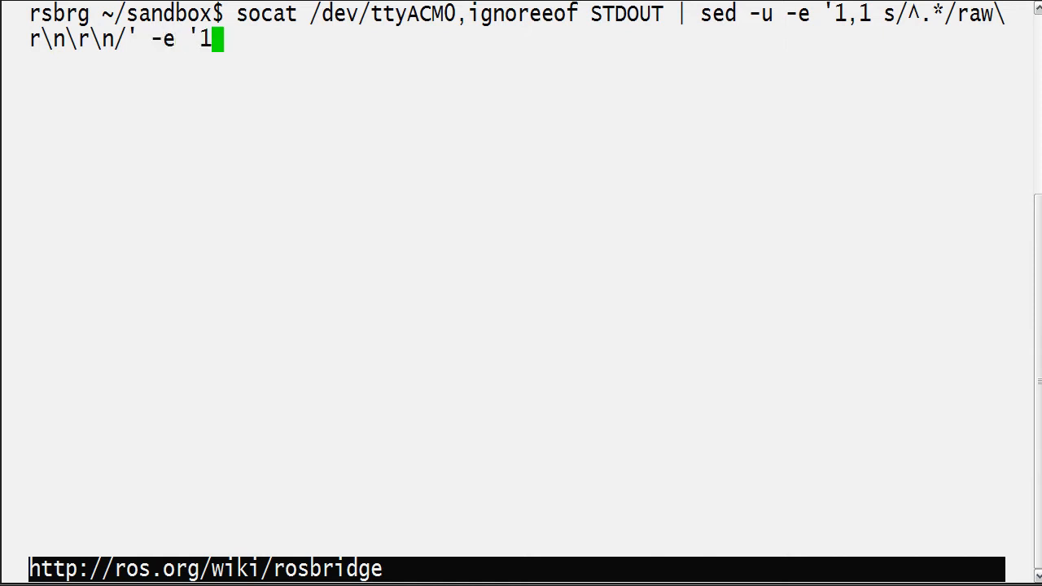
Make the second sed expression match digits after line 1: '1! s/\([0-9]*\)/'
{"action": "type", "text": "! s/"}
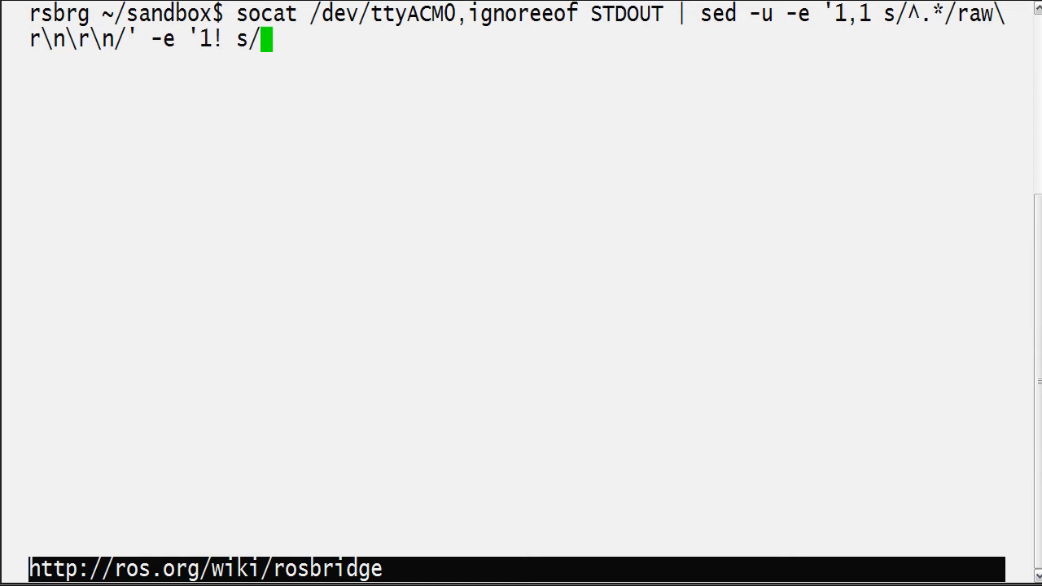
{"action": "type", "text": "/'"}
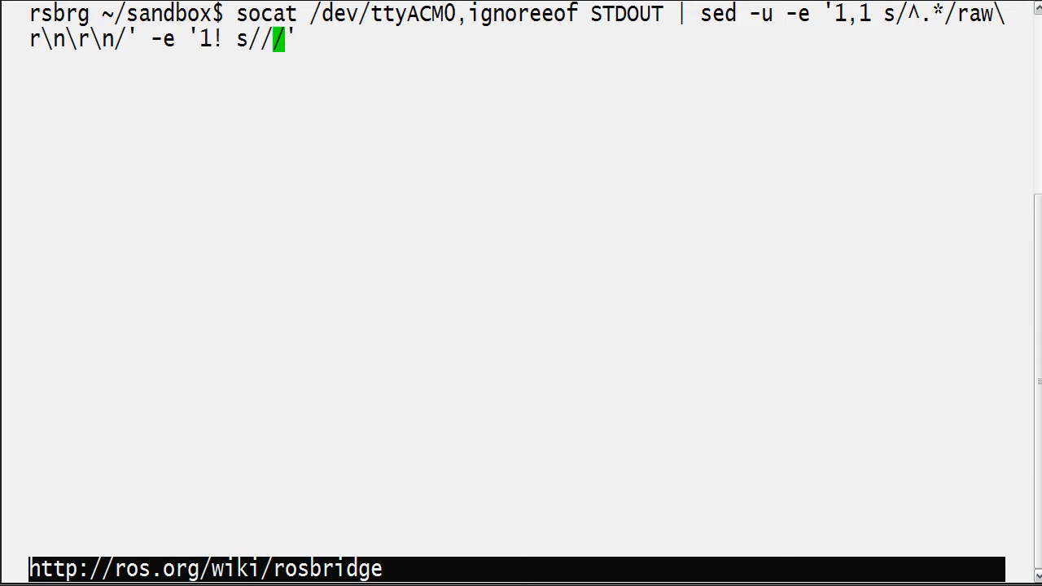
{"action": "type", "text": "\\("}
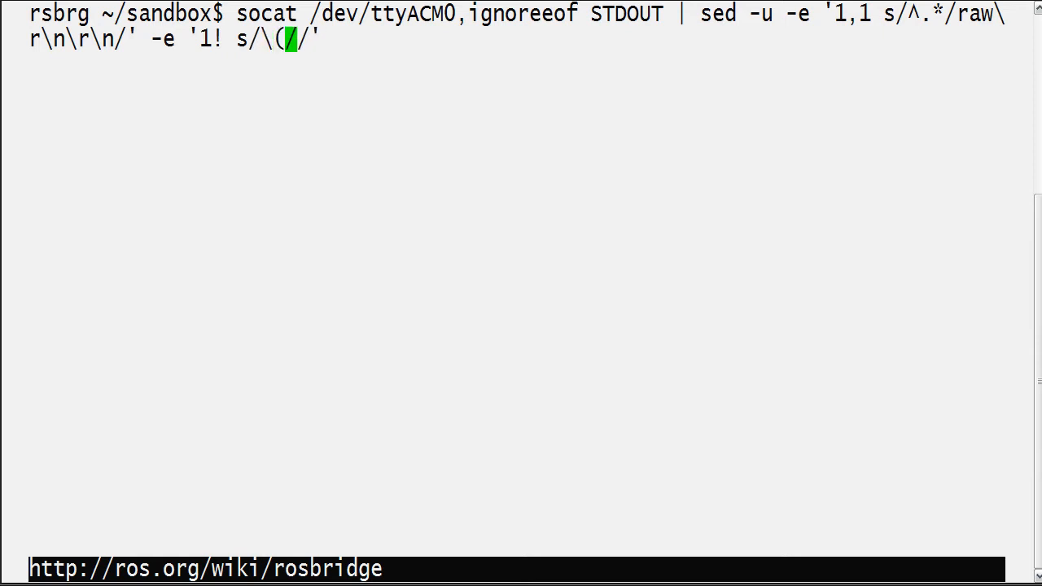
{"action": "type", "text": "[0-9]*"}
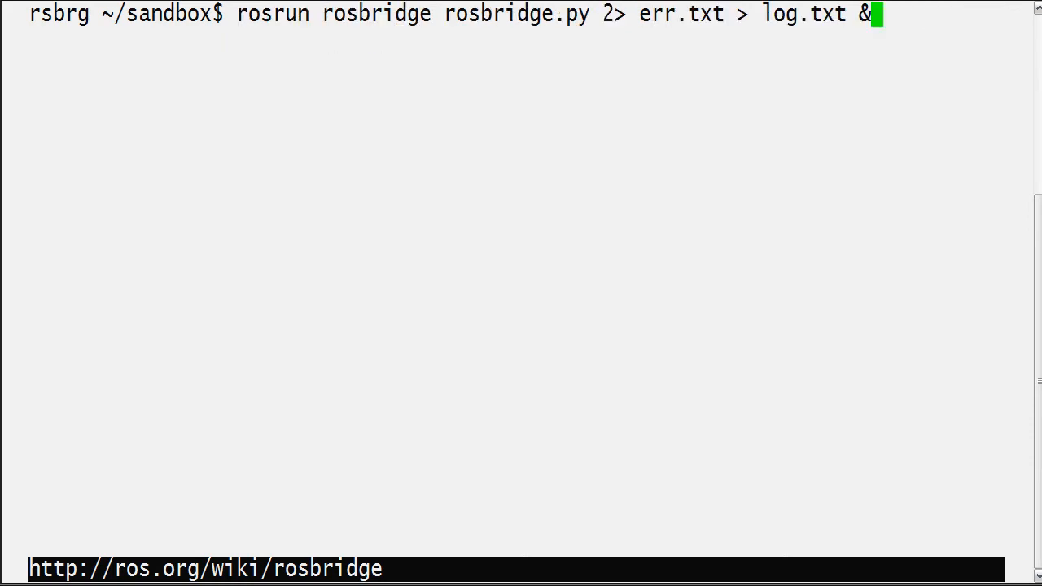
{"action": "type", "text": "socat /dev/ttyACM0,ignoreeof STDOUT | sed -u -e '1,1 s/^.*/raw\\r\\n\\r\\n/' -e '1! s/\\([0-9]*\\)//'"}
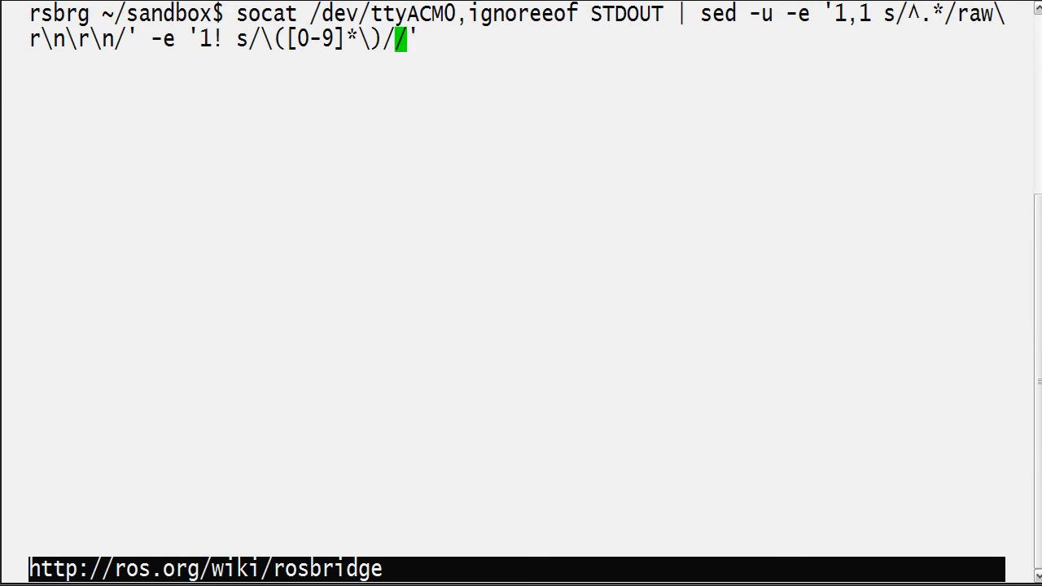
Write the replacement \x00{"receiver":"\/echoTime","msg":{}}\xff for each number
{"action": "type", "text": "\\x"}
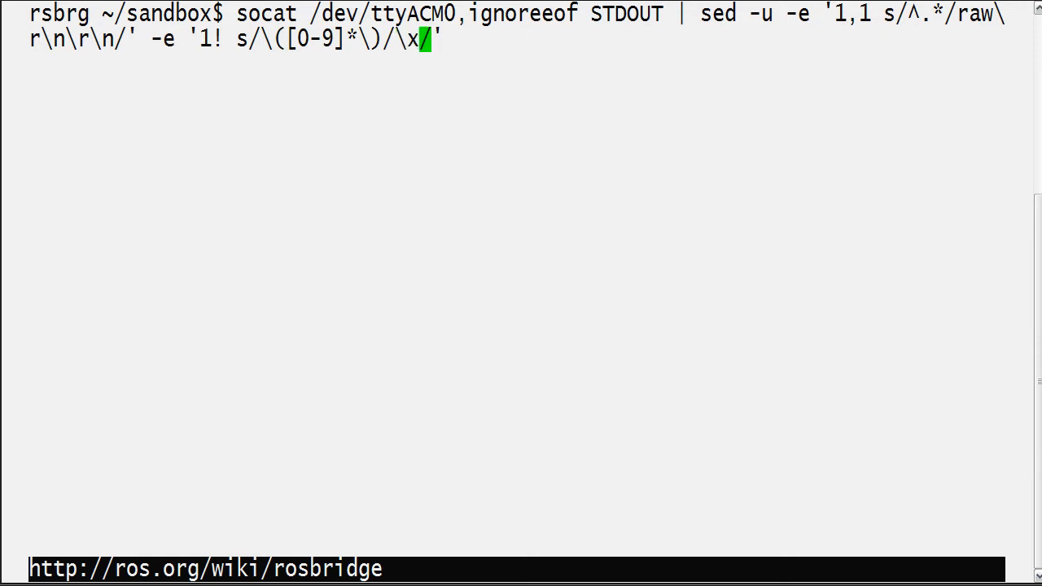
{"action": "type", "text": "00\\xff"}
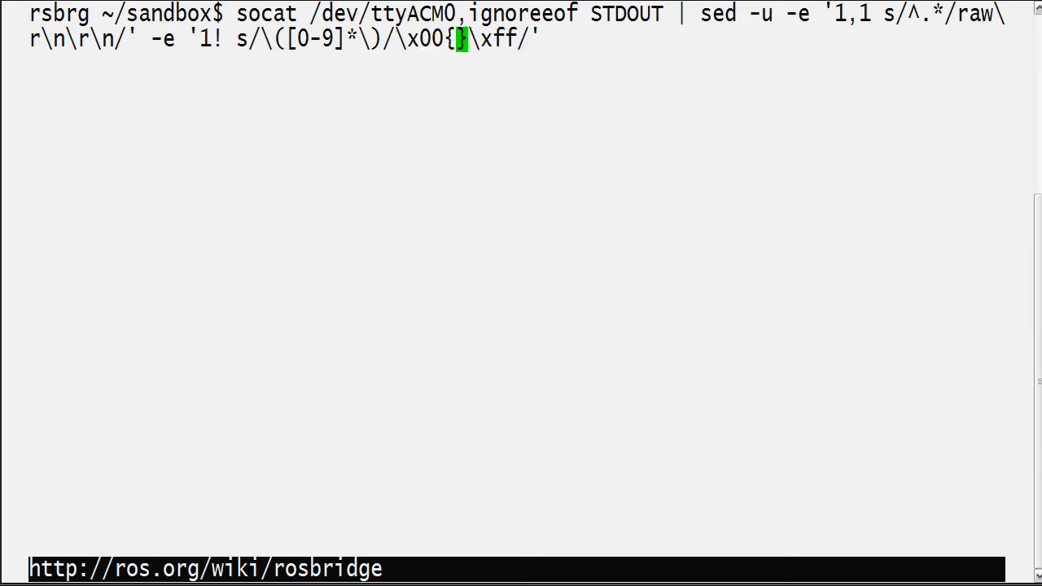
{"action": "type", "text": "\"\""}
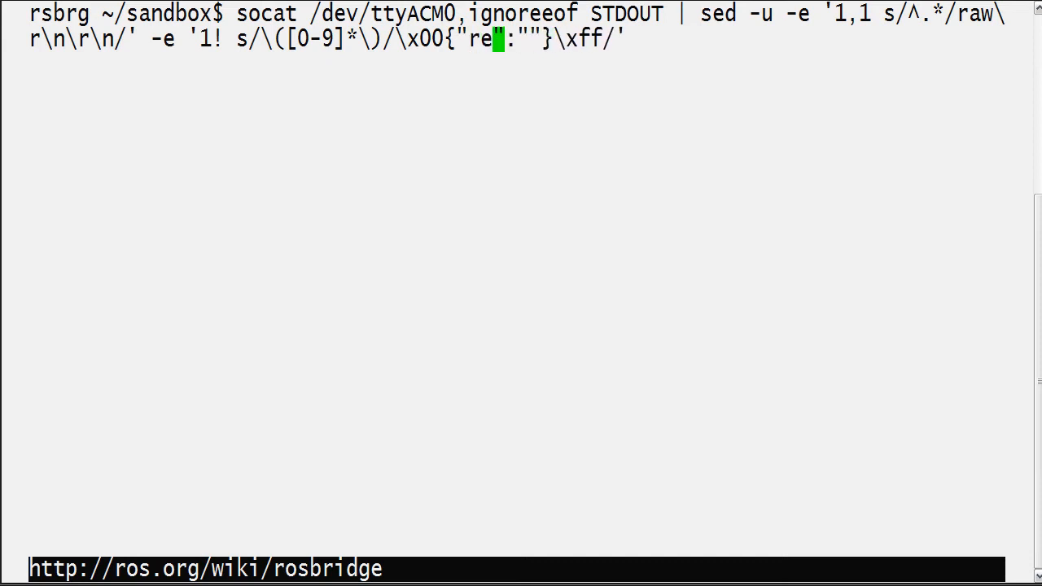
{"action": "type", "text": "ceiver"}
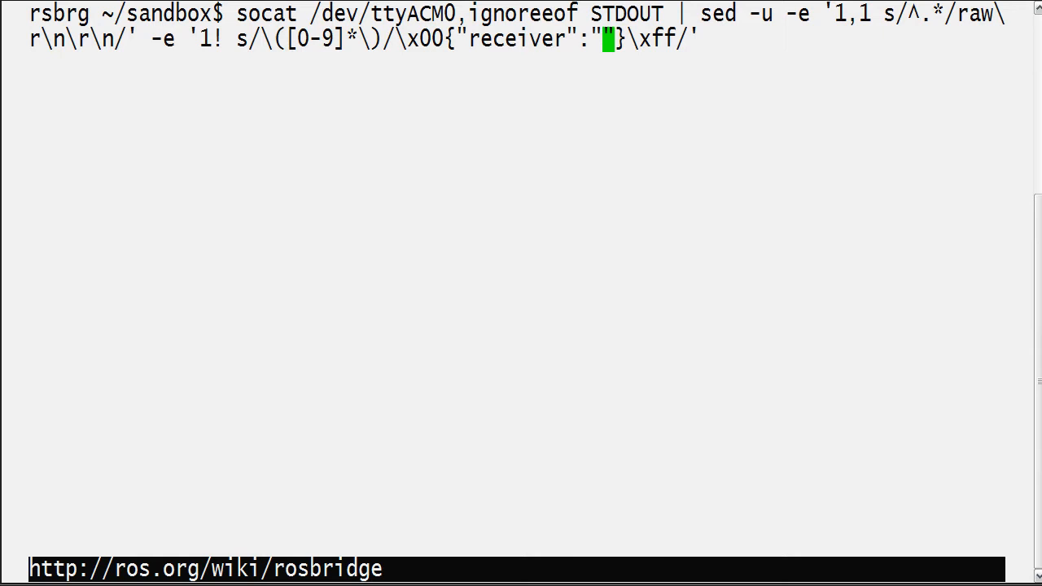
{"action": "type", "text": "\\/echoT"}
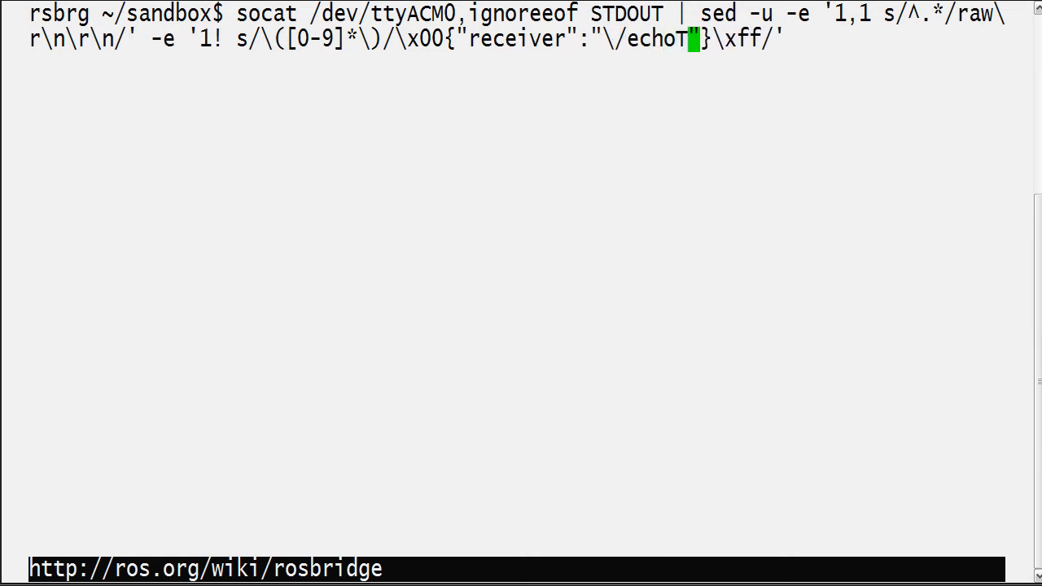
{"action": "type", "text": "ime\","}
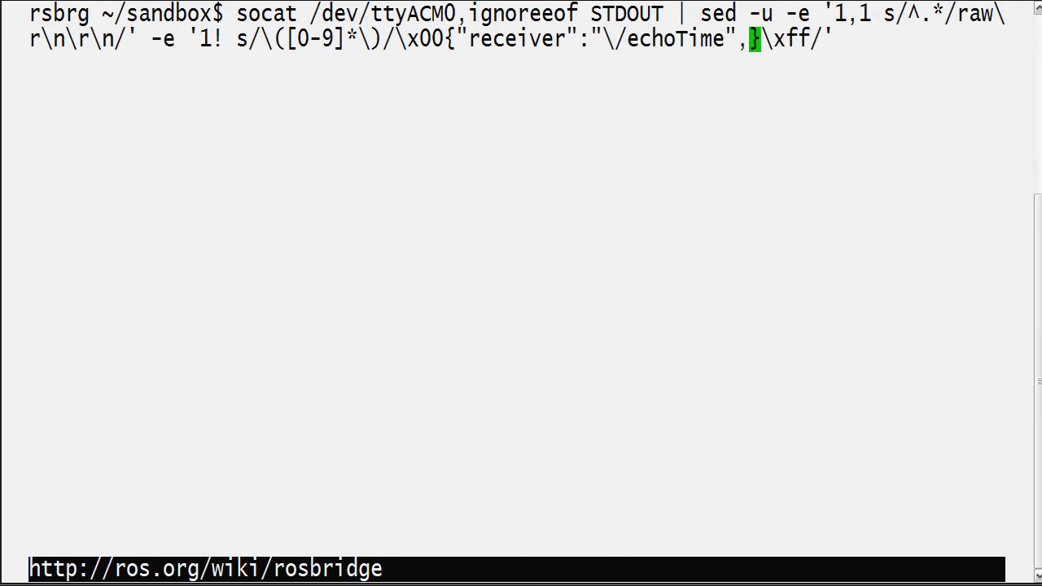
{"action": "type", "text": "\"msg\":{}"}
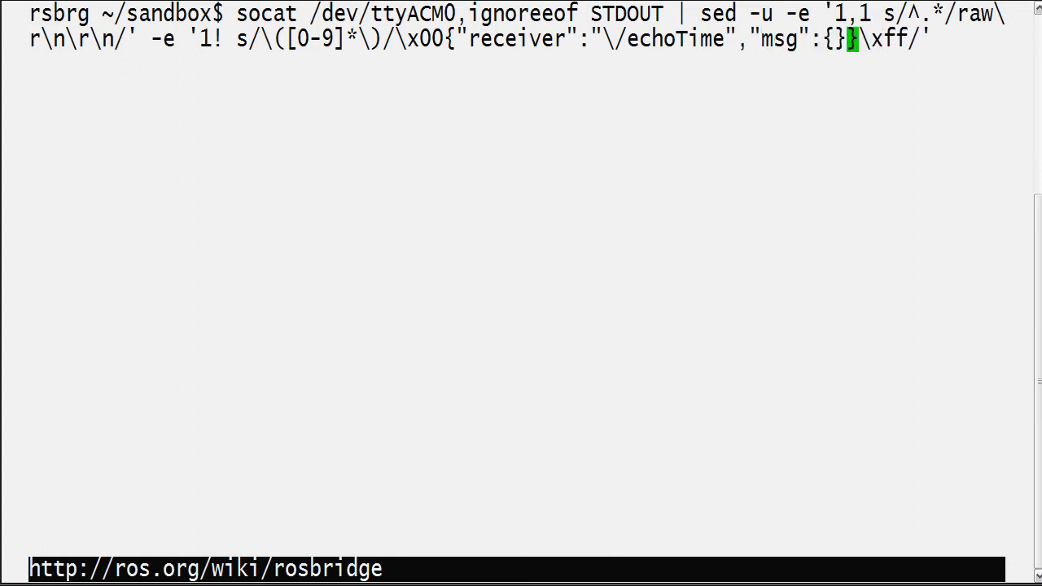
Add "type":"std_msgs\/Int64" to the JSON and fill msg with {"data":\1}
{"action": "type", "text": ",\"type\":\"\""}
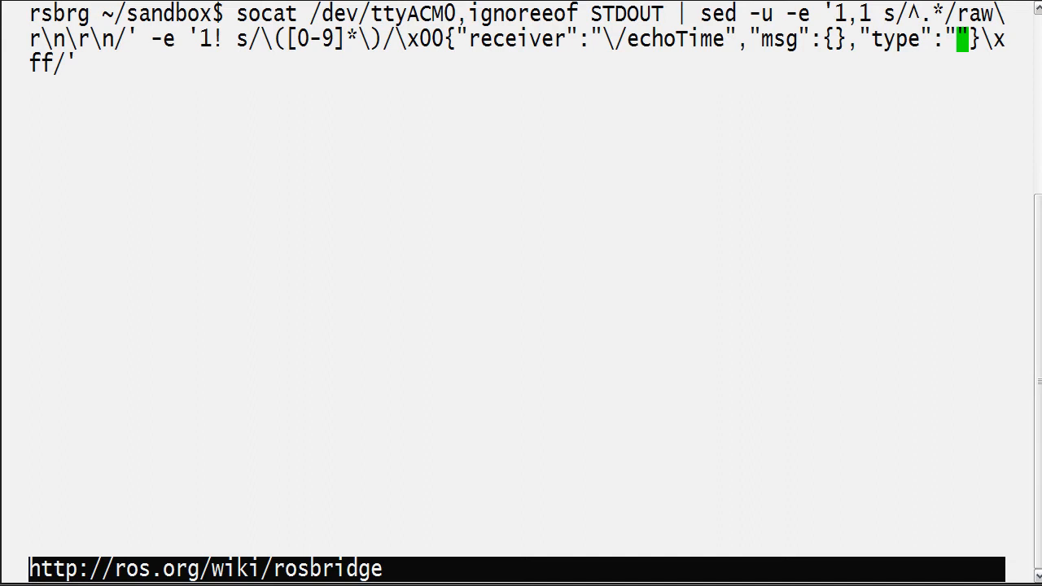
{"action": "type", "text": "std_msgs"}
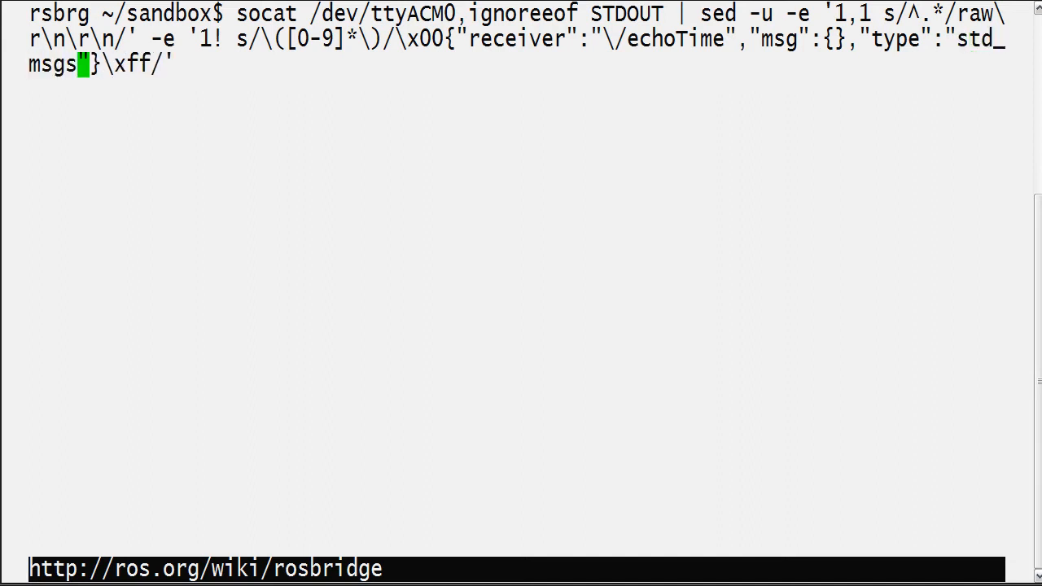
{"action": "type", "text": "\\/Int"}
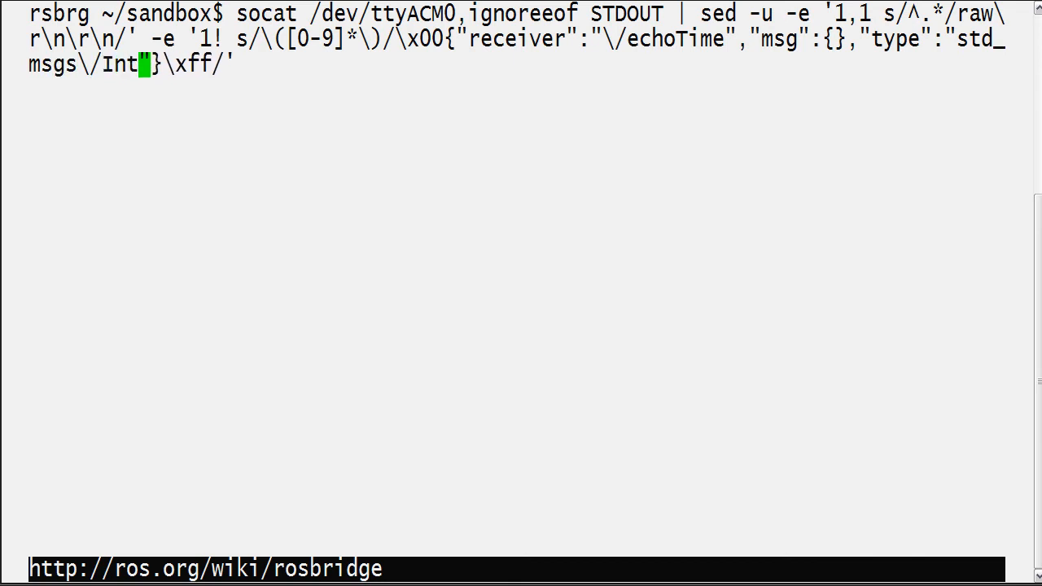
{"action": "type", "text": "64"}
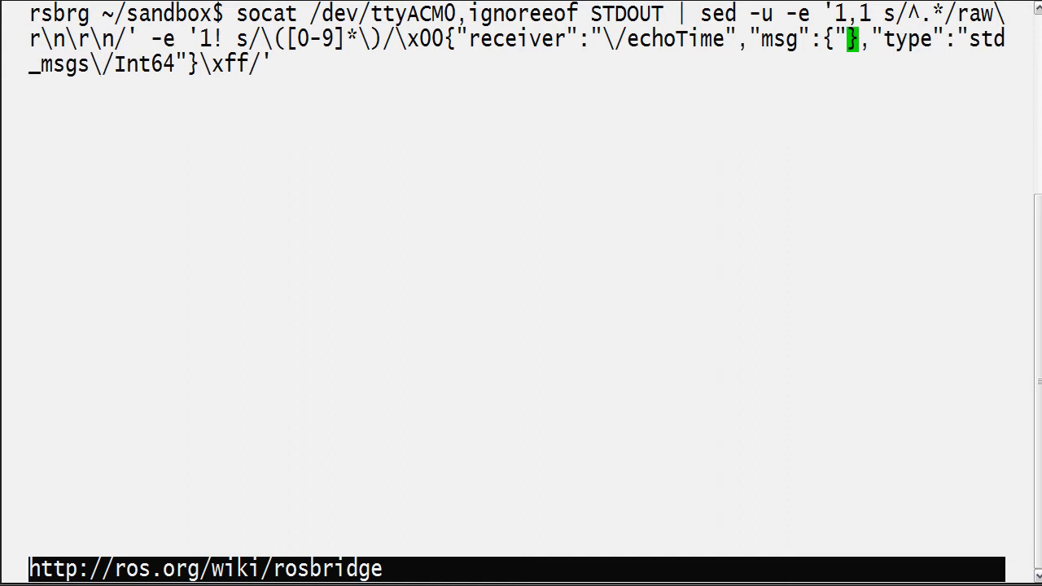
{"action": "type", "text": "data\":\\"}
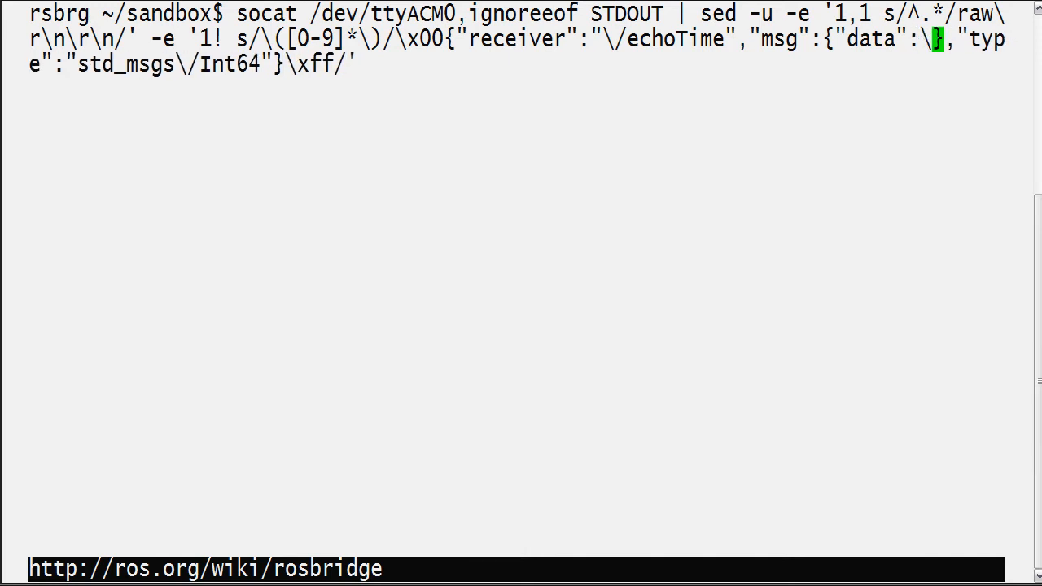
{"action": "type", "text": "1"}
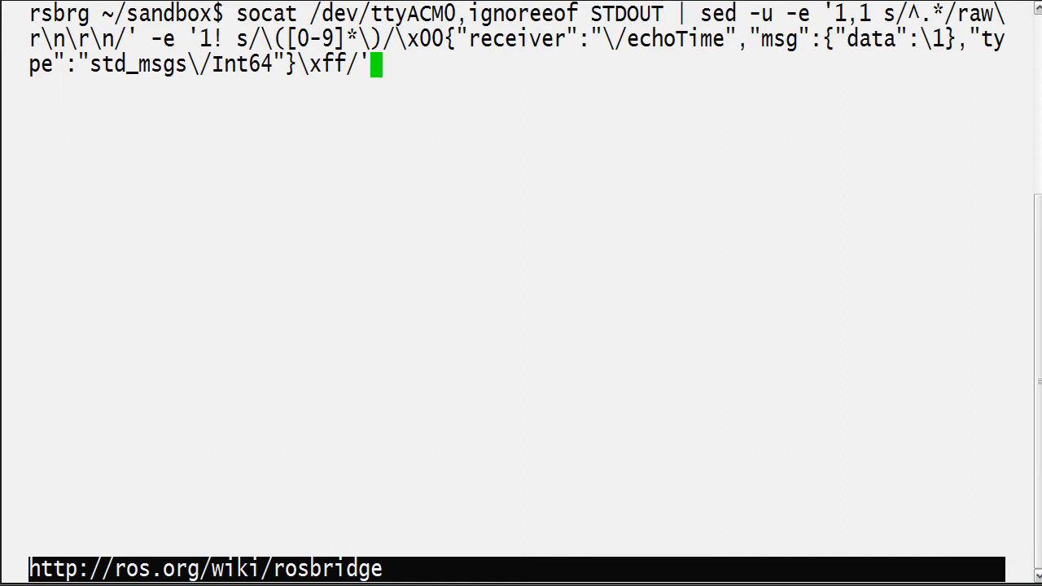
Run the socat | sed pipeline, watch /echoTime readings near 12190, then stop it
{"action": "key", "text": "Return"}
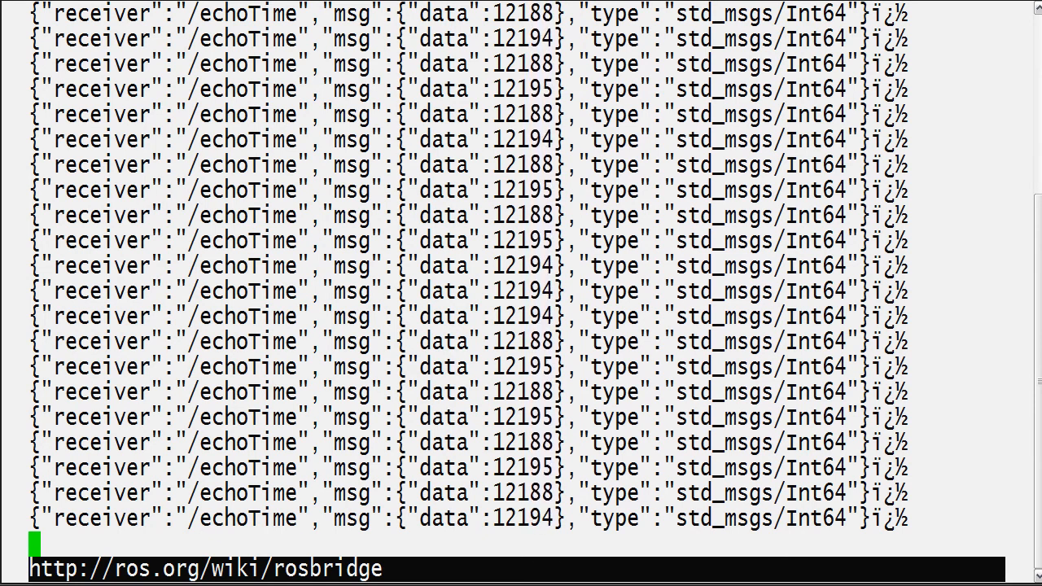
{"action": "key", "text": "ctrl+c"}
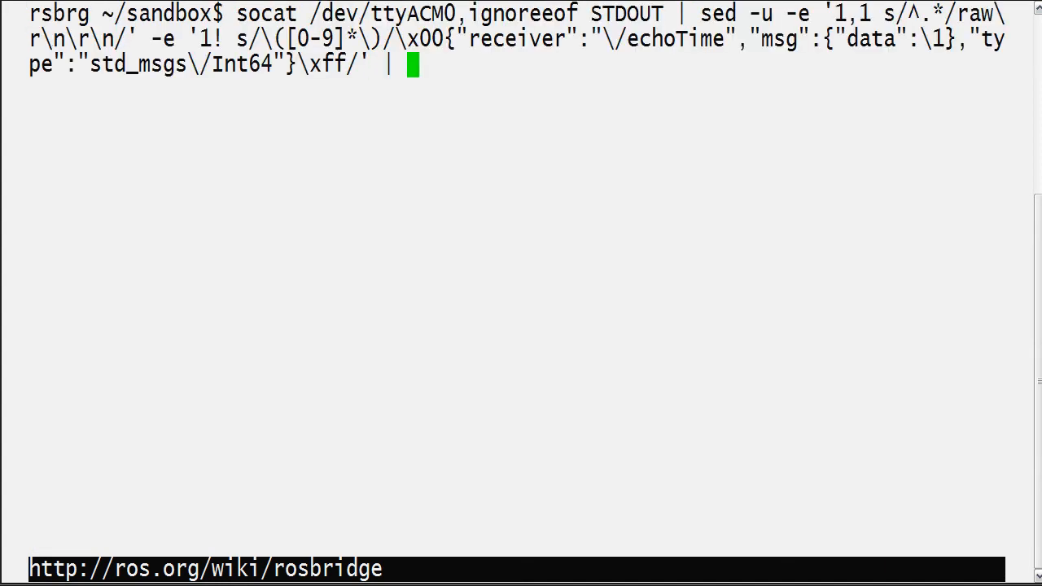
Pipe the JSON stream into nc localhost 9090 running in the background
{"action": "type", "text": "nc localhost"}
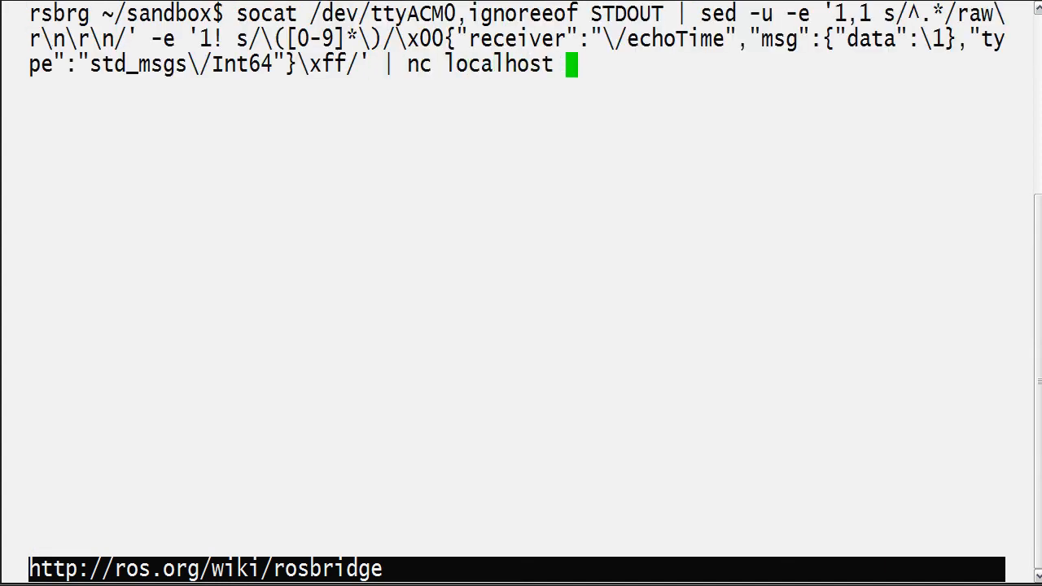
{"action": "type", "text": "9090 &"}
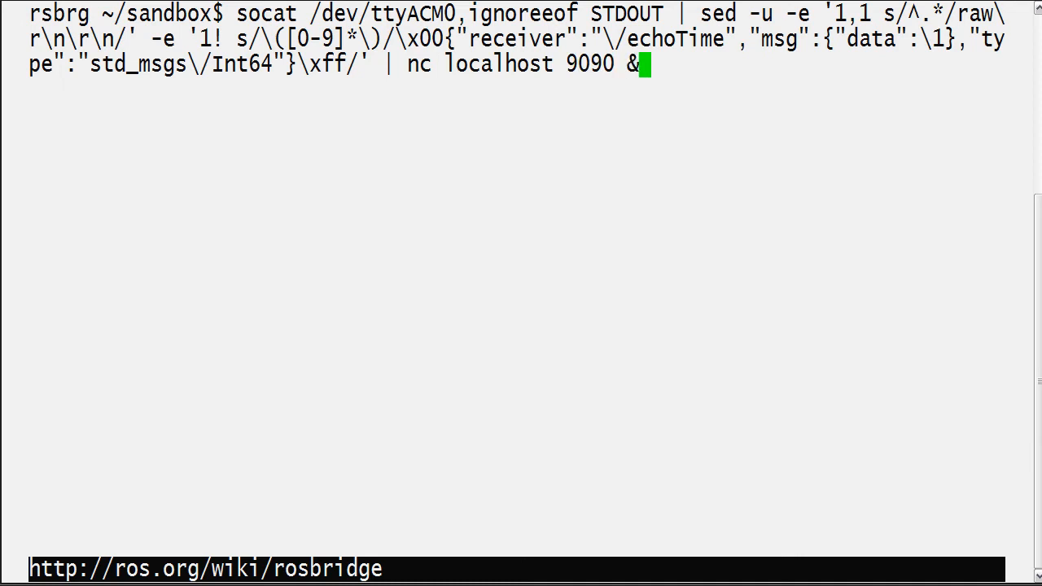
{"action": "key", "text": "Return"}
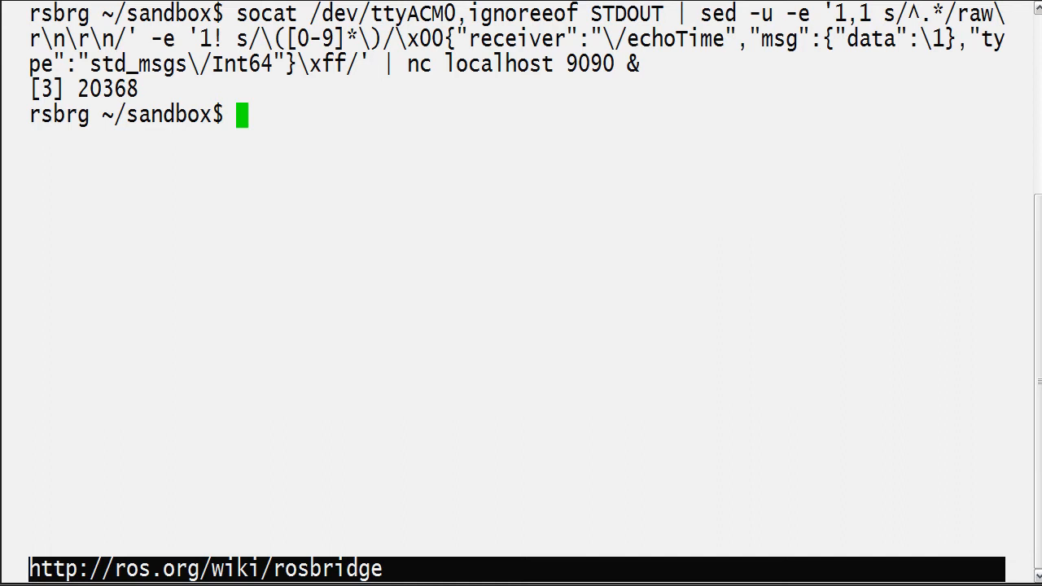
List ROS topics to confirm /echoTime, then begin typing rostopic hz /
{"action": "type", "text": "rost"}
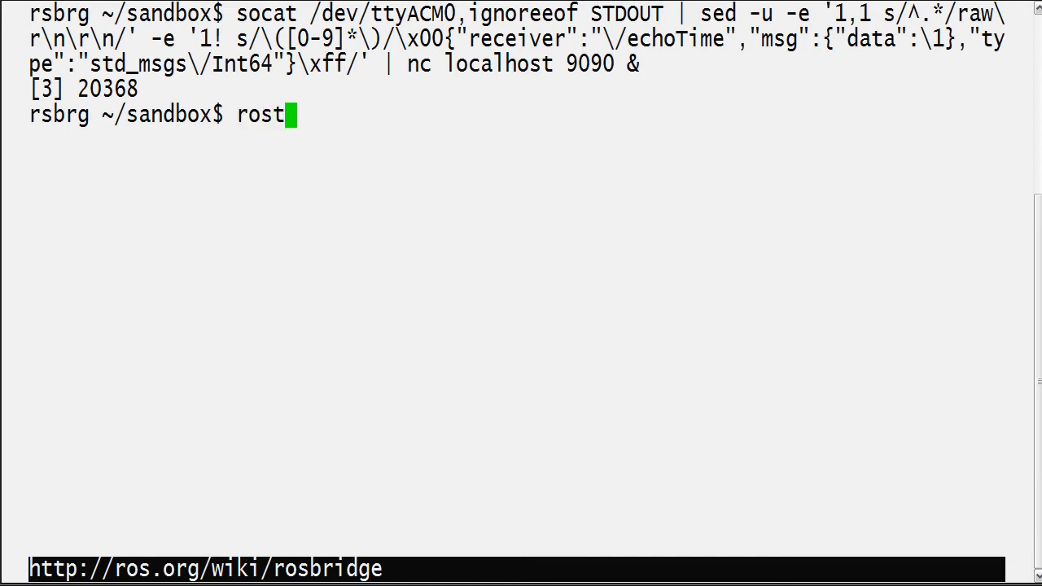
{"action": "key", "text": "Return"}
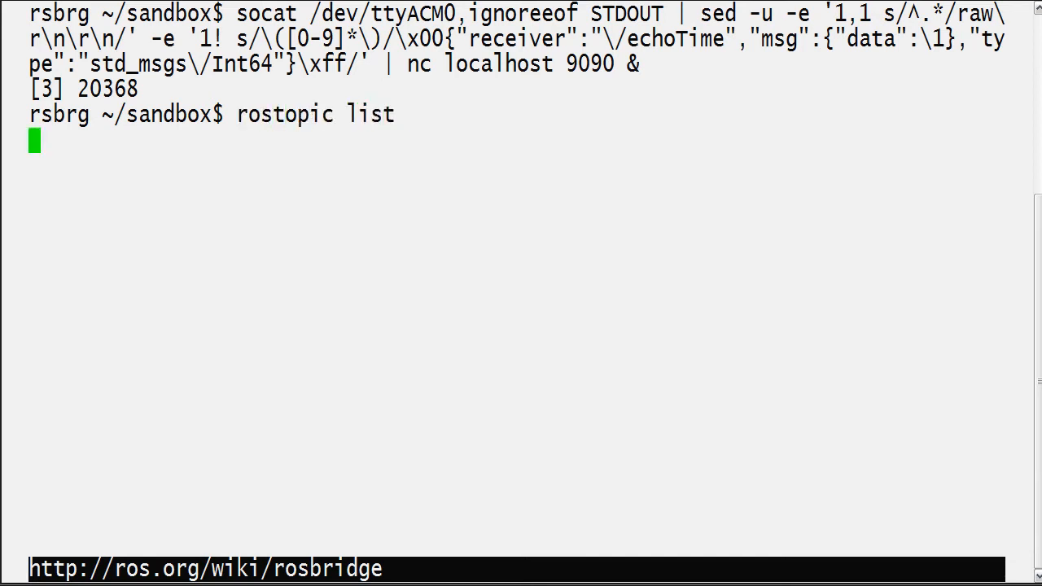
{"action": "key", "text": "Return"}
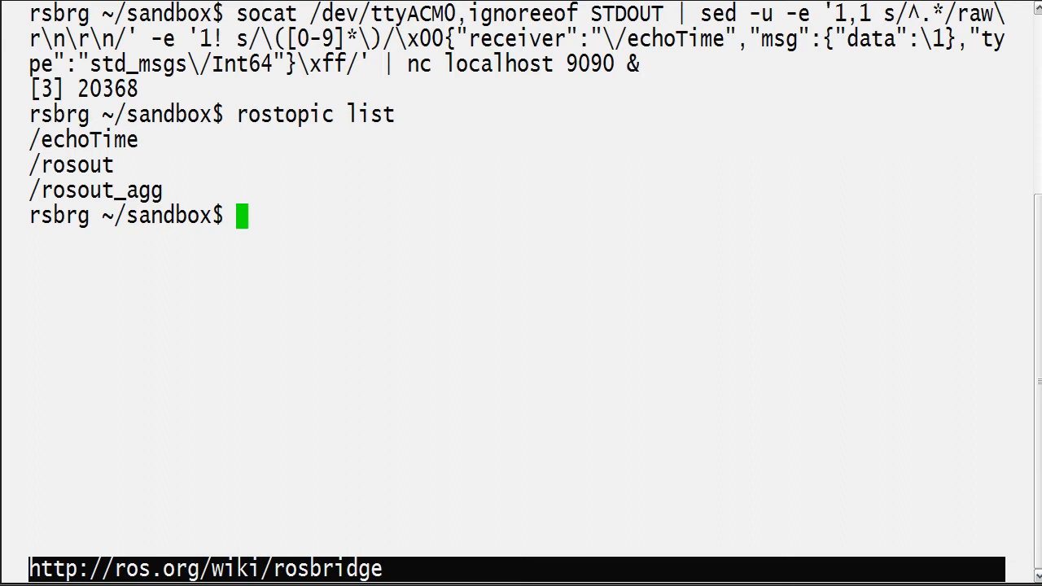
{"action": "type", "text": "rostopic hz /"}
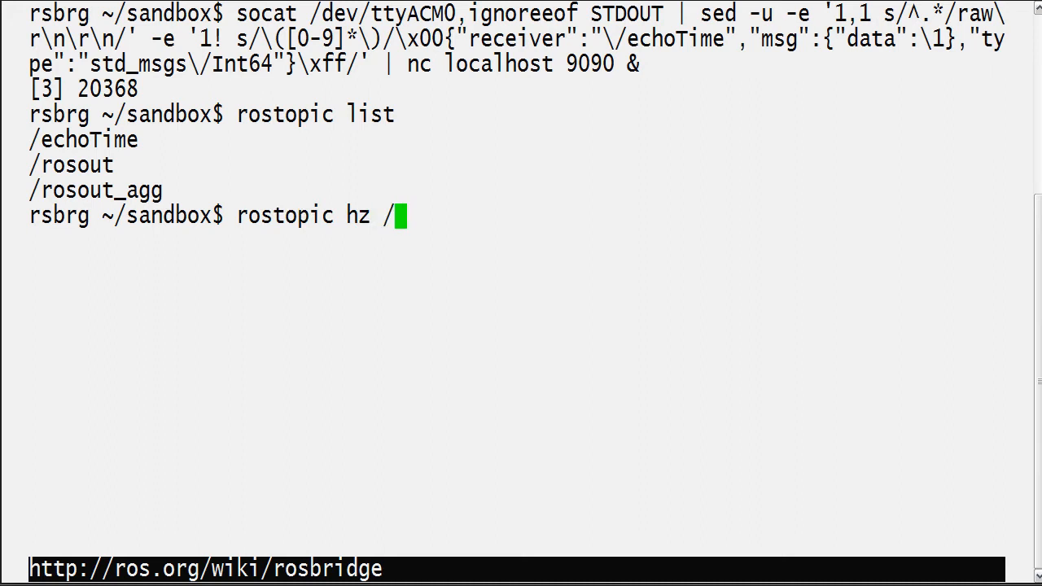
{"action": "type", "text": "echoTime"}
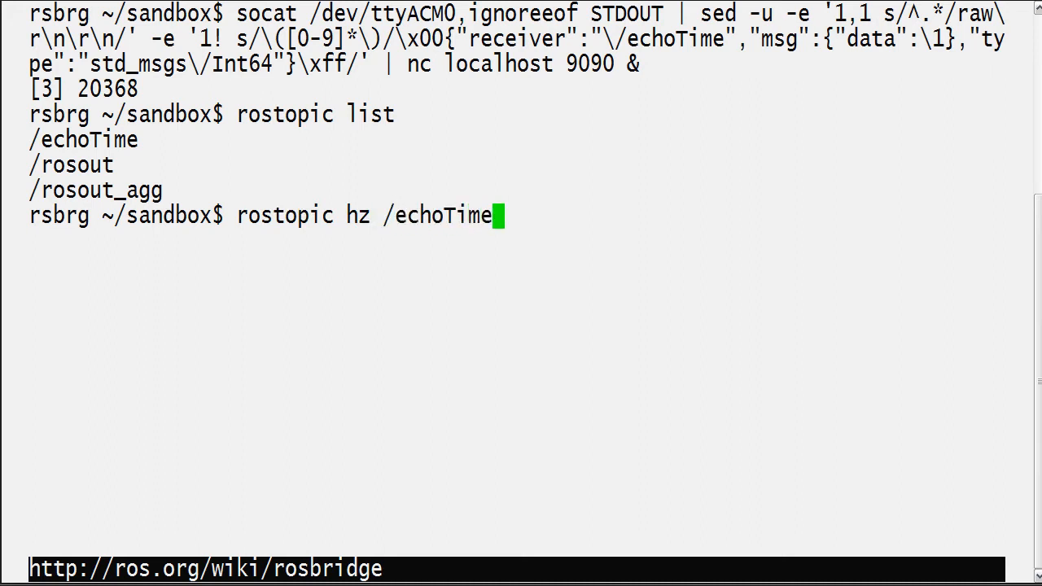
{"action": "key", "text": "Return"}
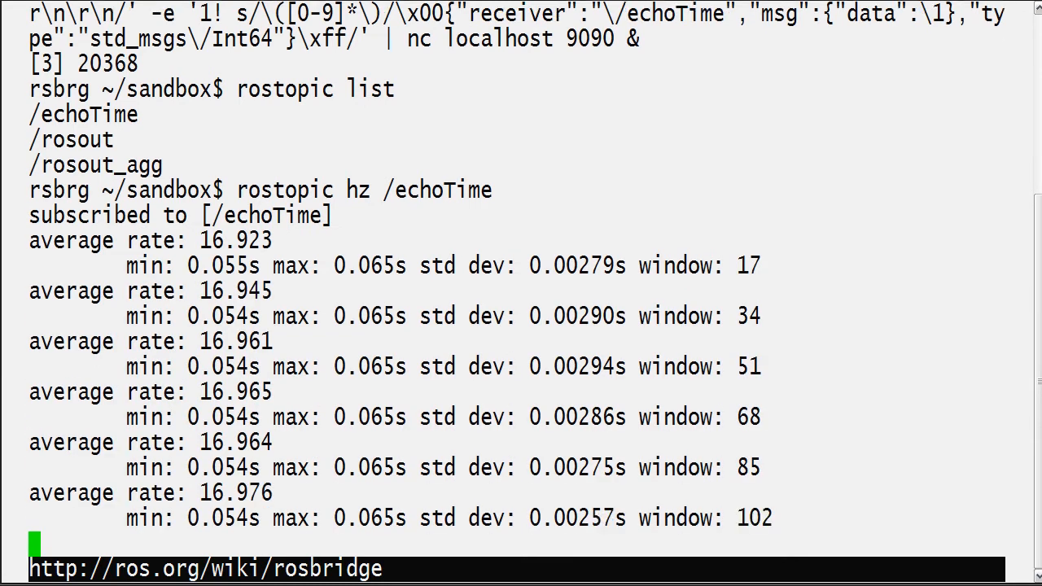
{"action": "scroll", "scroll_direction": "down", "scroll_amount": 3}
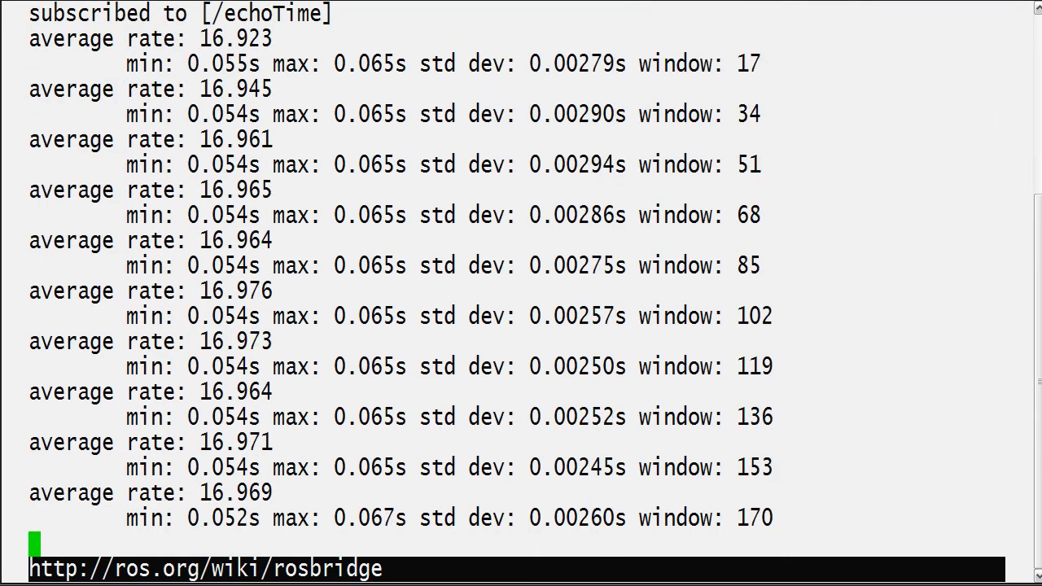
{"action": "scroll", "scroll_direction": "down", "scroll_amount": 3}
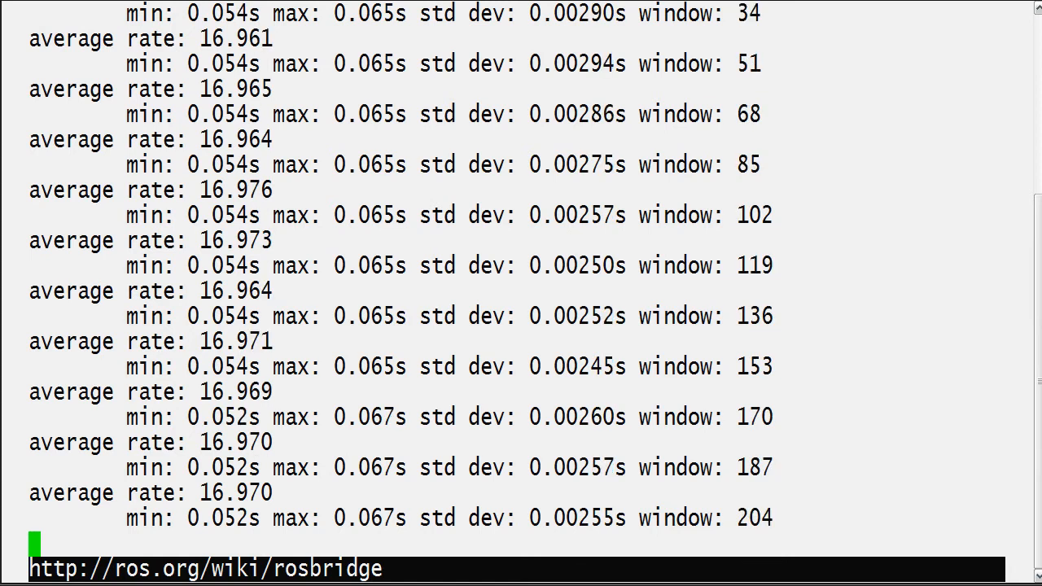
{"action": "scroll", "scroll_direction": "down", "scroll_amount": 3}
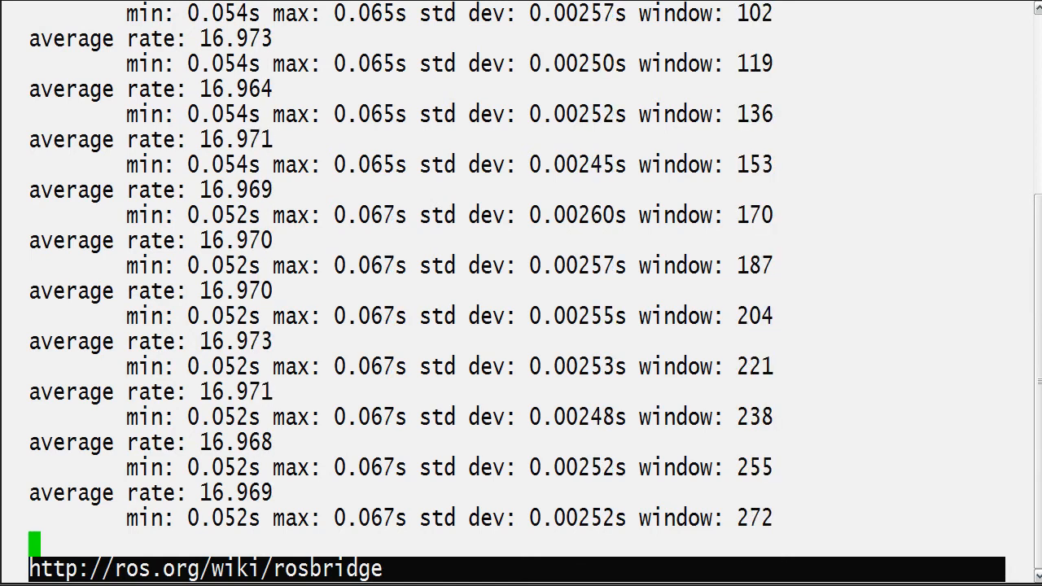
{"action": "scroll", "scroll_direction": "down", "scroll_amount": 3}
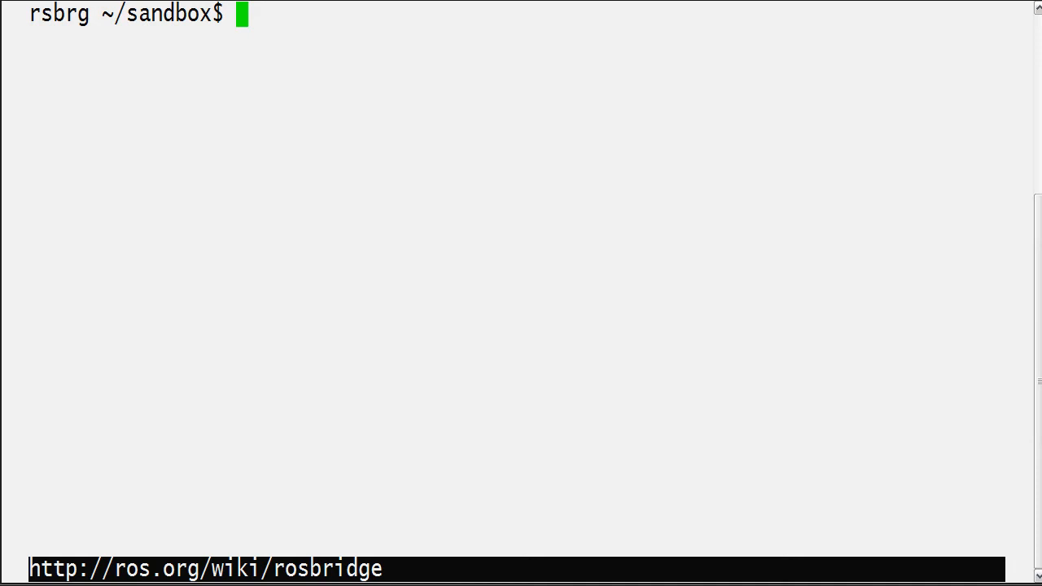
Type the command vim background at the sandbox prompt
{"action": "type", "text": "vim background"}
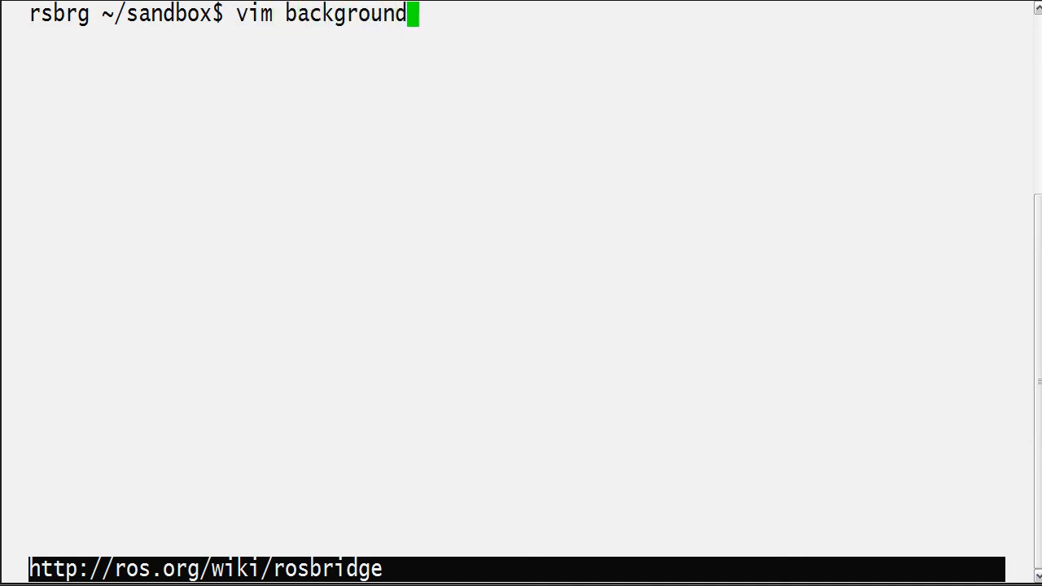
Open background.html in Vim and type the doctype, html, body and head skeleton
{"action": "key", "text": "Return"}
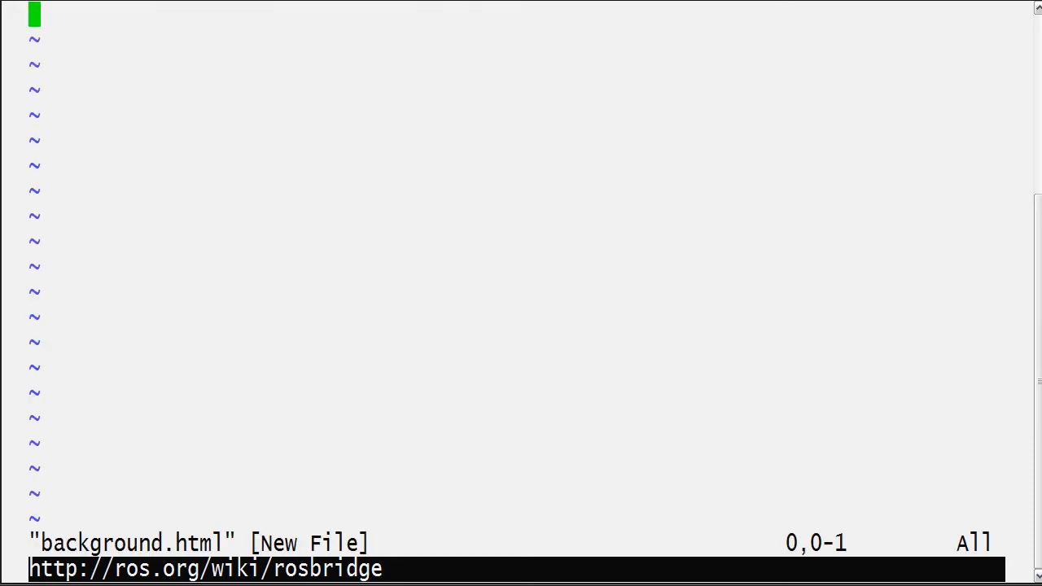
{"action": "type", "text": "<"}
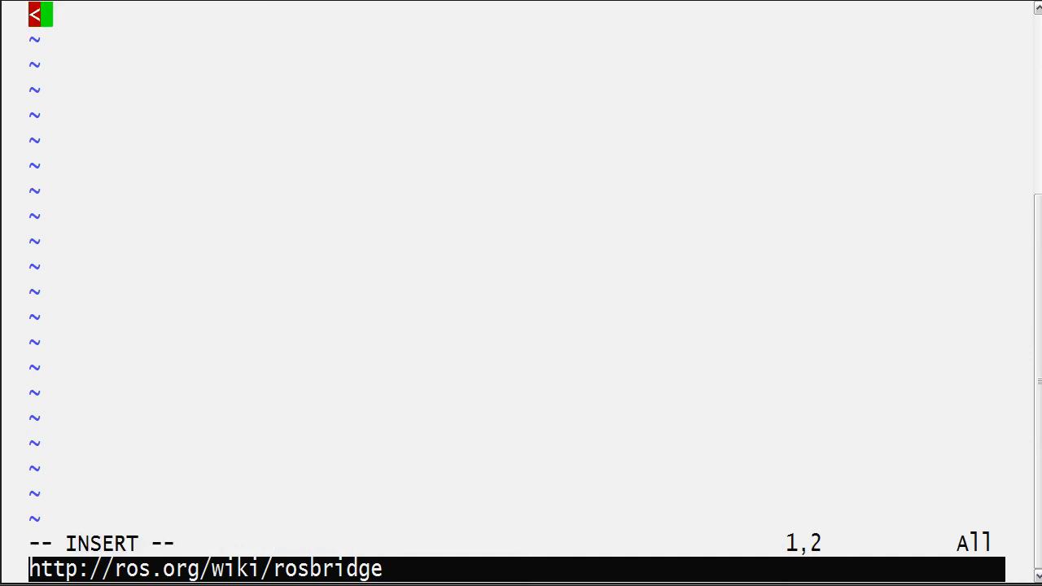
{"action": "type", "text": "!doctype>"}
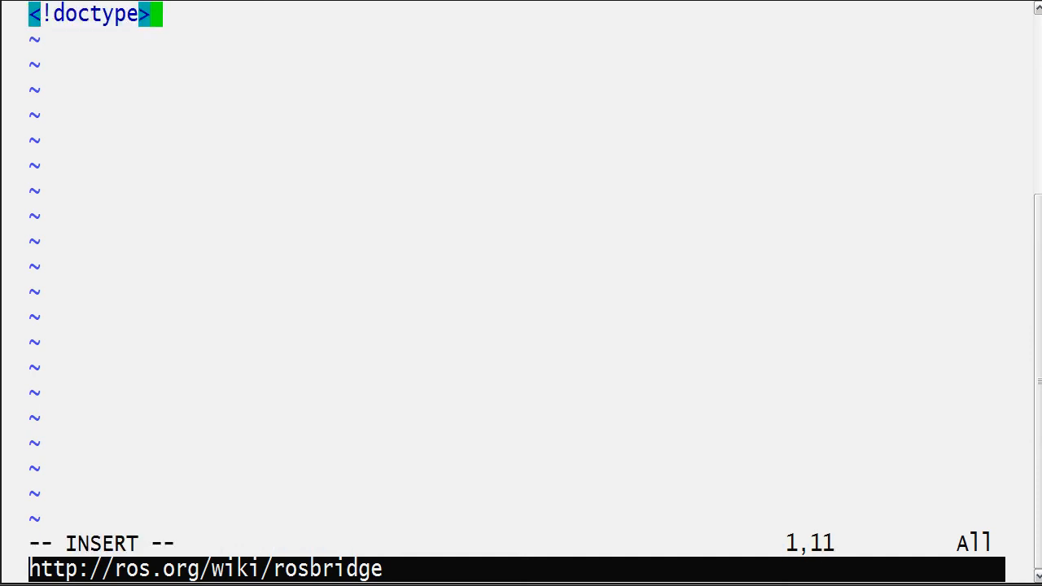
{"action": "type", "text": "<html>"}
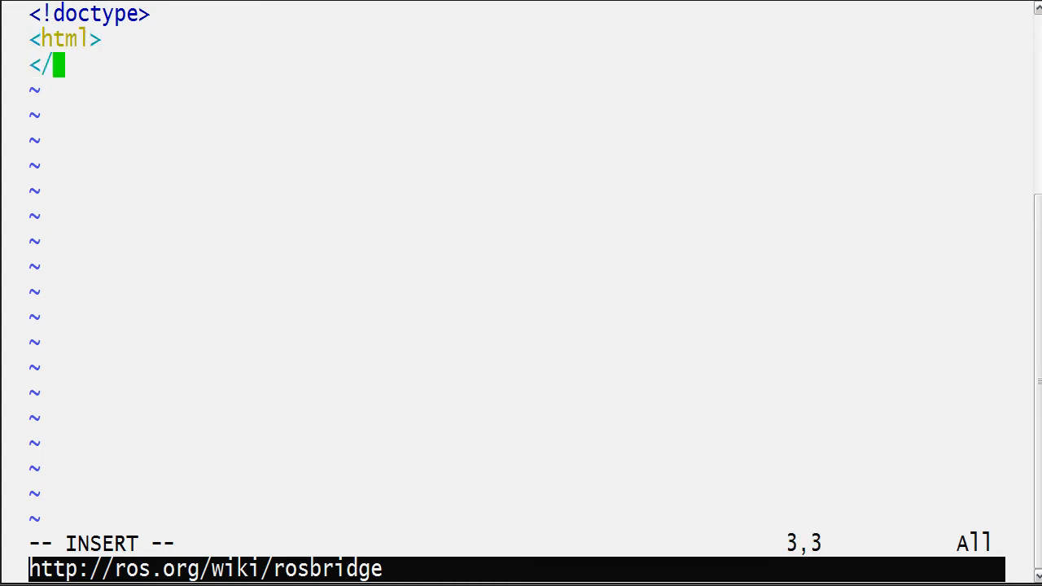
{"action": "type", "text": "<body>"}
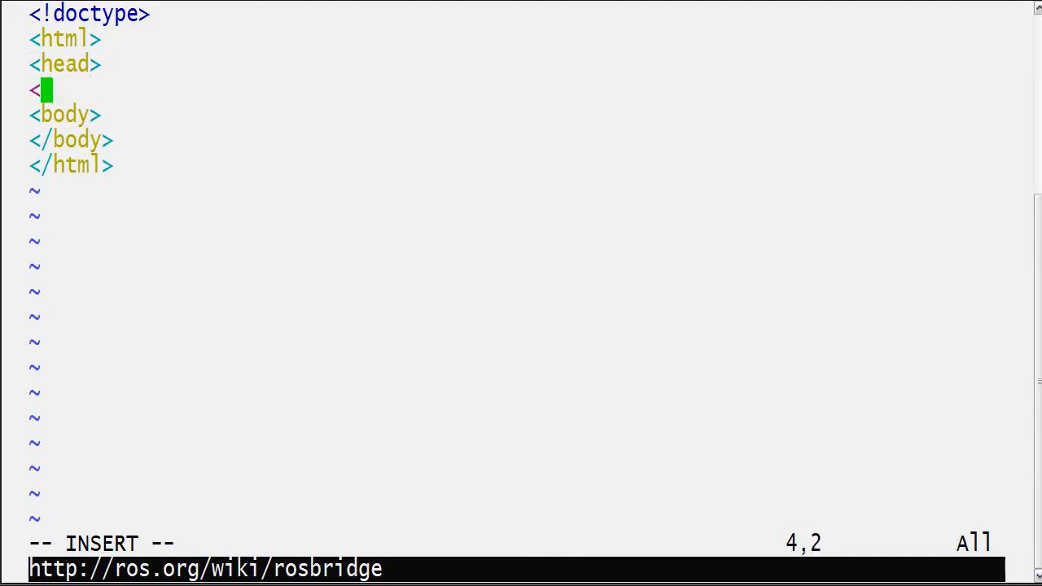
{"action": "type", "text": "/head>"}
{"action": "key", "text": "Return"}
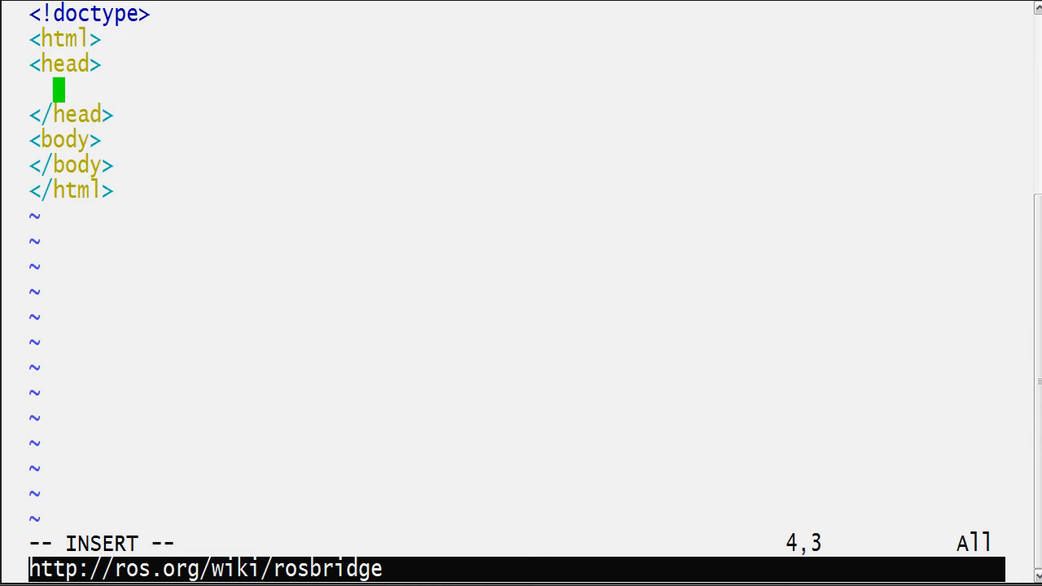
Add a text/javascript script tag with an empty src inside the head
{"action": "type", "text": "<sc"}
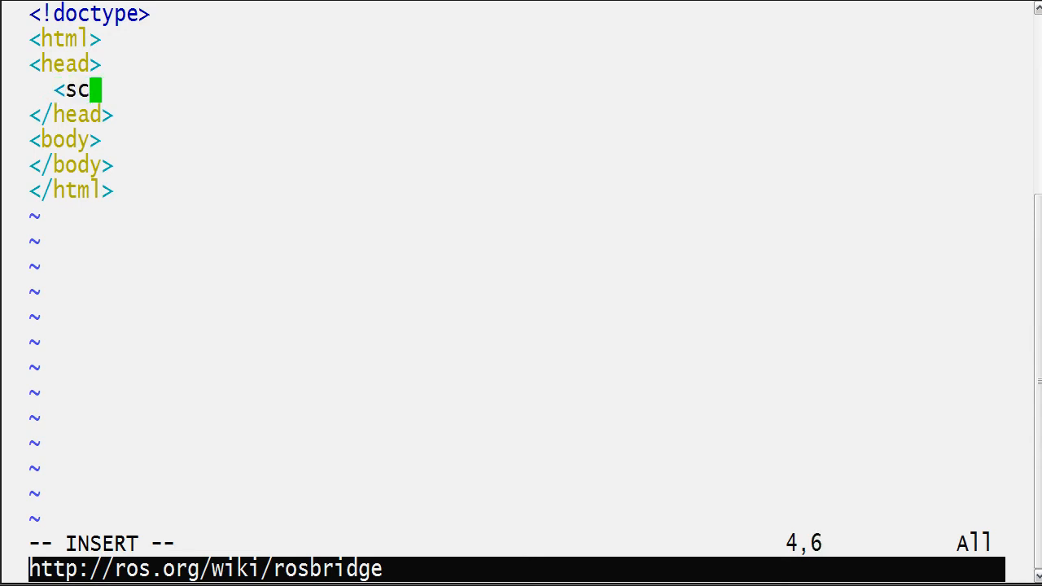
{"action": "type", "text": "ript type=\"te"}
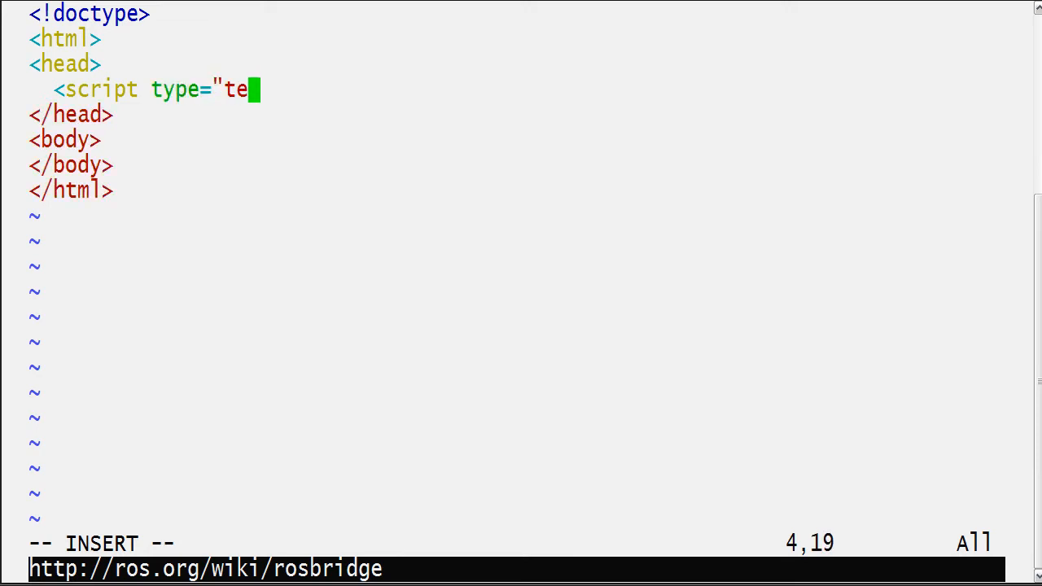
{"action": "type", "text": "xt/javascr"}
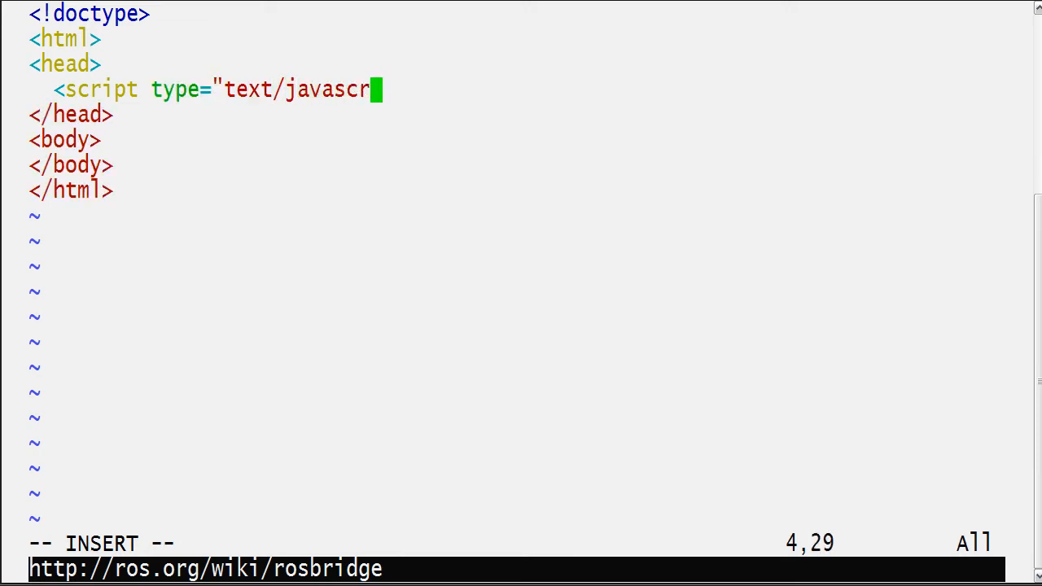
{"action": "type", "text": "ipt\" src=\""}
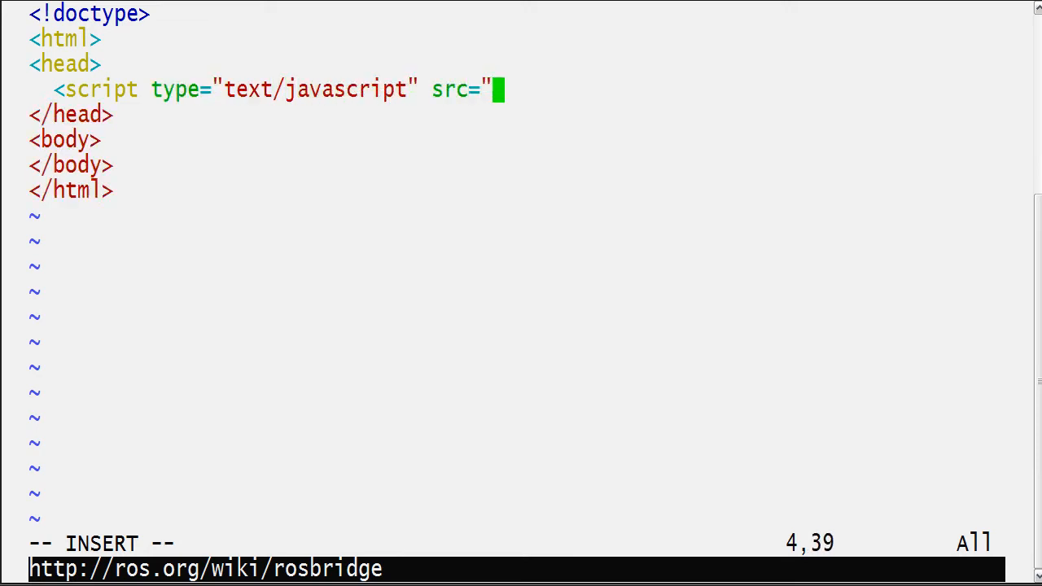
{"action": "type", "text": "\"></script"}
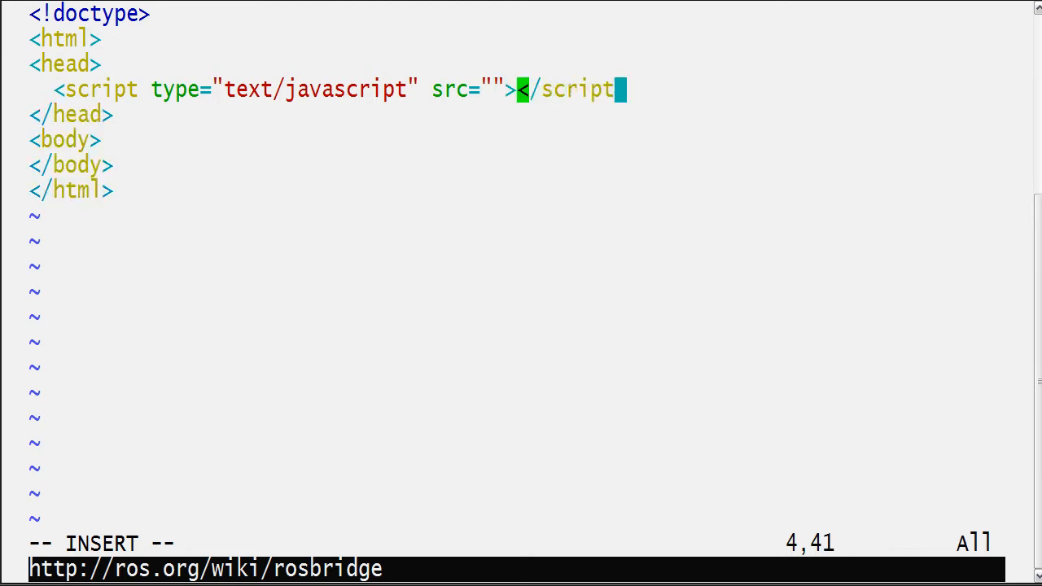
{"action": "type", "text": "http://"}
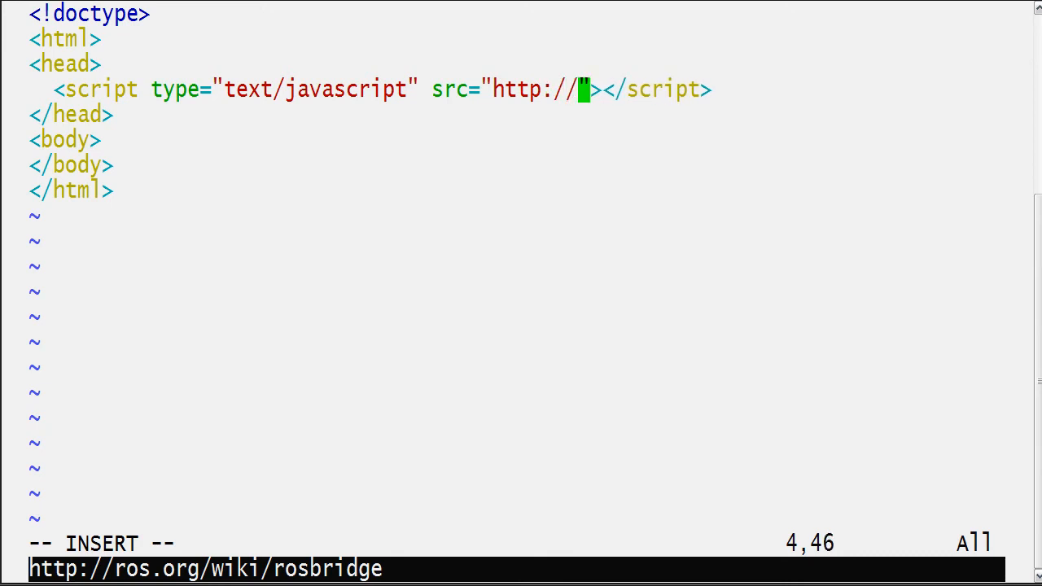
{"action": "type", "text": "brown-ros-p"}
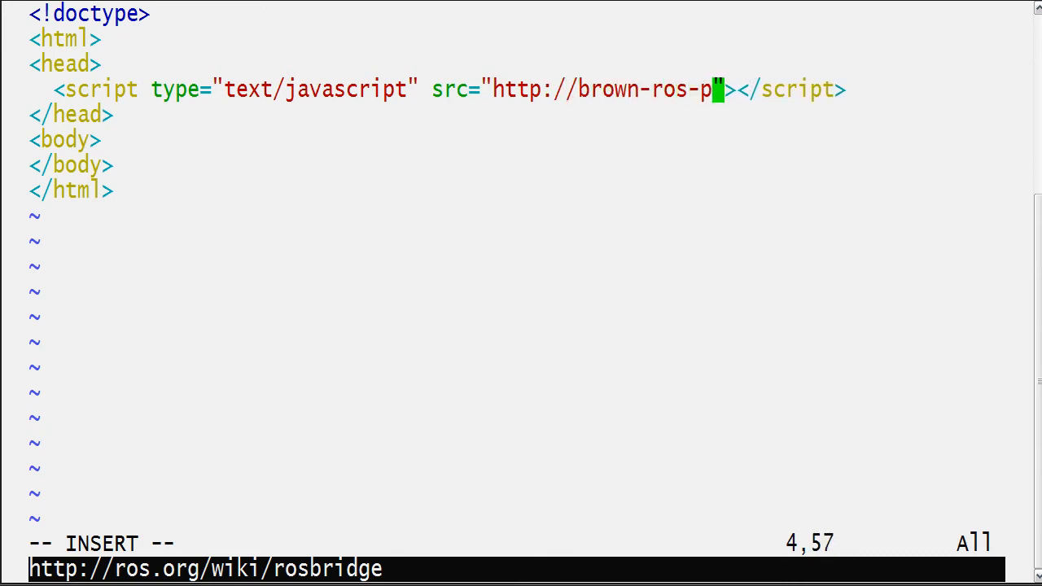
{"action": "type", "text": "kg.google"}
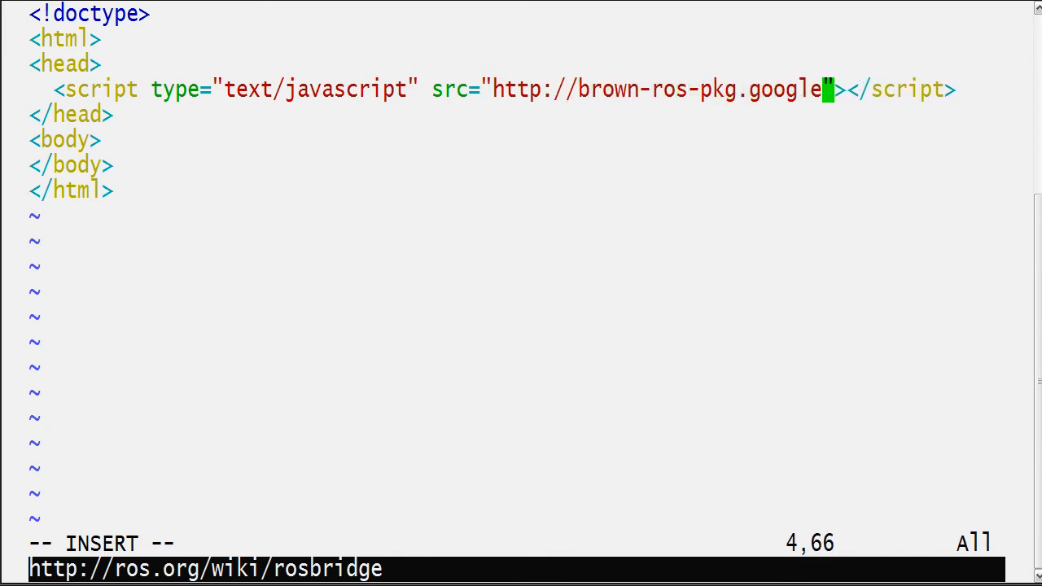
{"action": "type", "text": "code.com/svn/"}
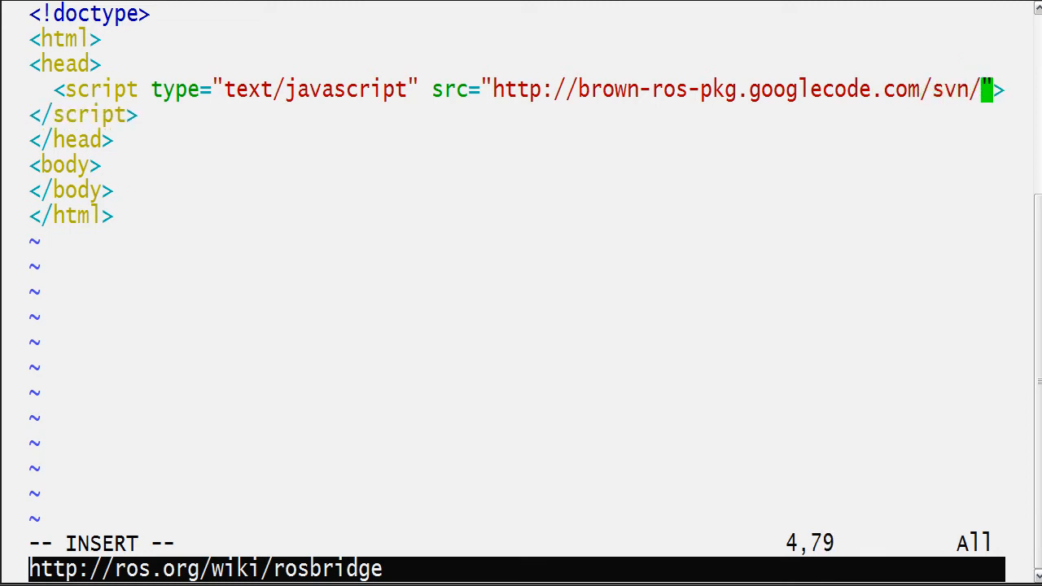
{"action": "type", "text": "trunk"}
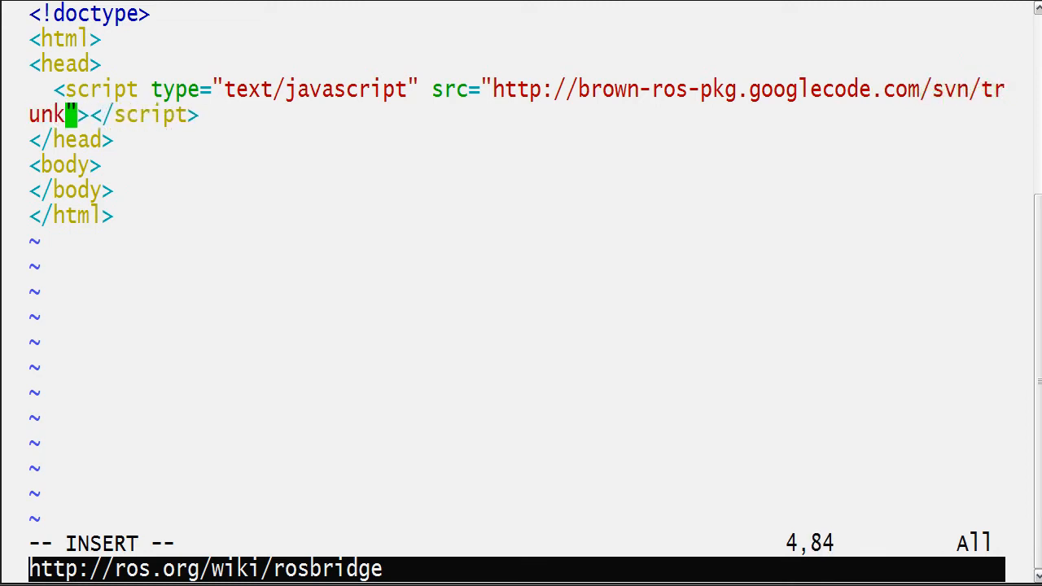
{"action": "type", "text": "experimental/"}
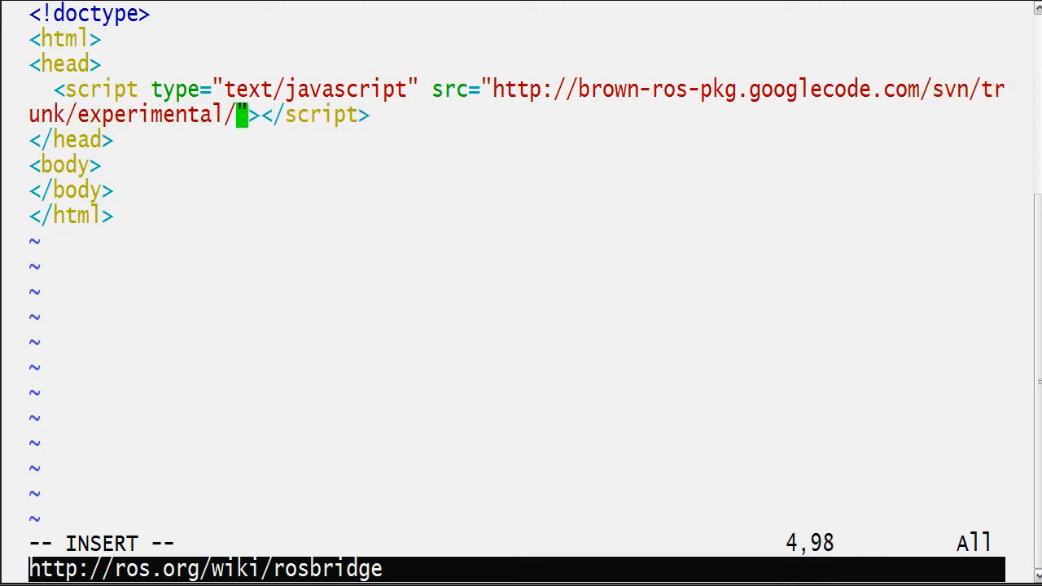
{"action": "type", "text": "rosbridge/ros."}
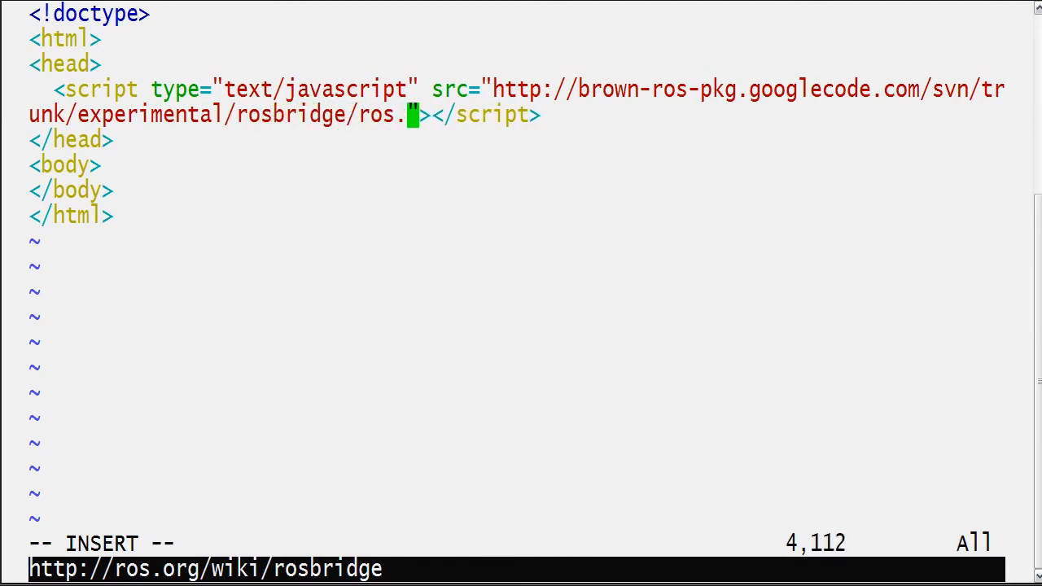
{"action": "type", "text": "js"}
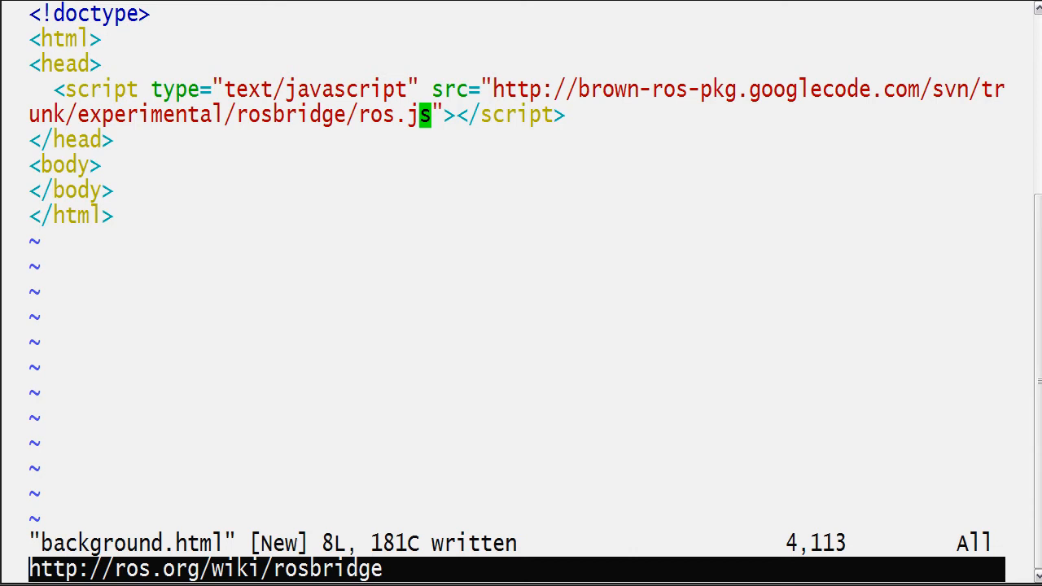
Start an attribute on the body tag, typing its first letter 'o'
{"action": "type", "text": "o"}
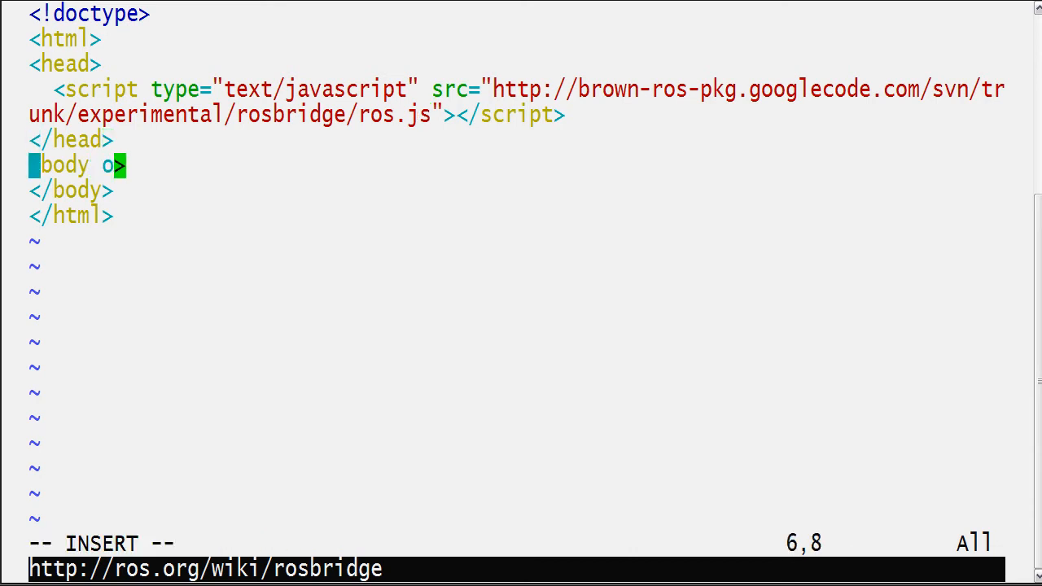
Set body onload="main();" and add a head script defining an empty function main()
{"action": "type", "text": "nload=\"main\""}
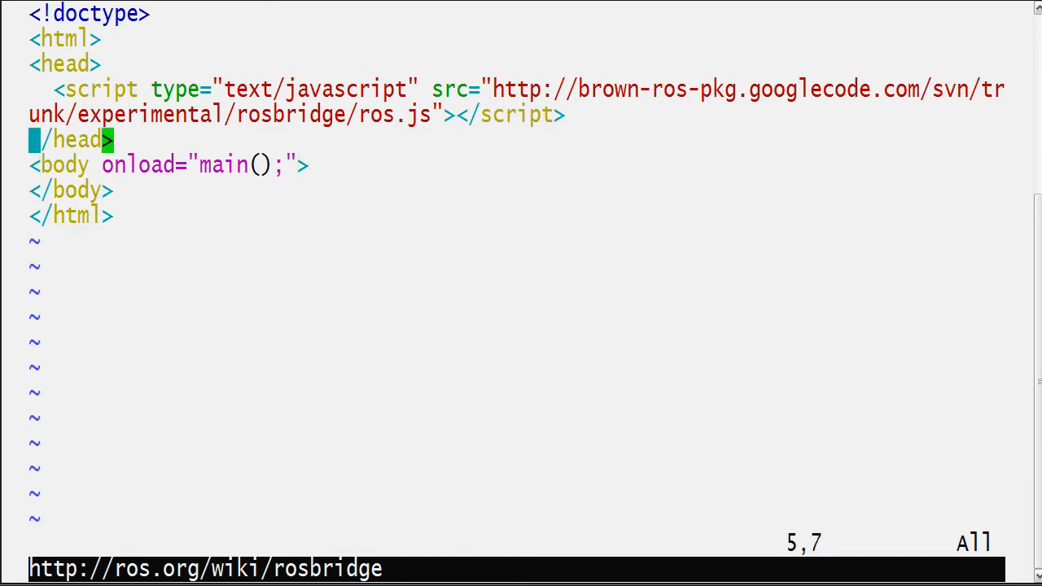
{"action": "type", "text": "<scrip"}
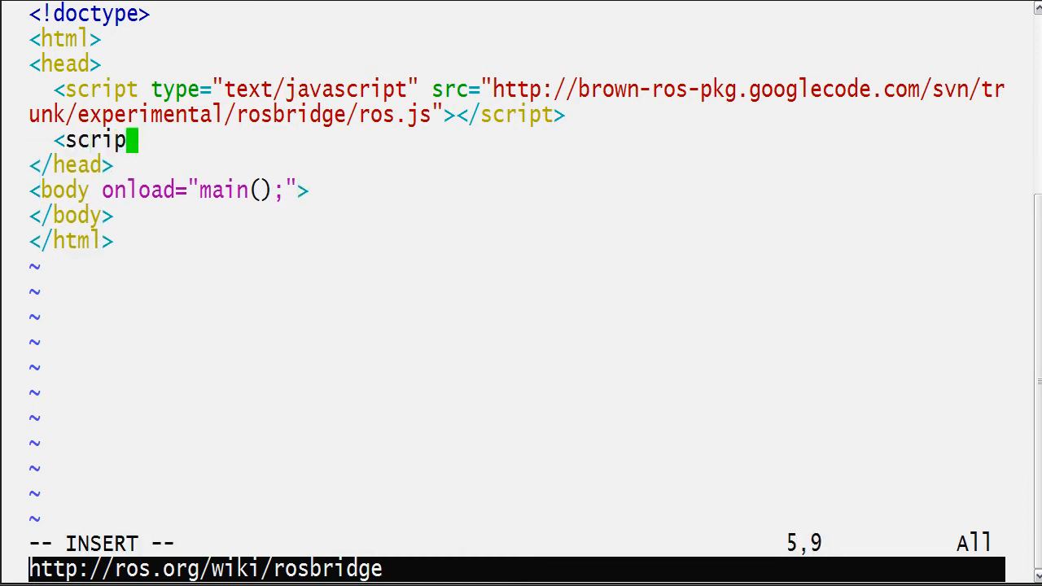
{"action": "type", "text": "type=\"\""}
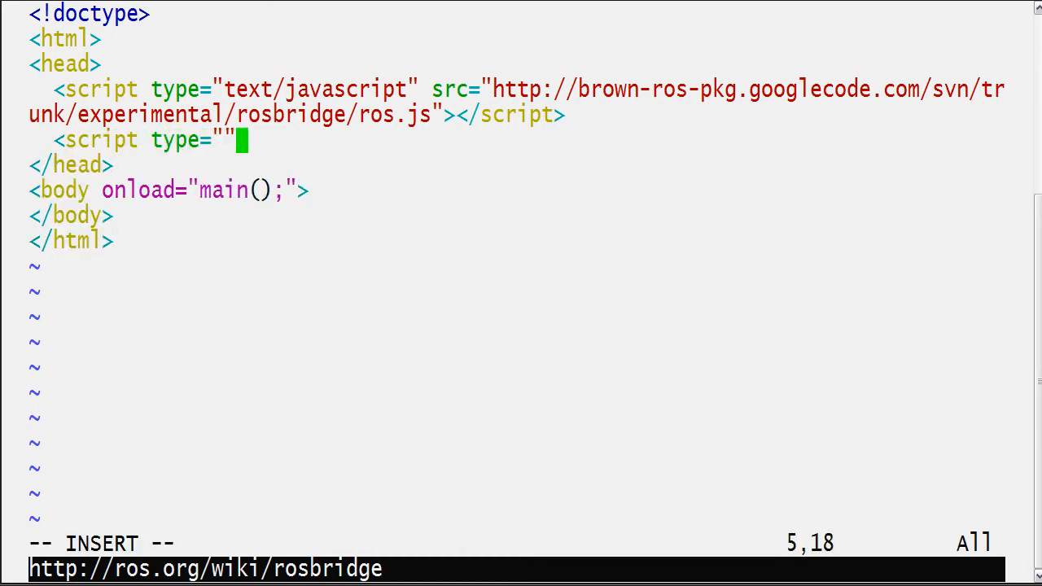
{"action": "type", "text": "text/javascript"}
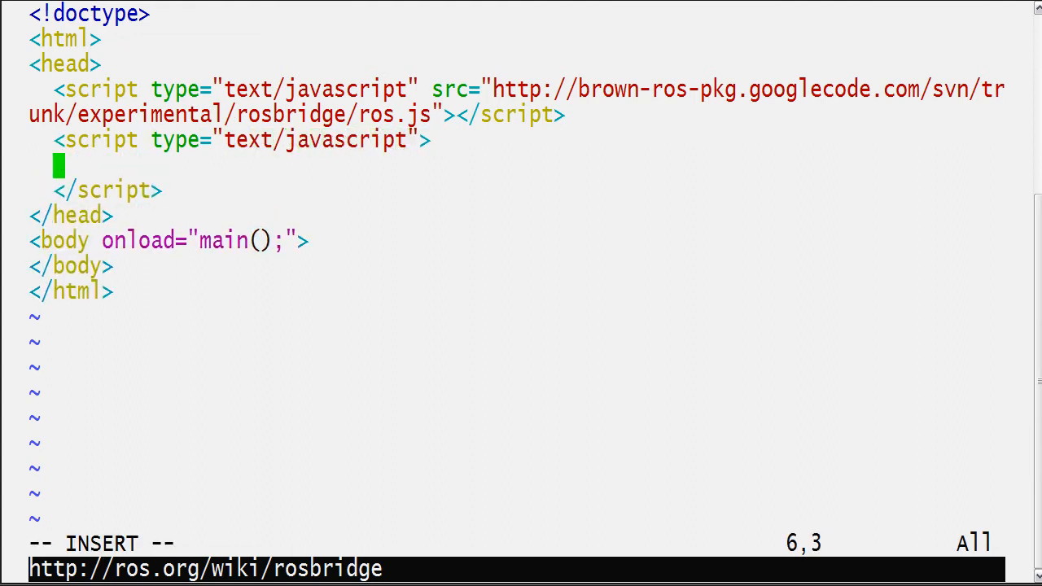
{"action": "type", "text": "function m"}
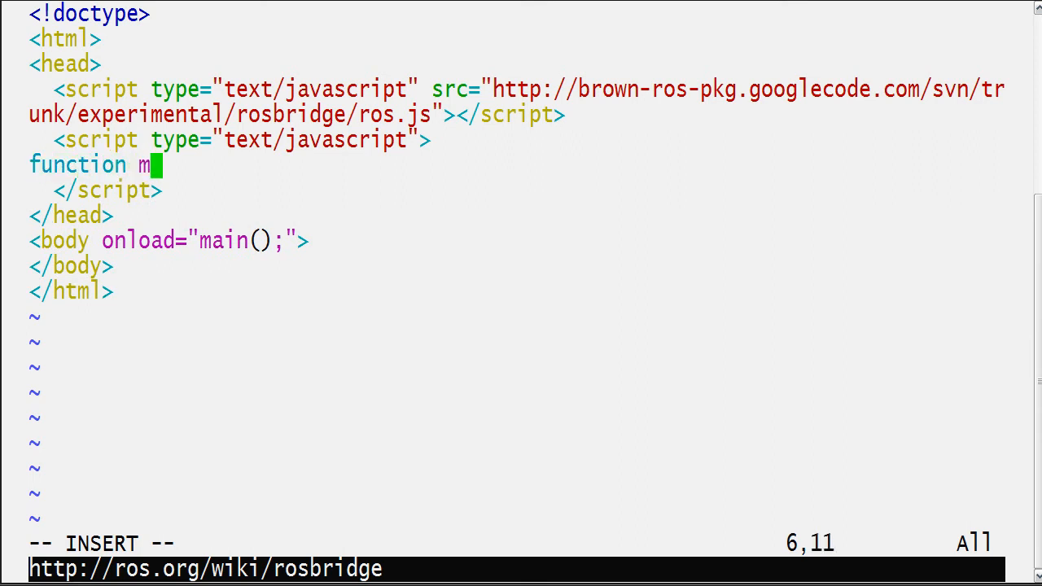
{"action": "type", "text": "ain() {"}
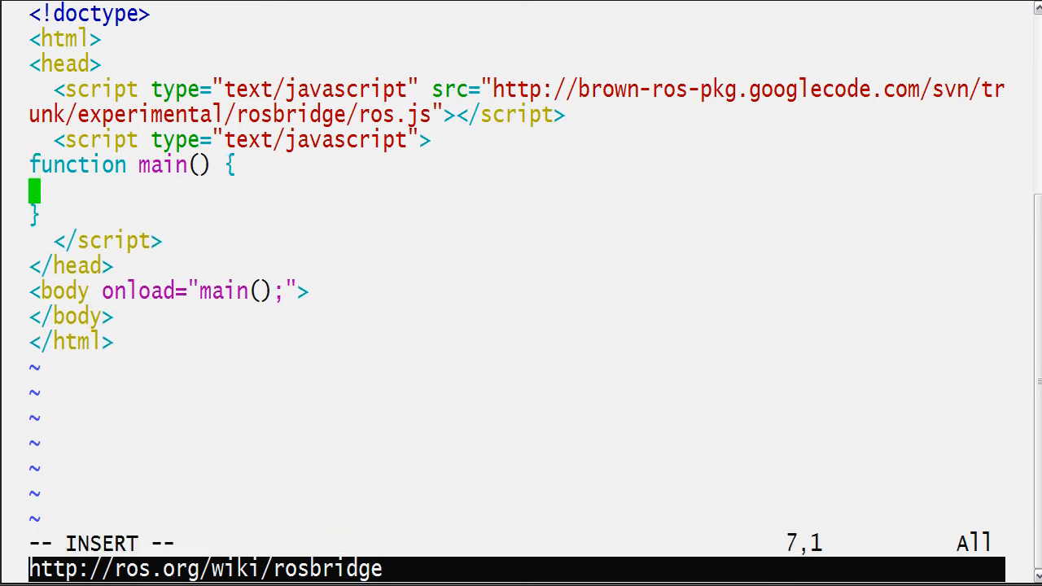
Inside main(), add var con = new ros.Connection('ws://localhost:9090'); and save
{"action": "type", "text": "var con ="}
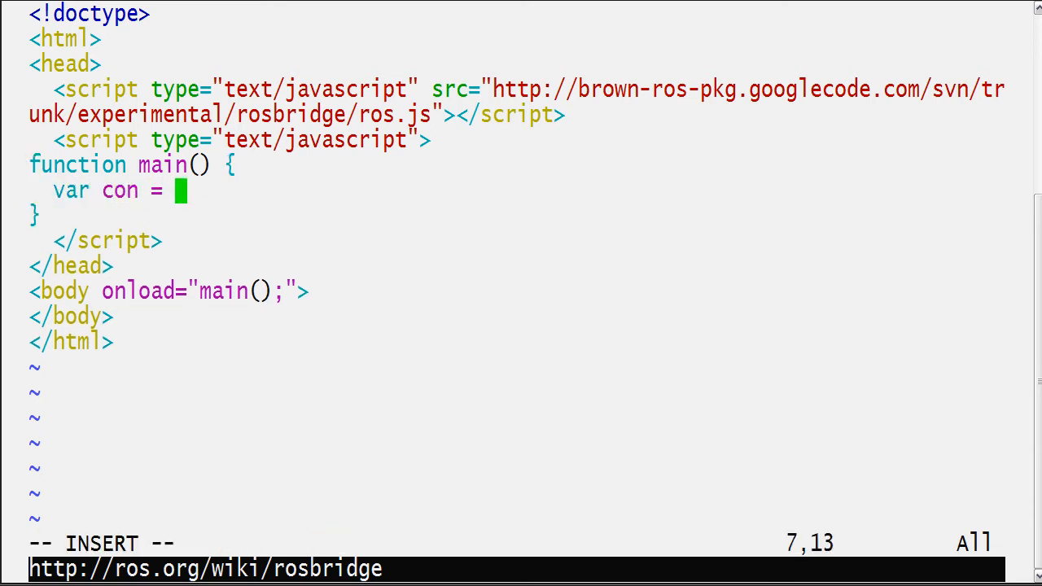
{"action": "type", "text": "new ros.Co"}
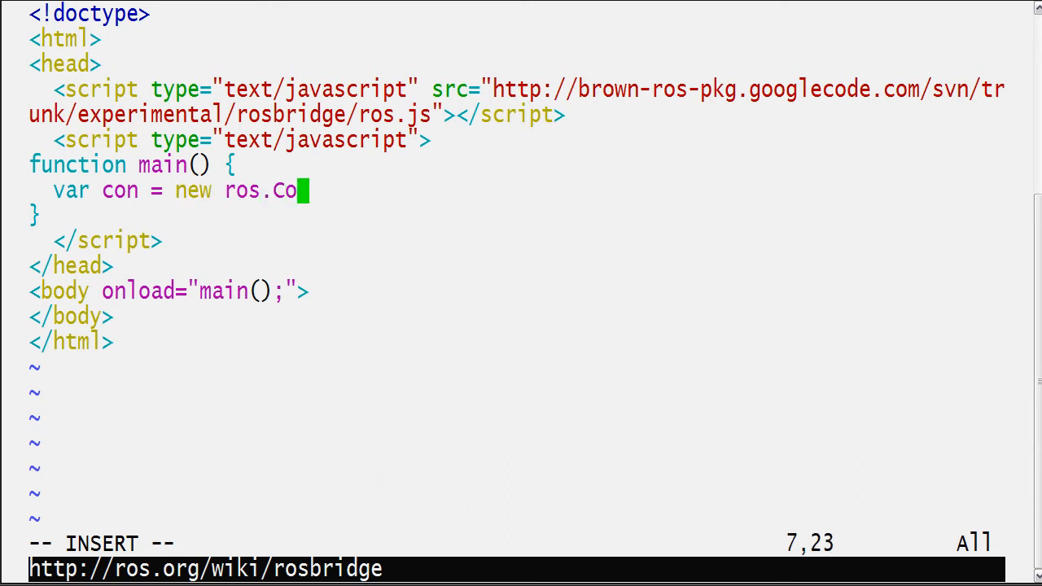
{"action": "type", "text": "nnection('"}
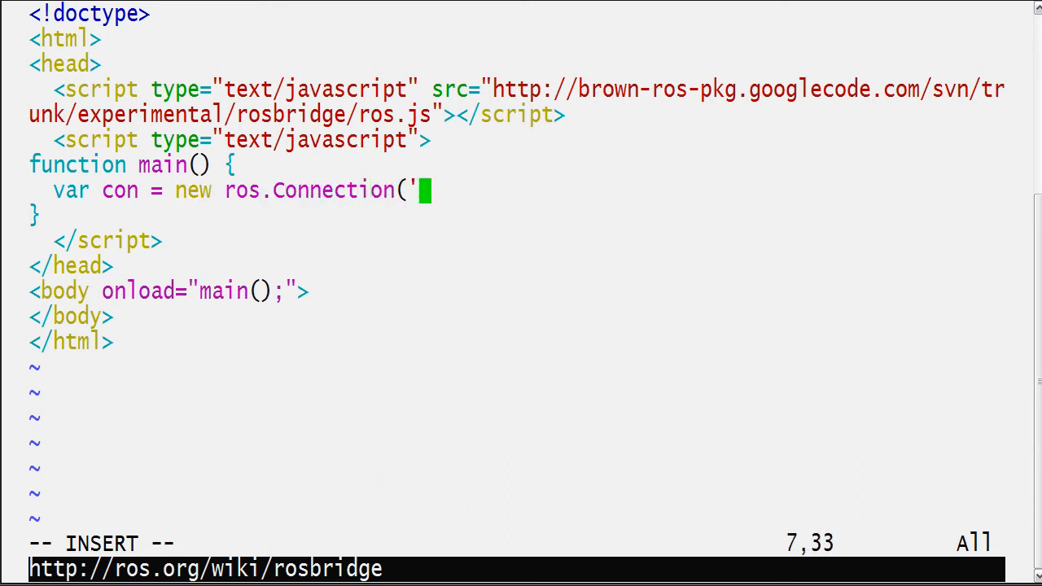
{"action": "type", "text": "ws://localhost:9090"}
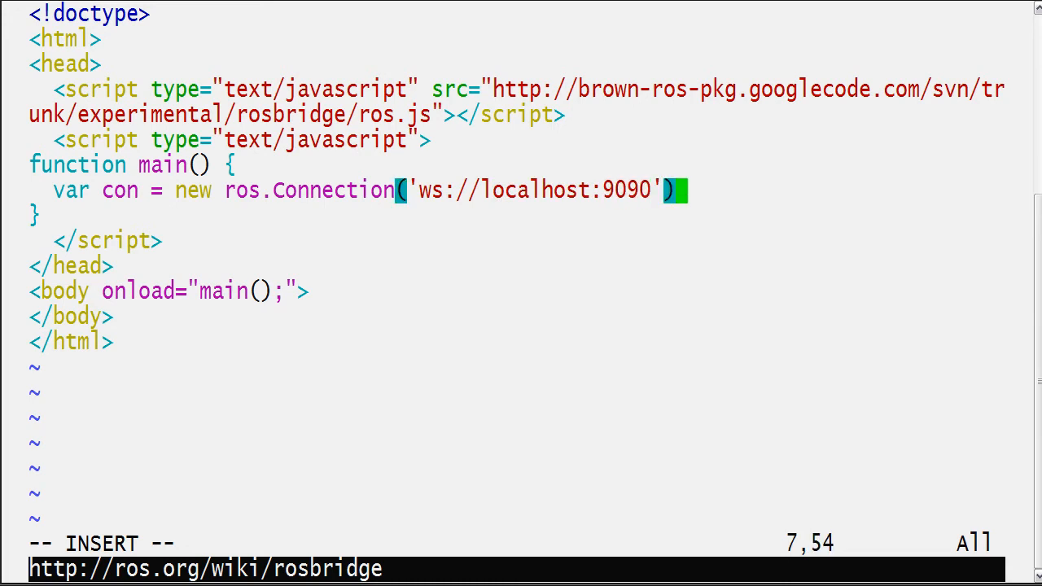
{"action": "type", "text": ";"}
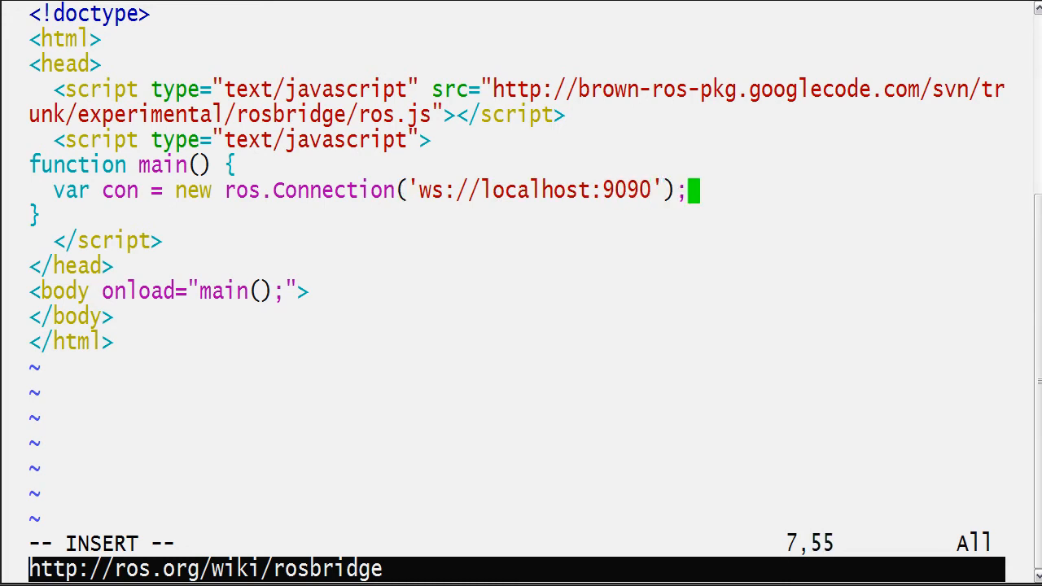
{"action": "key", "text": "Return"}
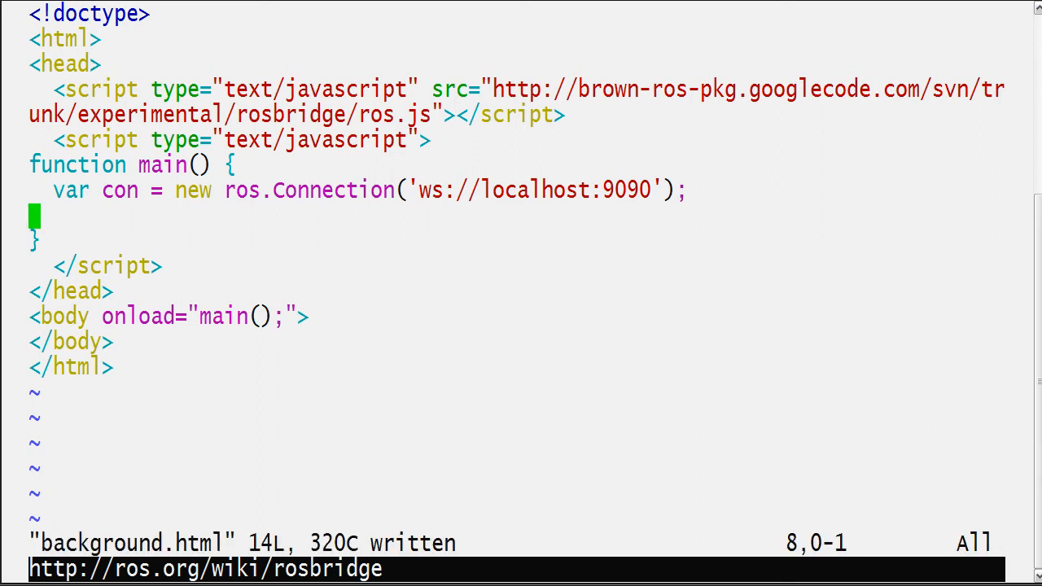
Wrap con.addHandler('/echoTime', function(msg) {}) inside a con.setOnOpen callback, then begin a con.callService line
{"action": "type", "text": "con.set"}
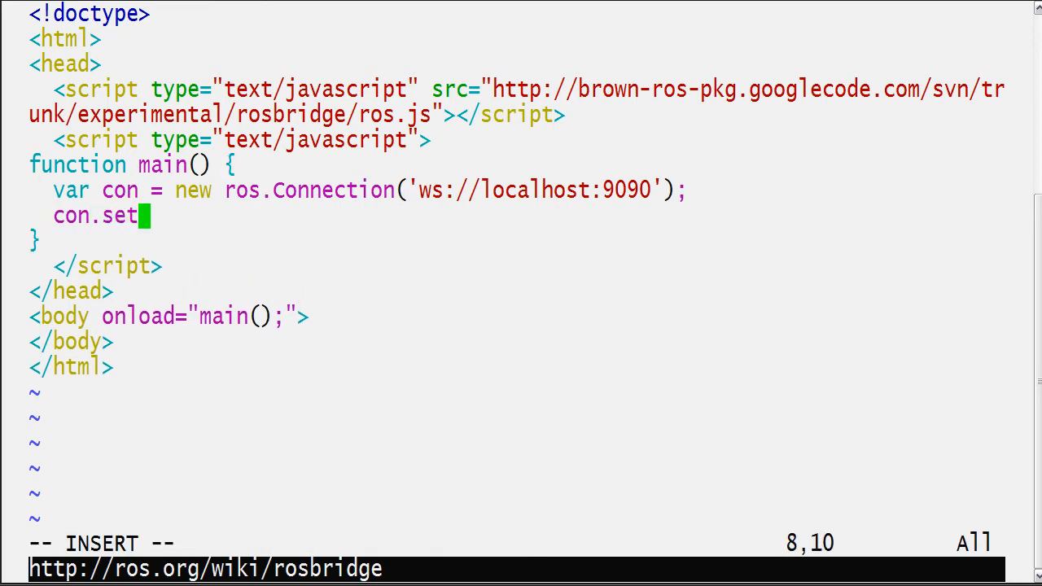
{"action": "type", "text": "OnOpen(function() {"}
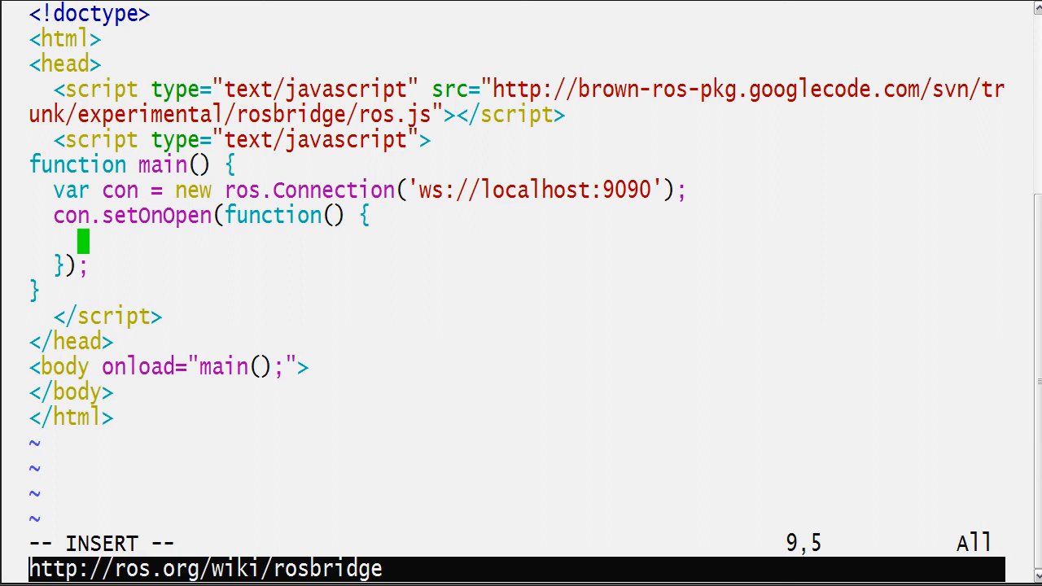
{"action": "type", "text": "con.addHa"}
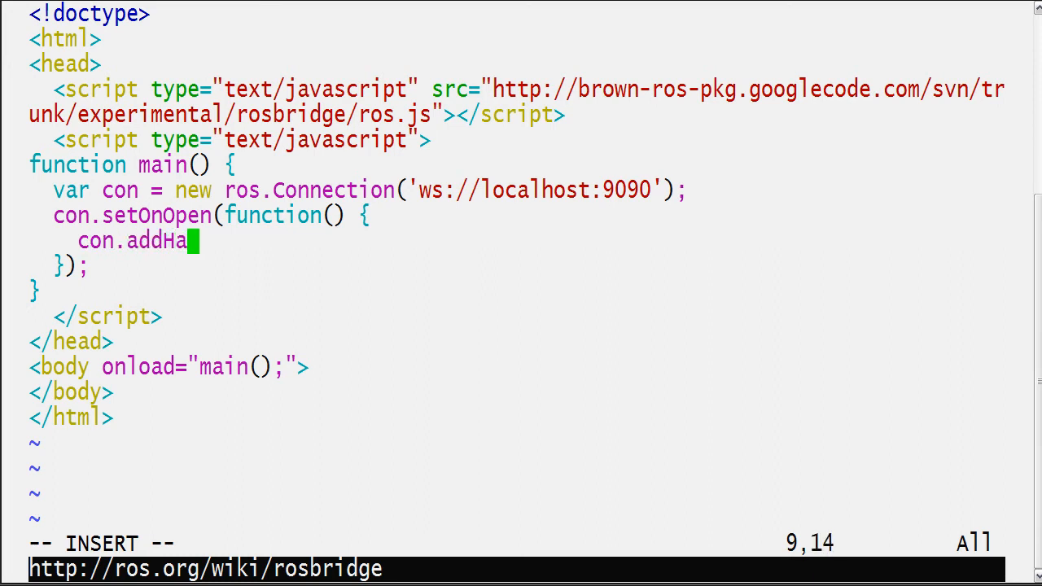
{"action": "type", "text": "ndler"}
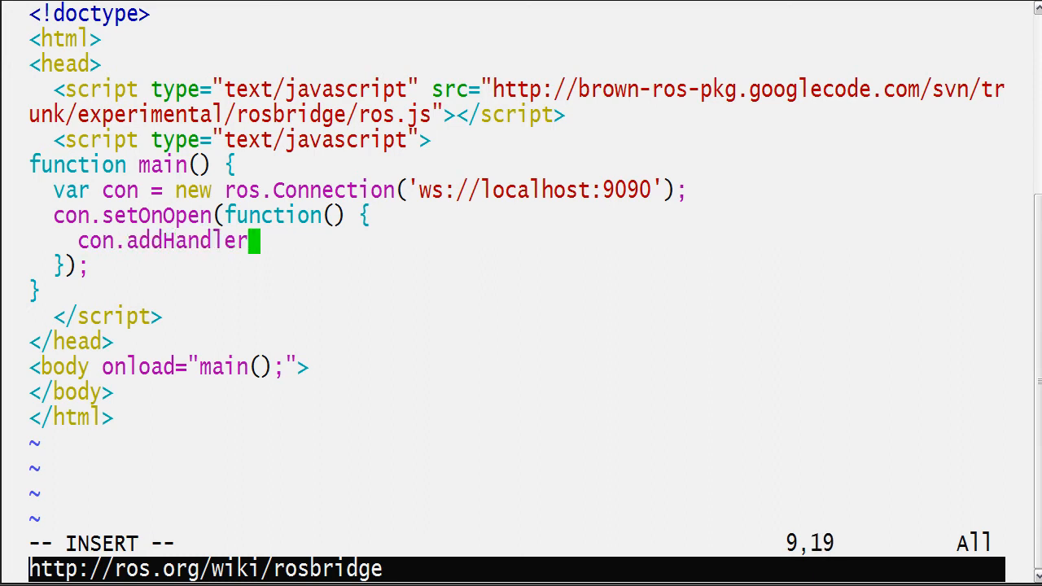
{"action": "type", "text": "(function"}
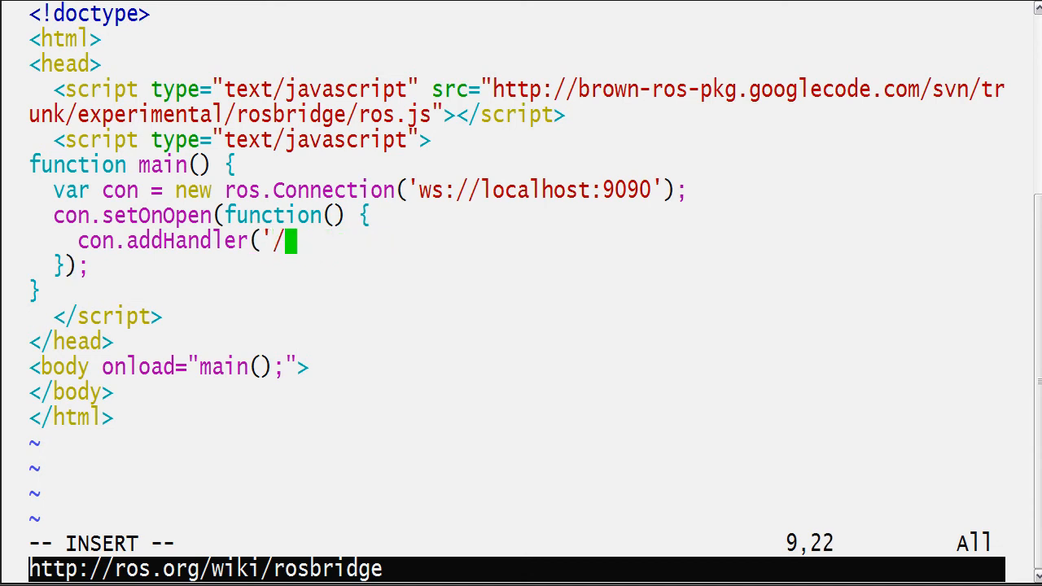
{"action": "type", "text": "echoTime',"}
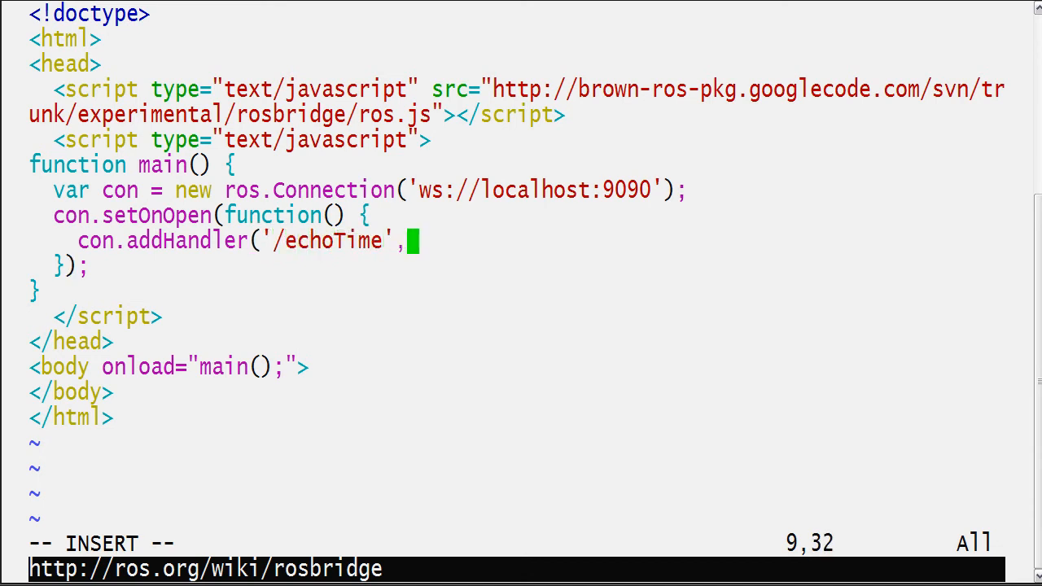
{"action": "type", "text": "functi"}
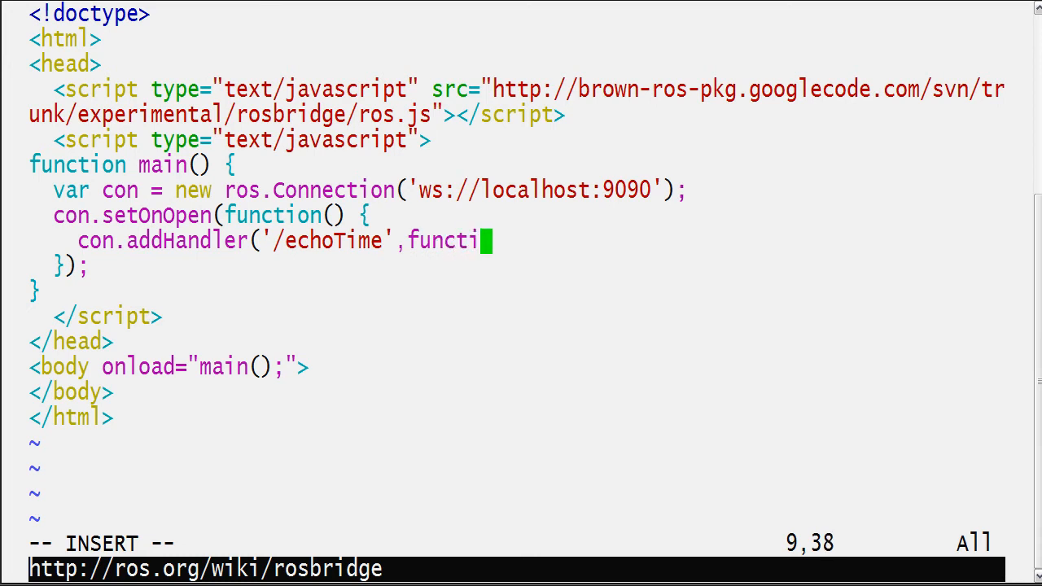
{"action": "type", "text": "on(msg) {"}
{"action": "type", "text": "});"}
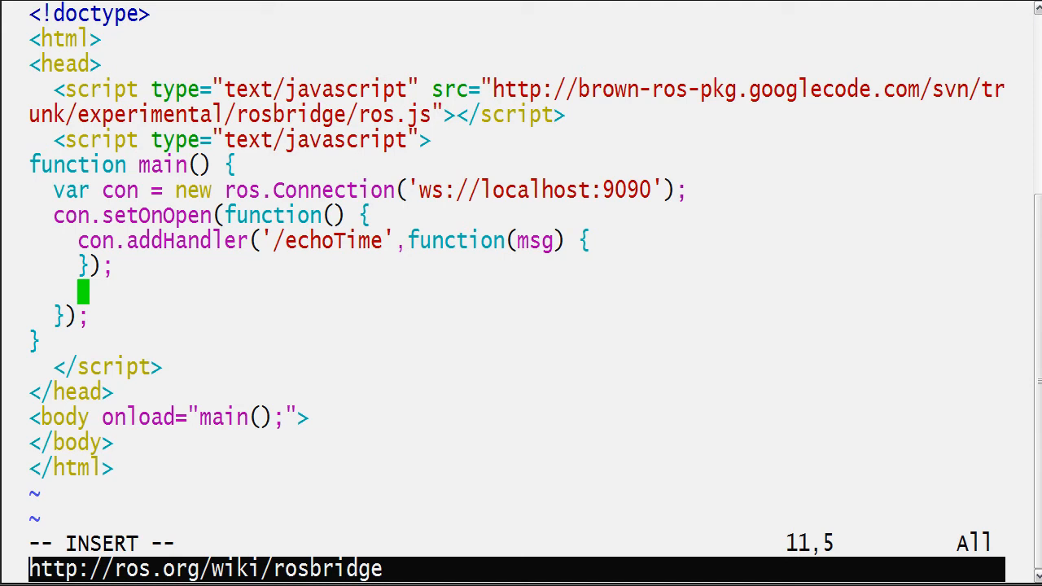
{"action": "type", "text": "con.calls"}
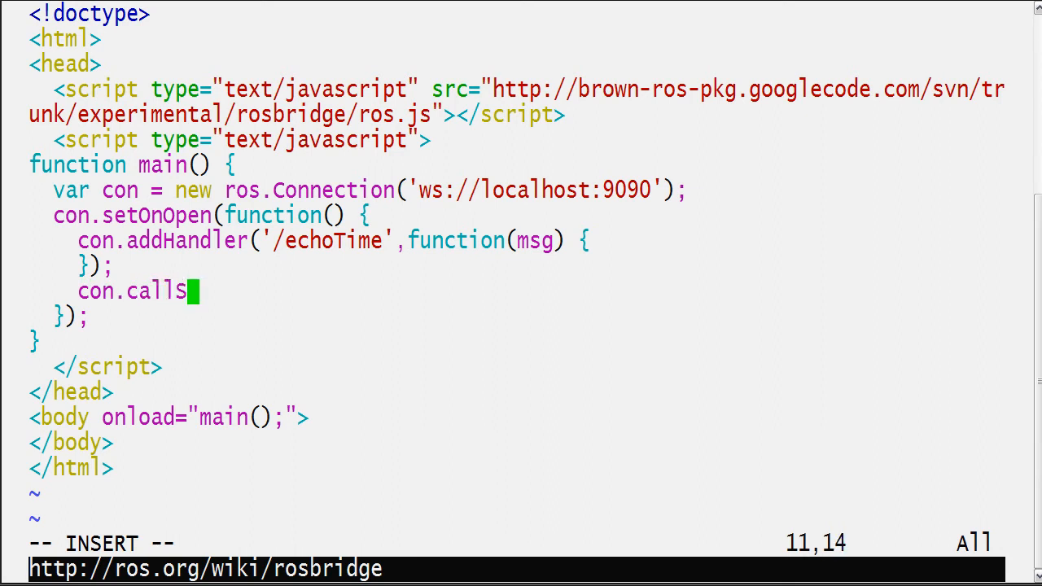
Type con.callService('/rosjs/subscribe', '', function() {}) with an empty argument string
{"action": "type", "text": "ervice('/ro"}
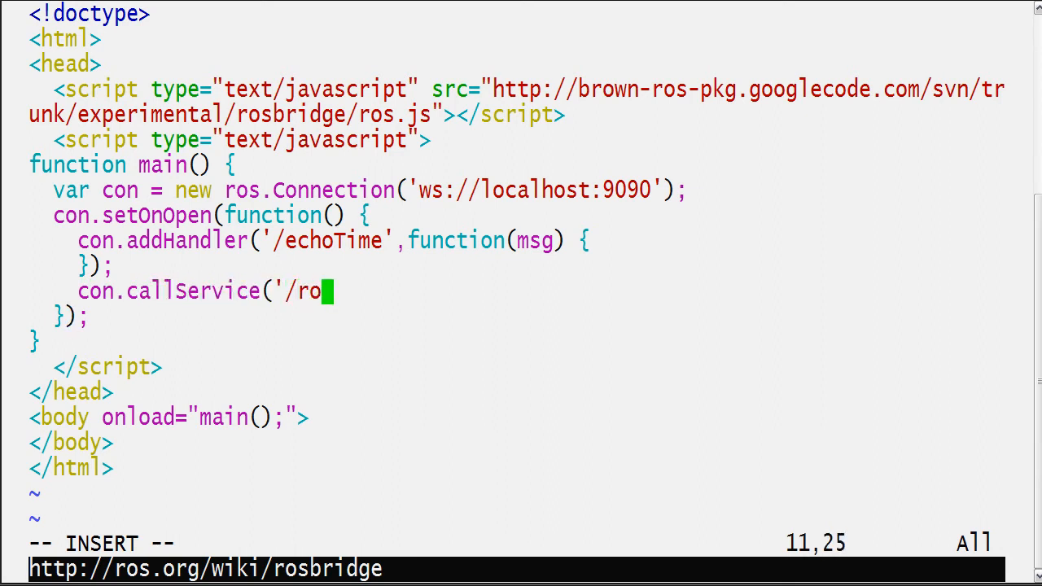
{"action": "type", "text": "sjs/subsc"}
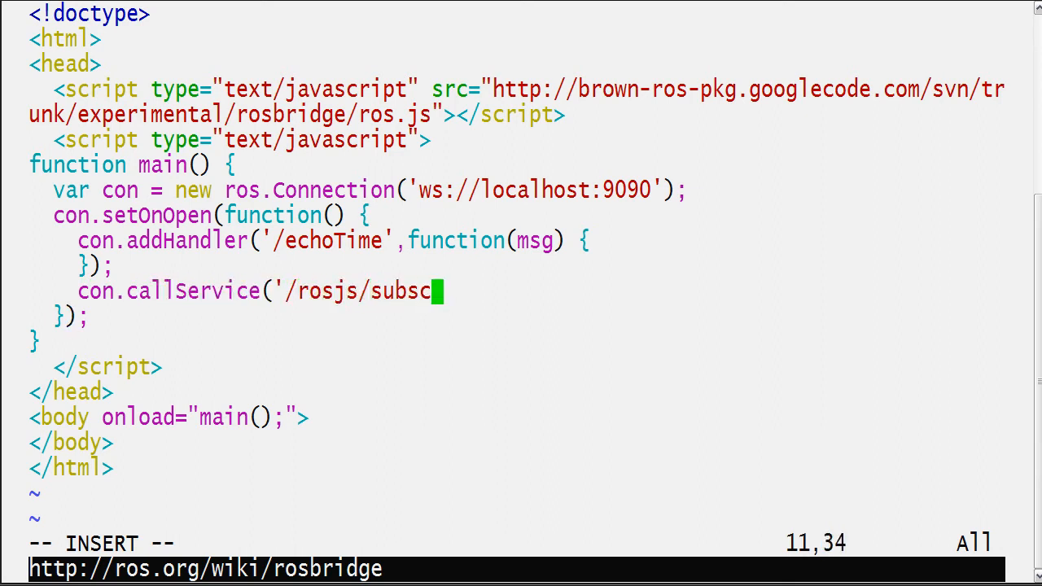
{"action": "type", "text": "ribe','[]'"}
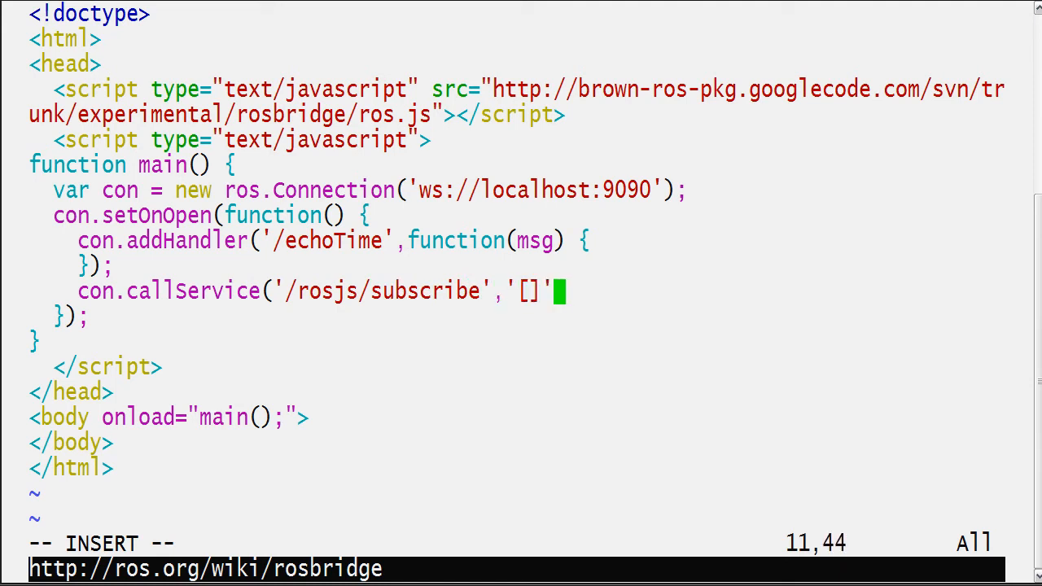
{"action": "type", "text": ",func"}
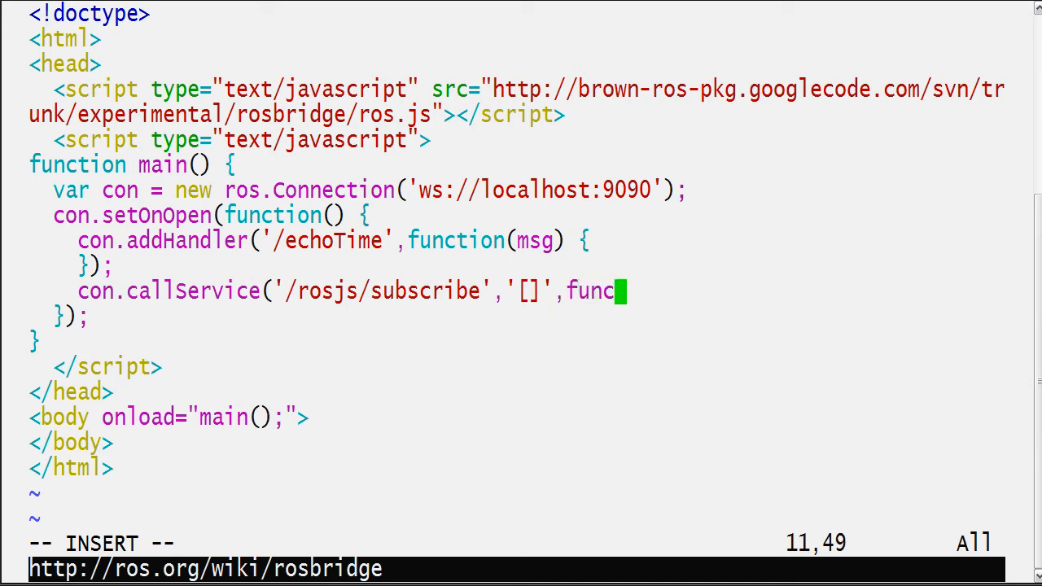
{"action": "type", "text": "tion() {});"}
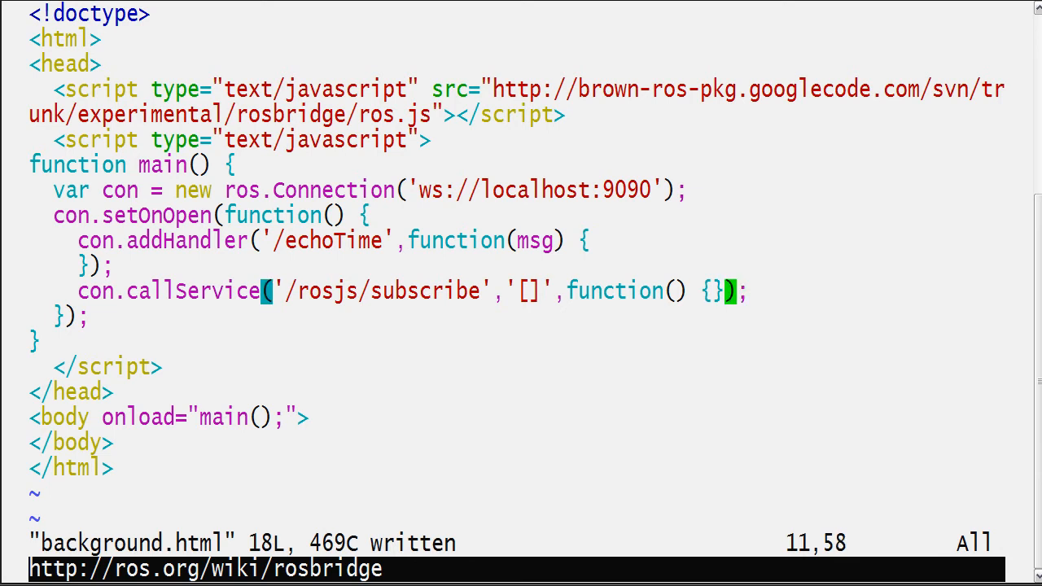
Save, remove the stray character, and fill in "/echoTime",-1,"std_msgs/Int64" as arguments
{"action": "key", "text": "i"}
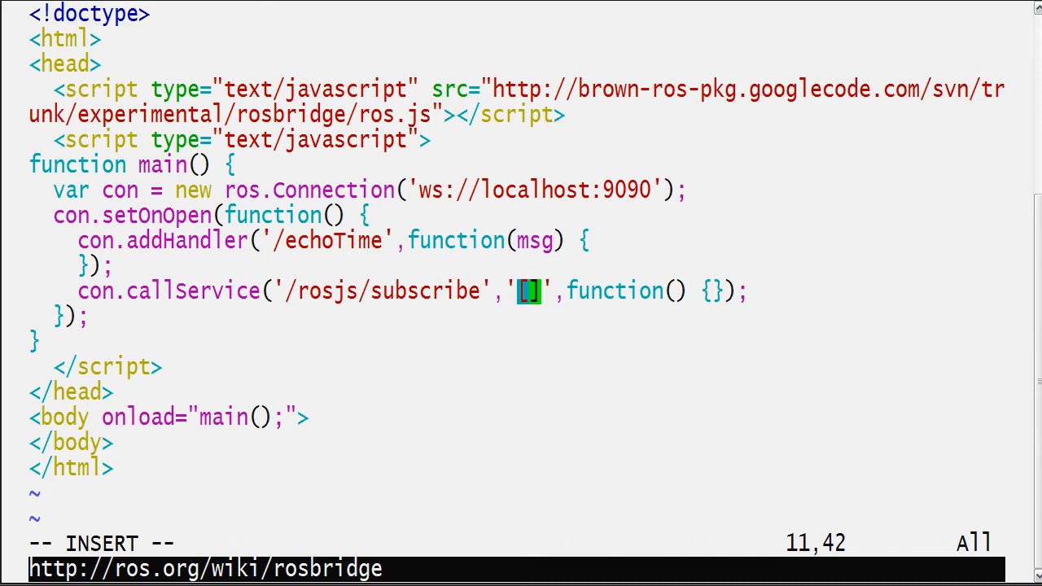
{"action": "type", "text": "1"}
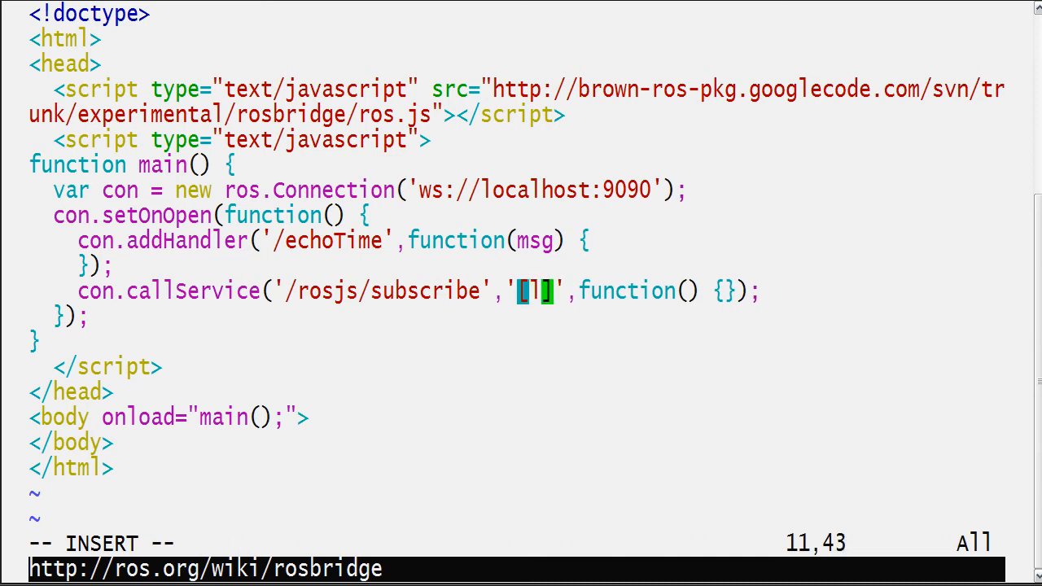
{"action": "key", "text": "Return"}
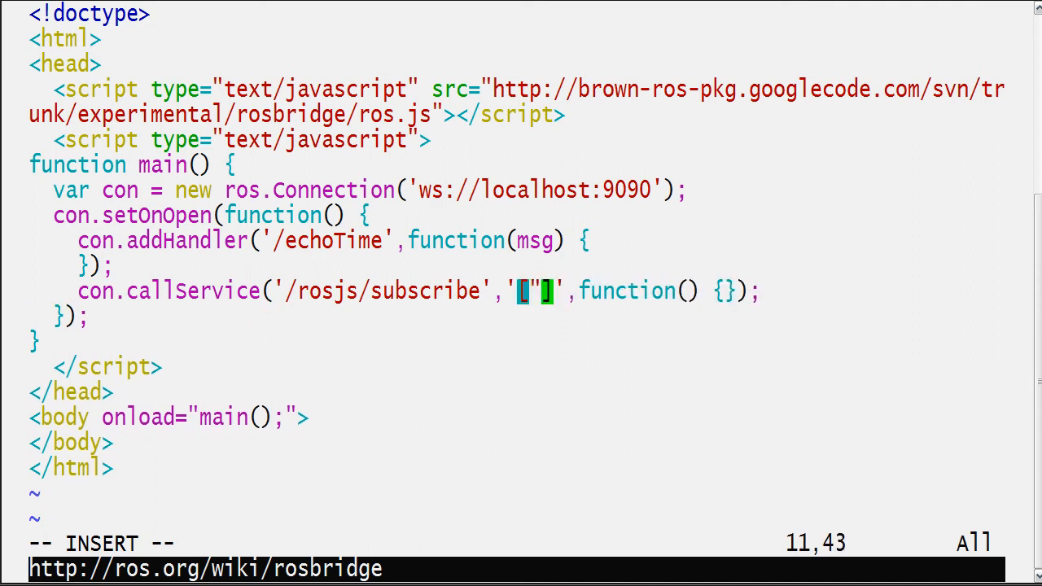
{"action": "type", "text": "/echo"}
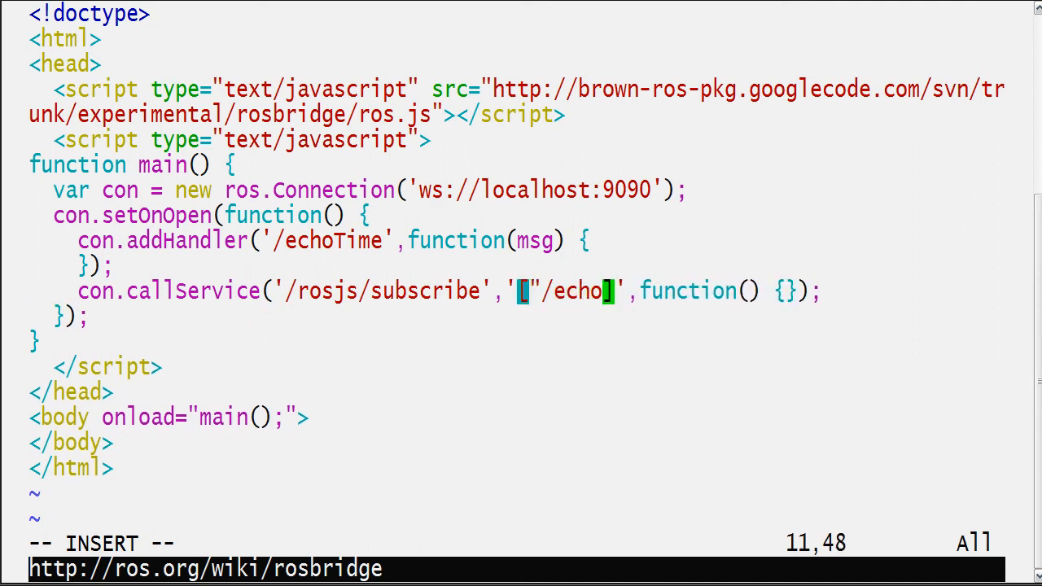
{"action": "type", "text": "Time\",-1,"}
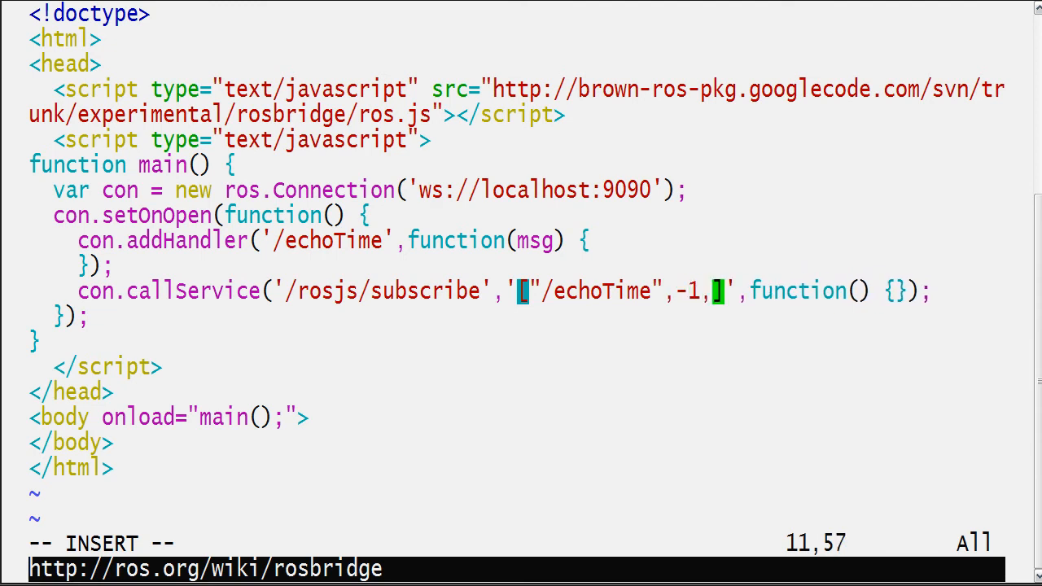
{"action": "type", "text": "std_"}
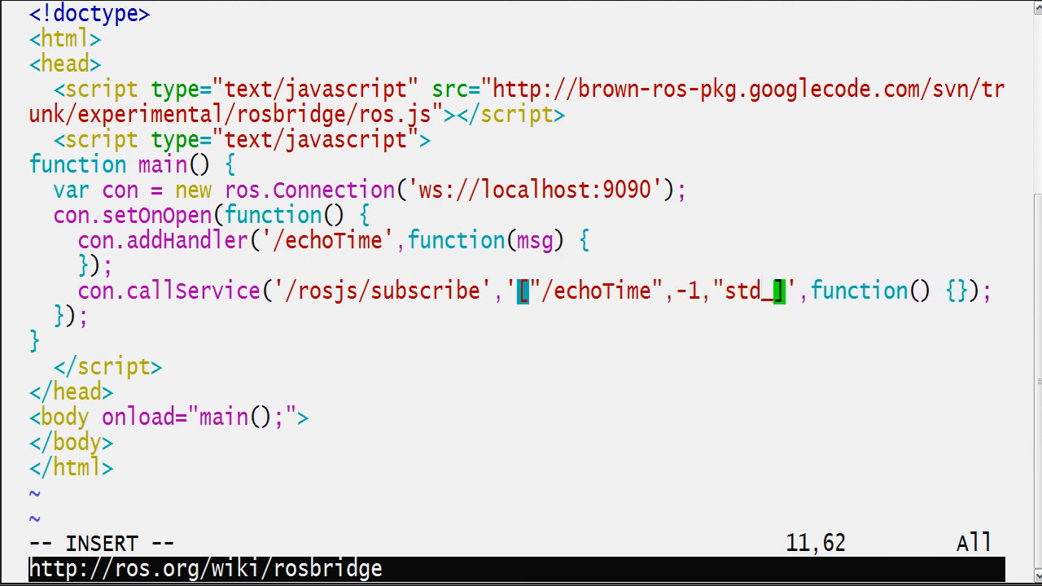
{"action": "type", "text": "msgs/Int"}
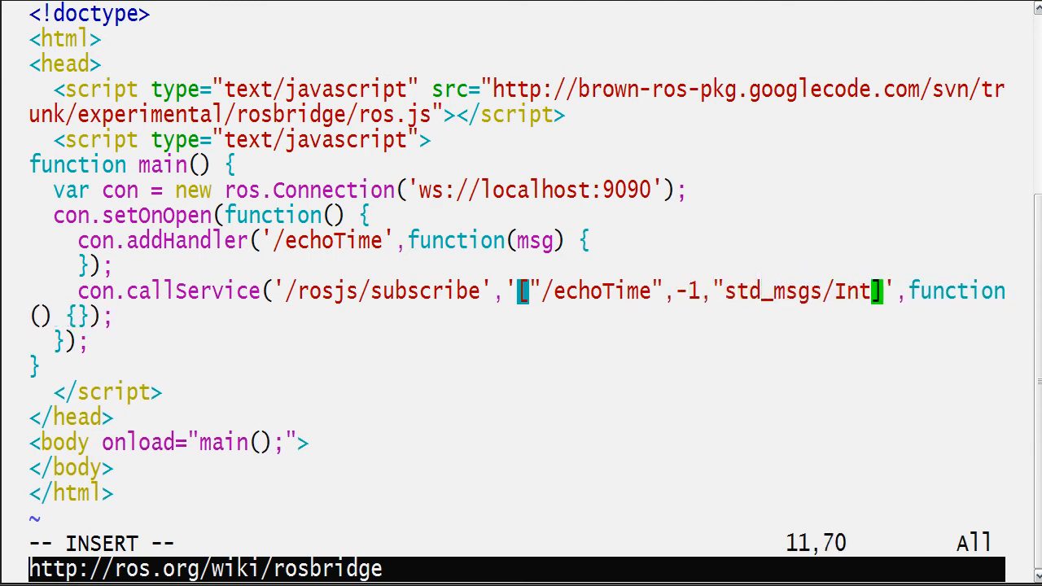
{"action": "type", "text": "64"}
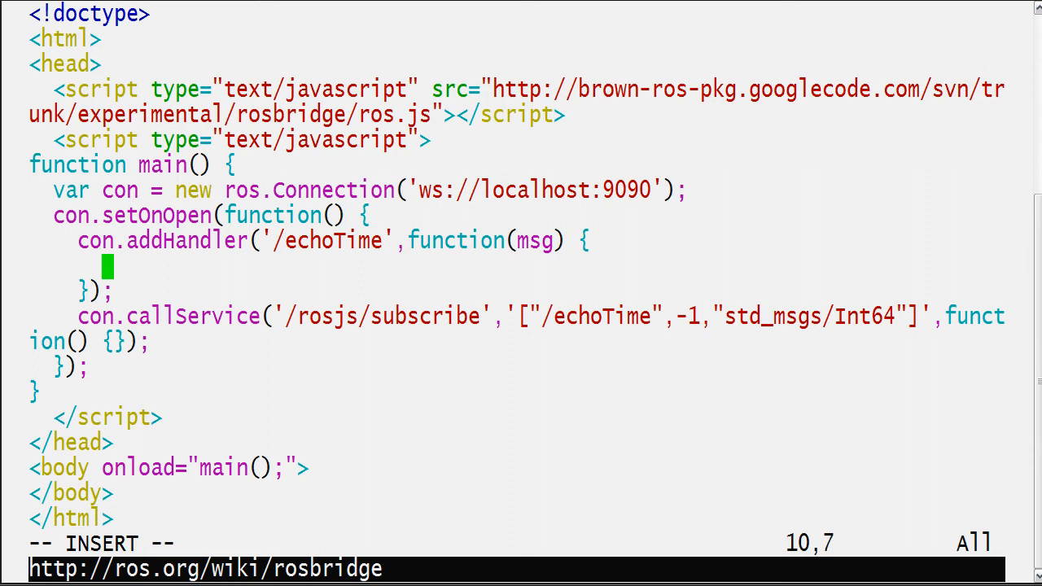
Store msg.data in c and add if (c < 300 || c > 4000) return;
{"action": "type", "text": "var c ="}
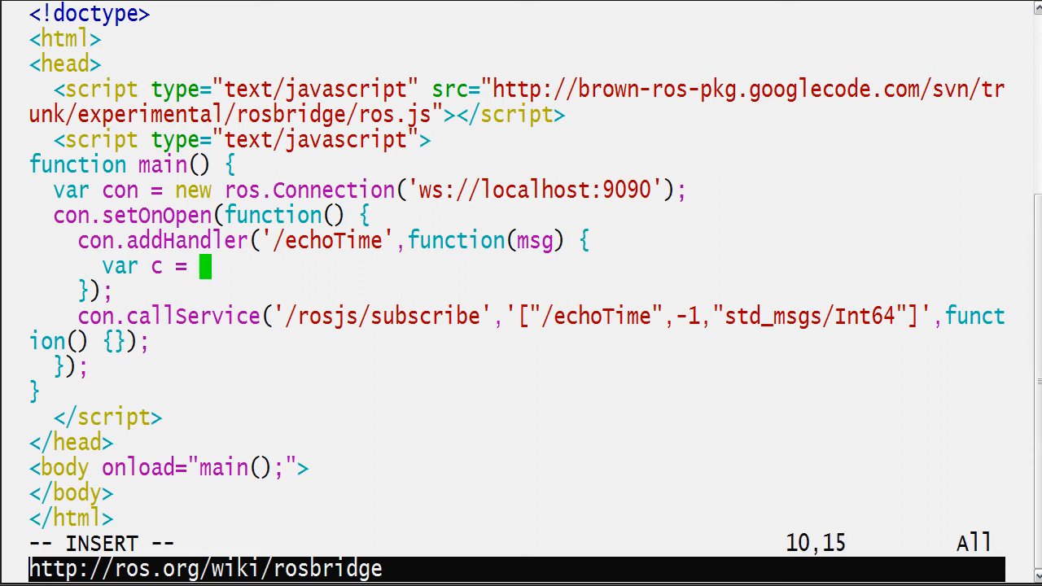
{"action": "type", "text": "msg.data;"}
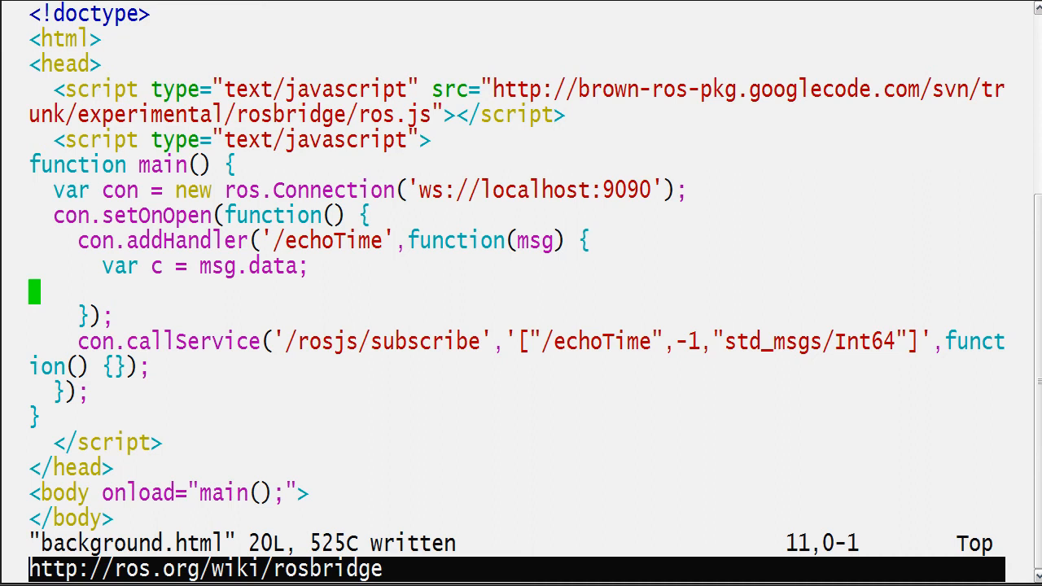
{"action": "type", "text": "if"}
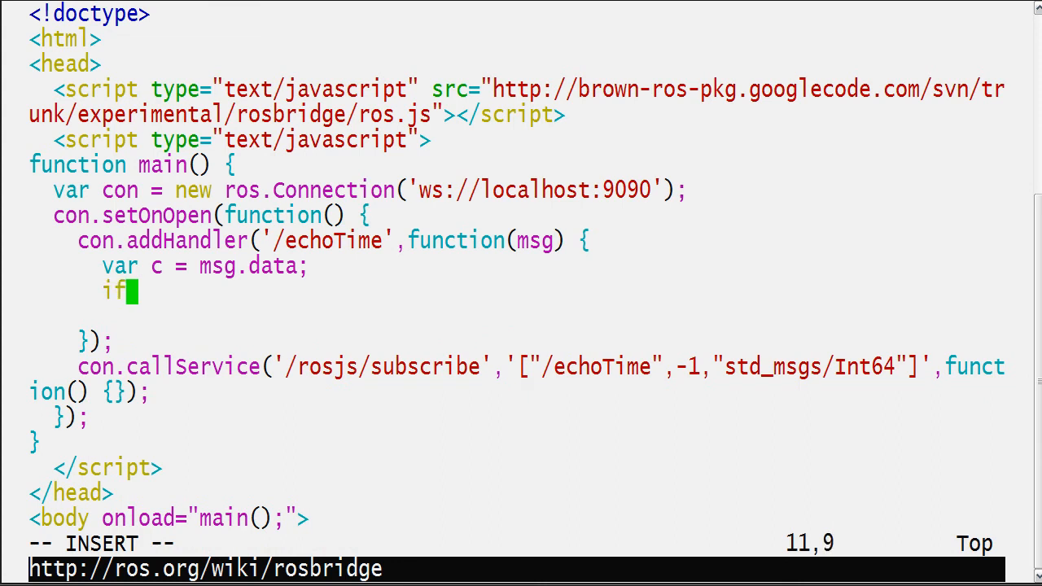
{"action": "type", "text": "(c < 30"}
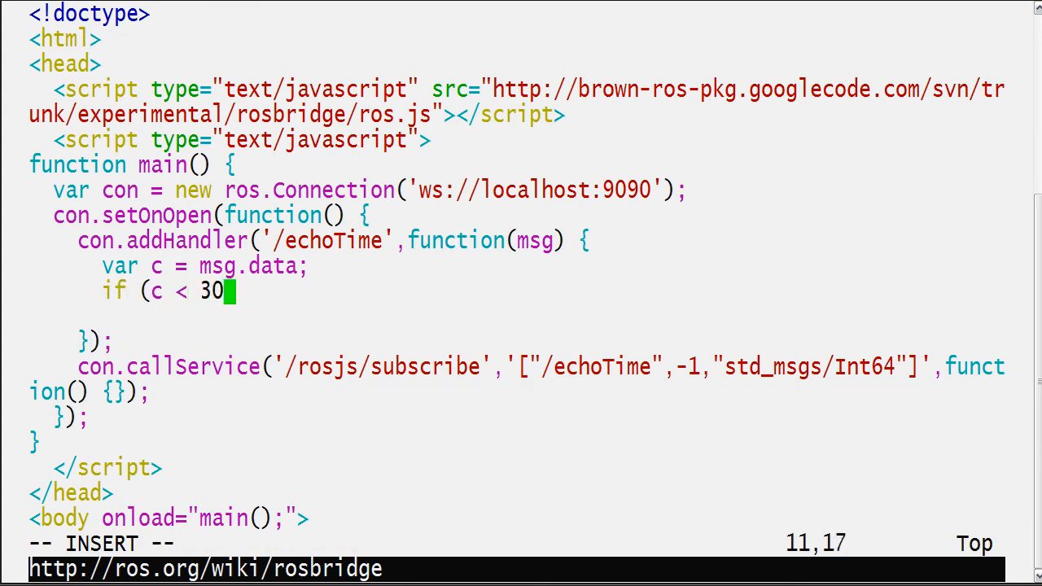
{"action": "type", "text": "0 ||"}
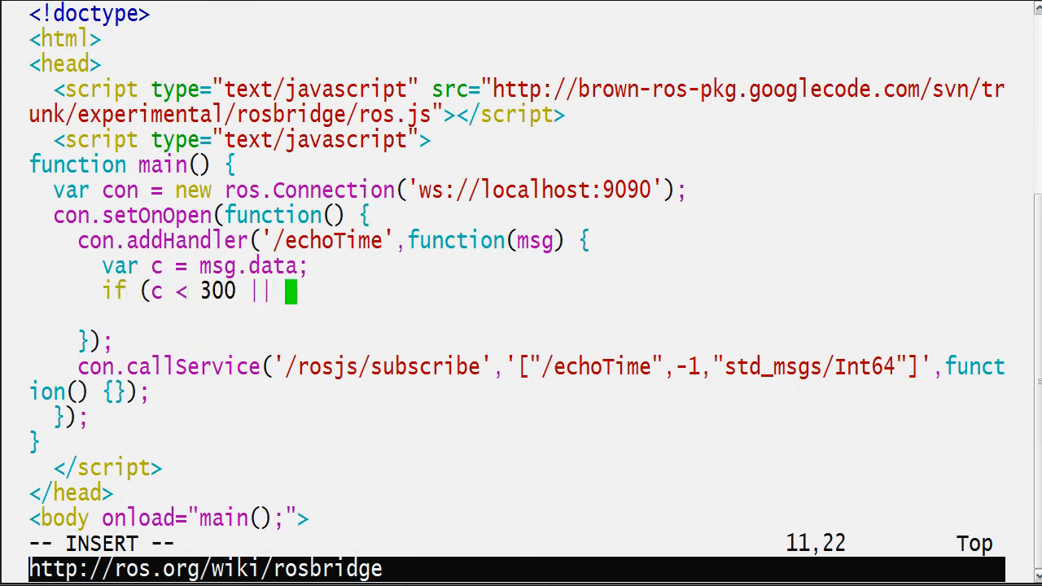
{"action": "type", "text": "c > 4000"}
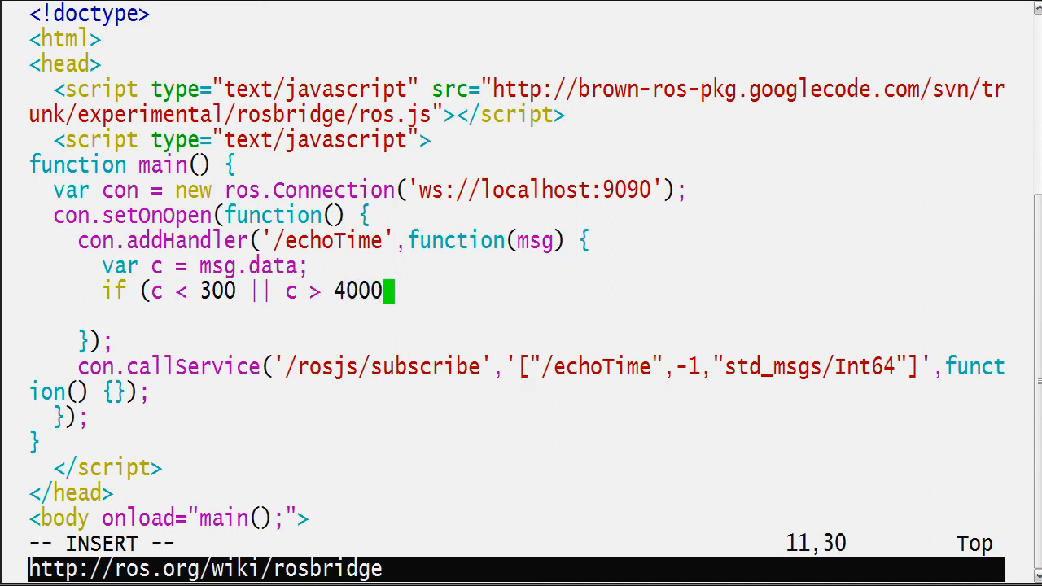
{"action": "type", "text": ") return;"}
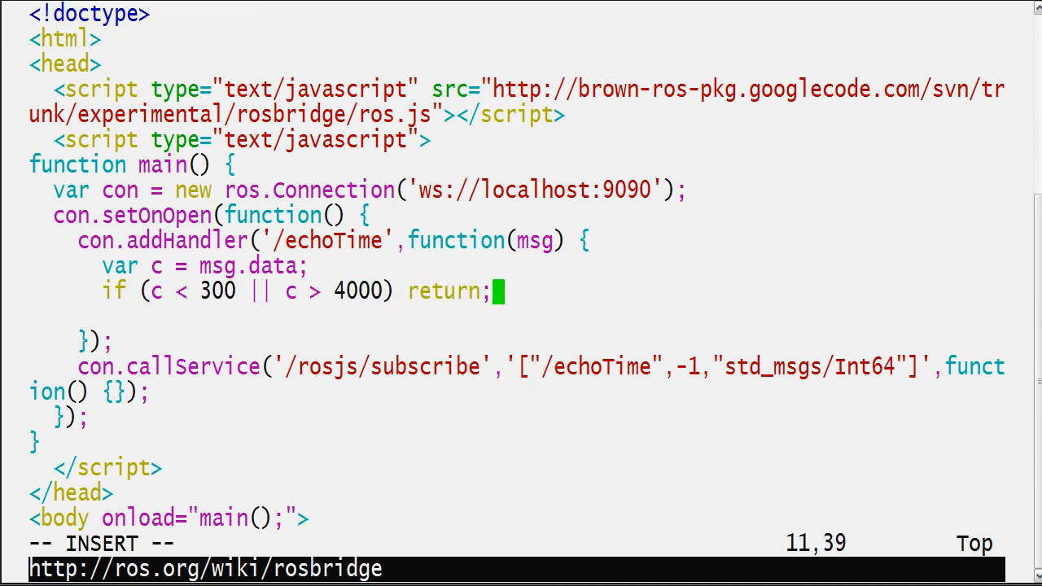
{"action": "key", "text": "Return"}
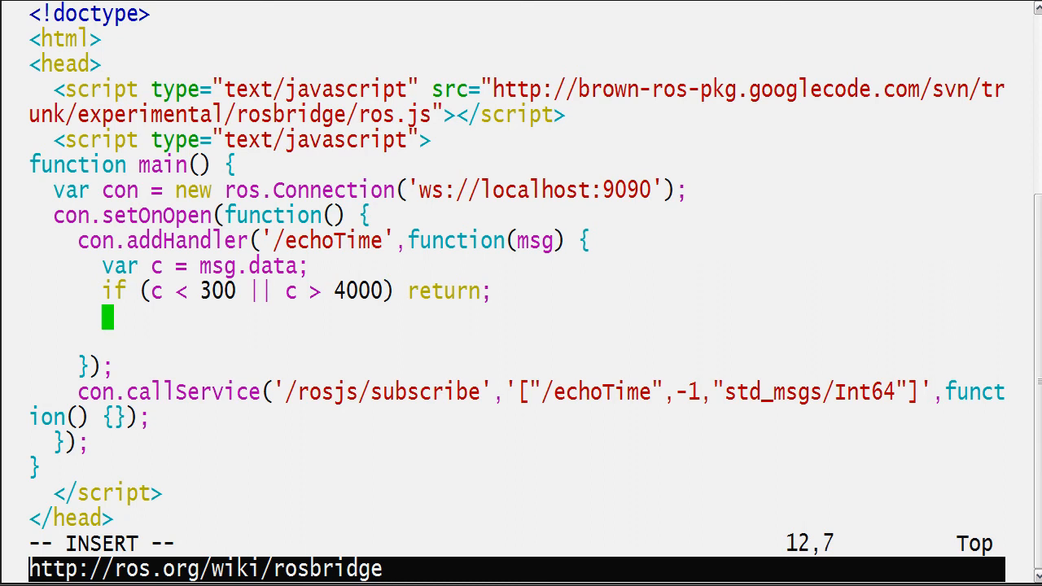
Rescale c to Math.floor((c*51-300)/740), save the file, and begin the next line
{"action": "type", "text": "c ="}
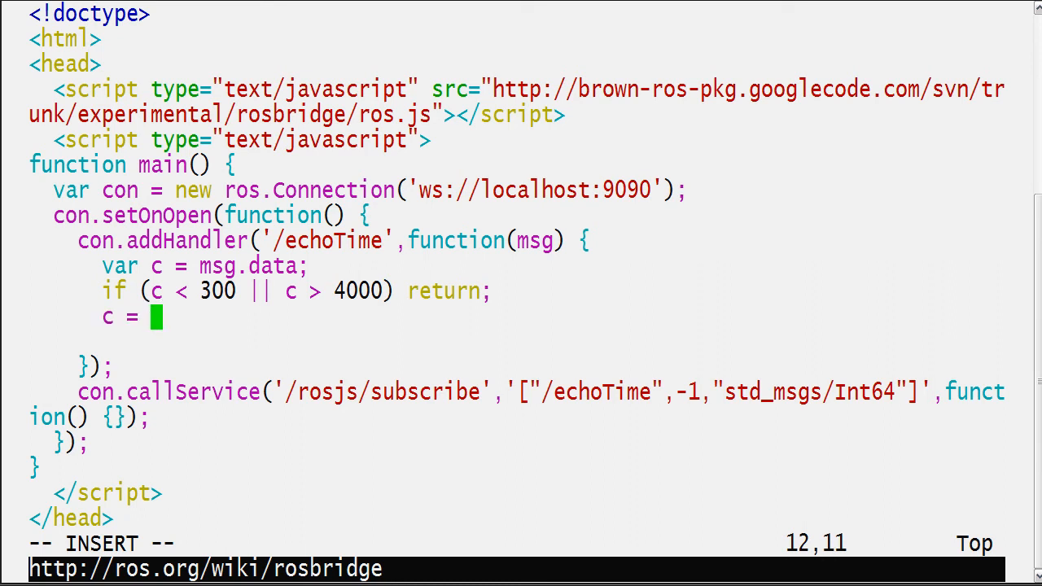
{"action": "type", "text": "c*"}
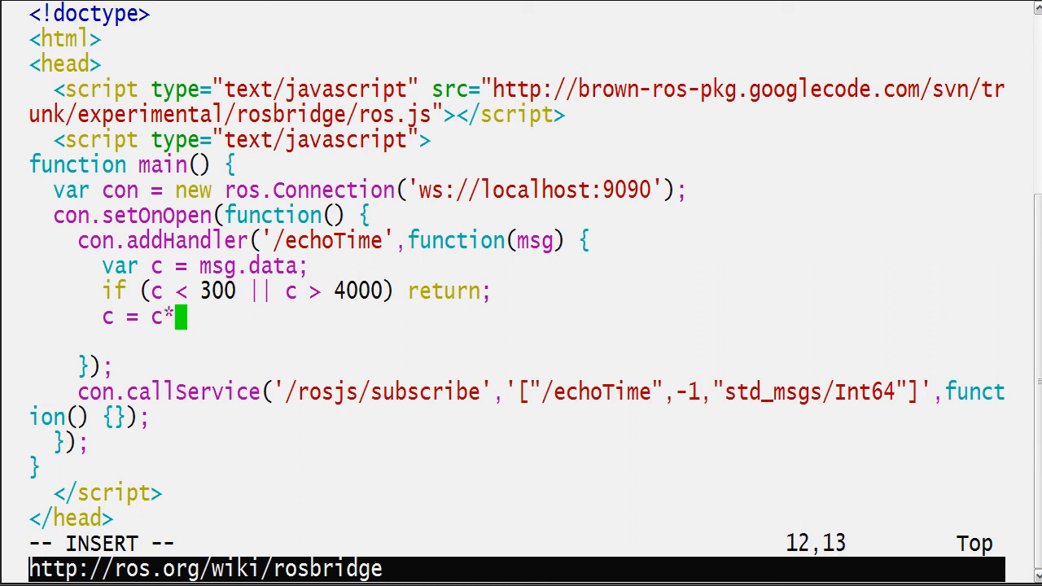
{"action": "type", "text": "51-300"}
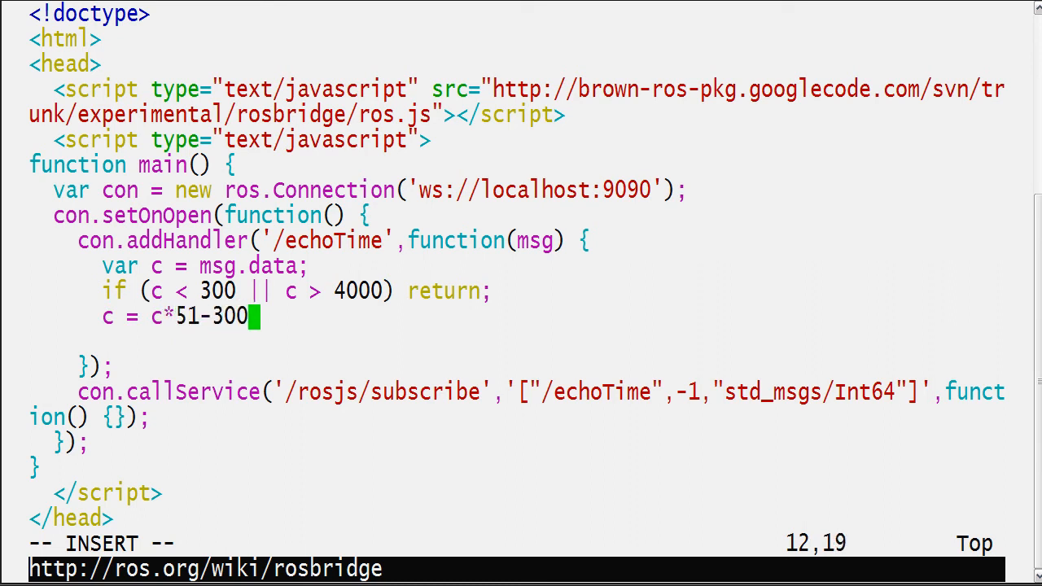
{"action": "type", "text": "/75"}
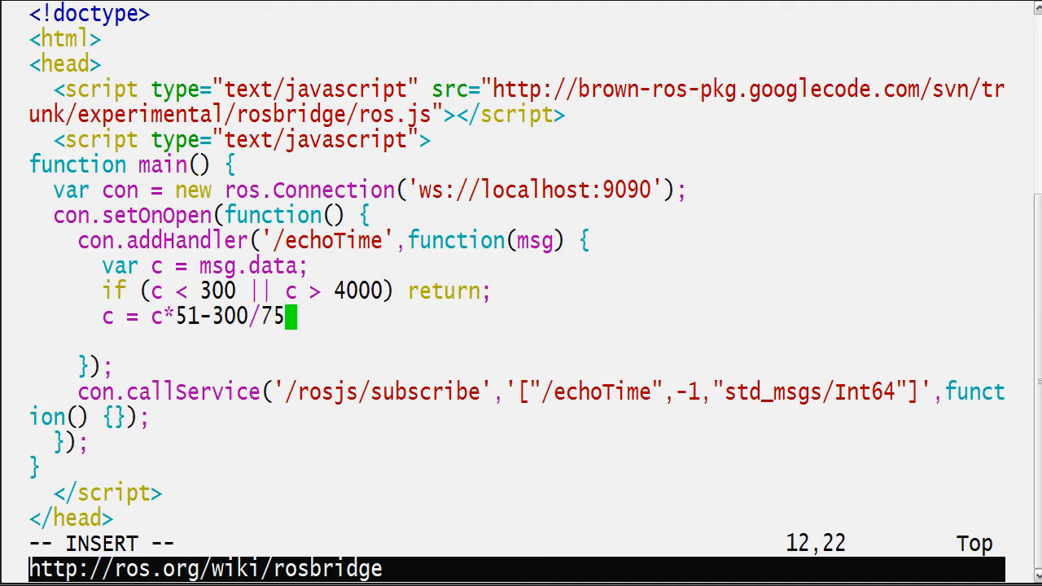
{"action": "key", "text": "Escape"}
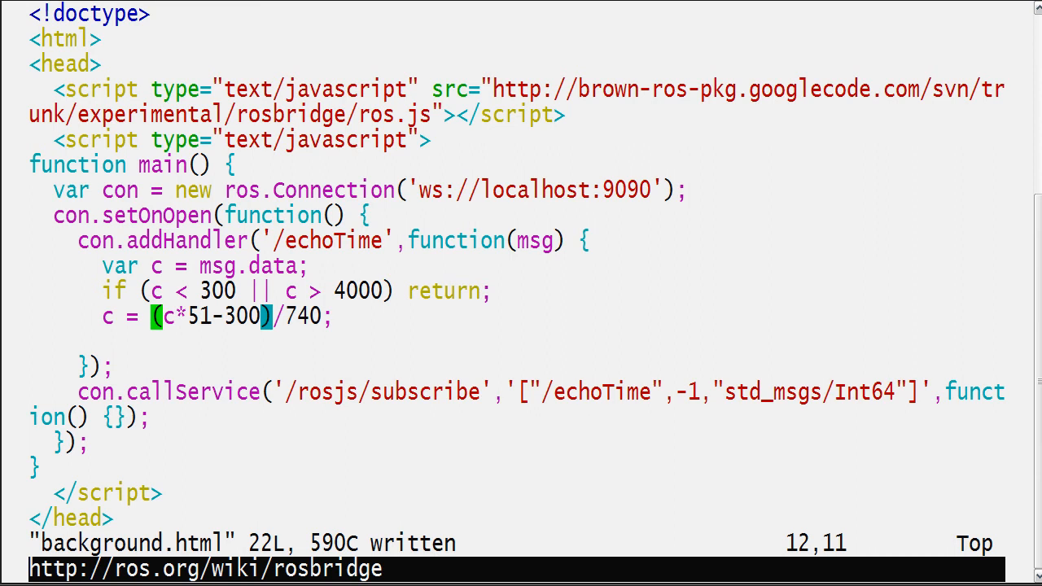
{"action": "type", "text": "Math.floor("}
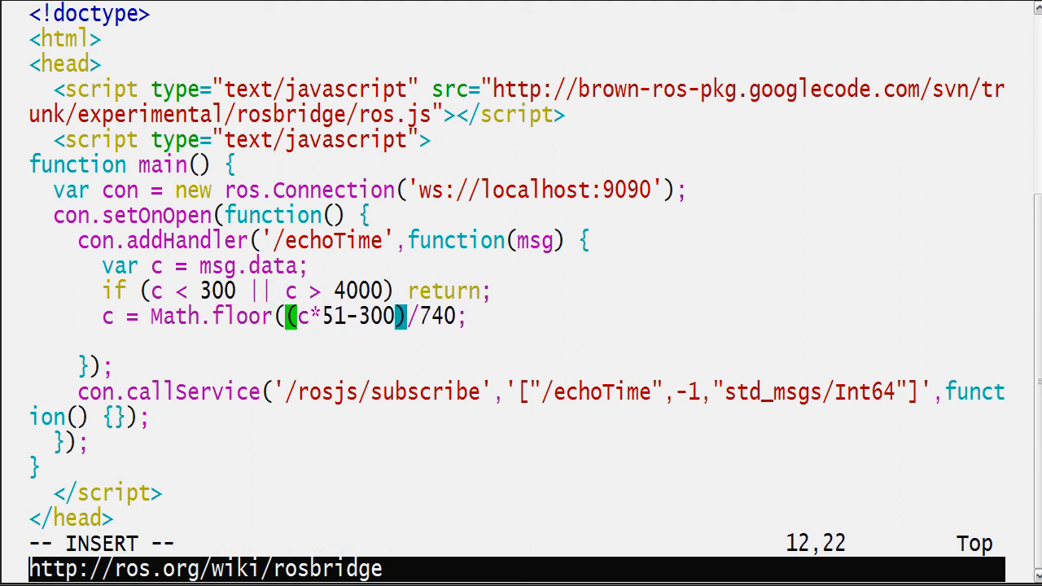
{"action": "key", "text": "Escape"}
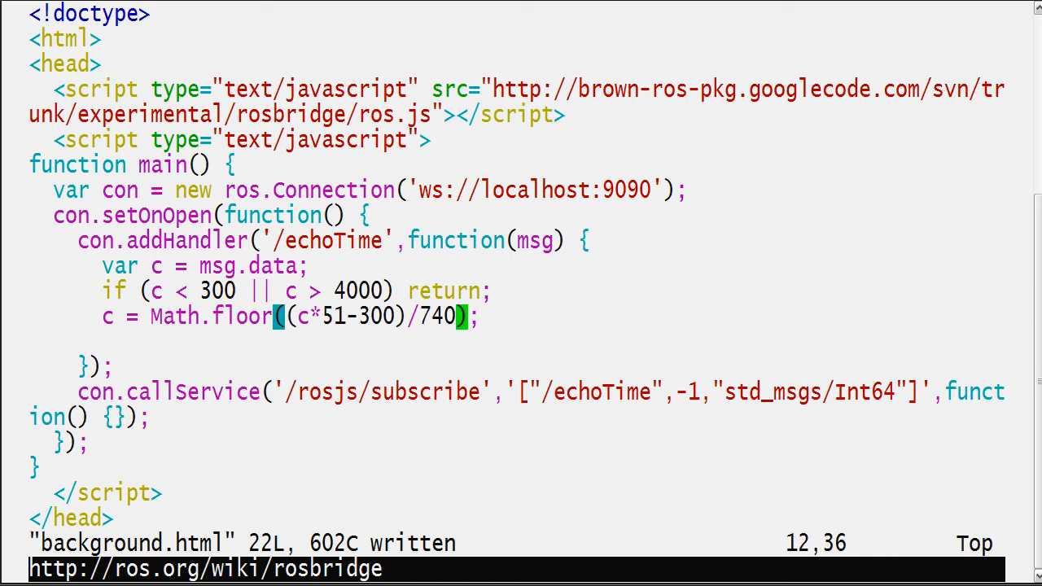
{"action": "type", "text": "doc"}
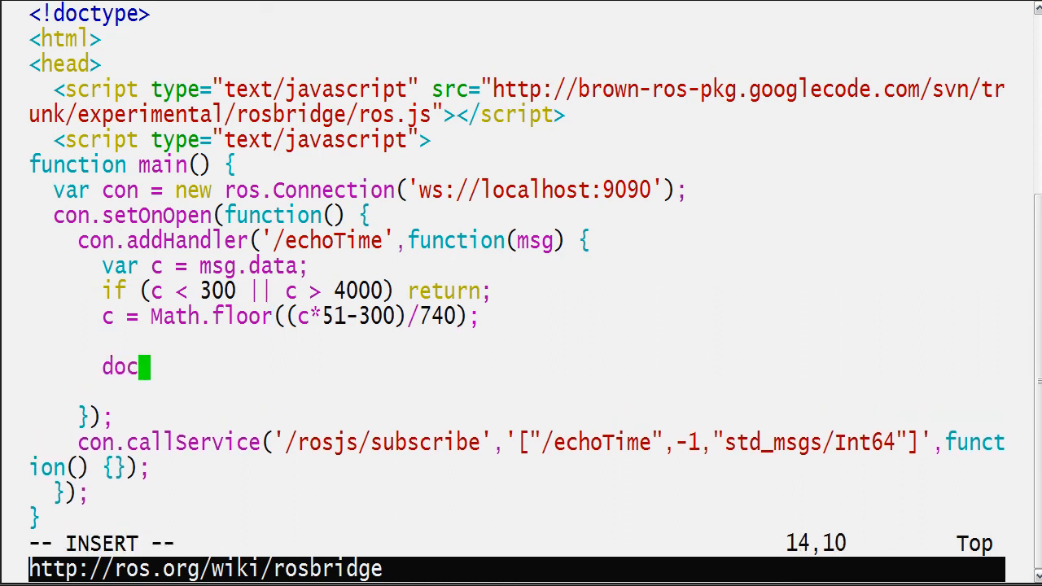
Set document.body.innerHTML to '<style>body {background: rgb(...)}</style>' with c concatenated into the channels
{"action": "type", "text": "ument.bod"}
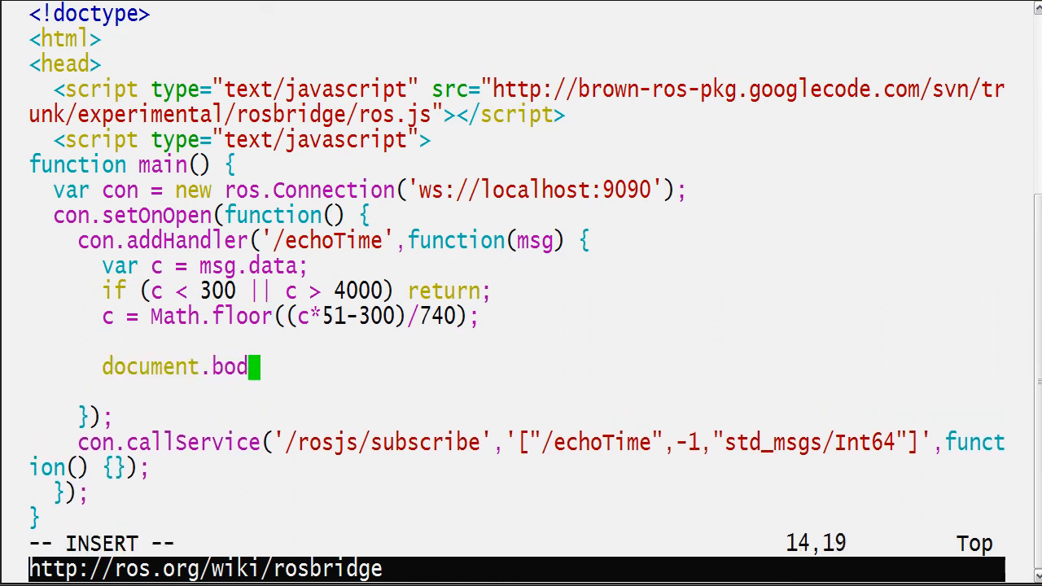
{"action": "type", "text": "y.innerHT"}
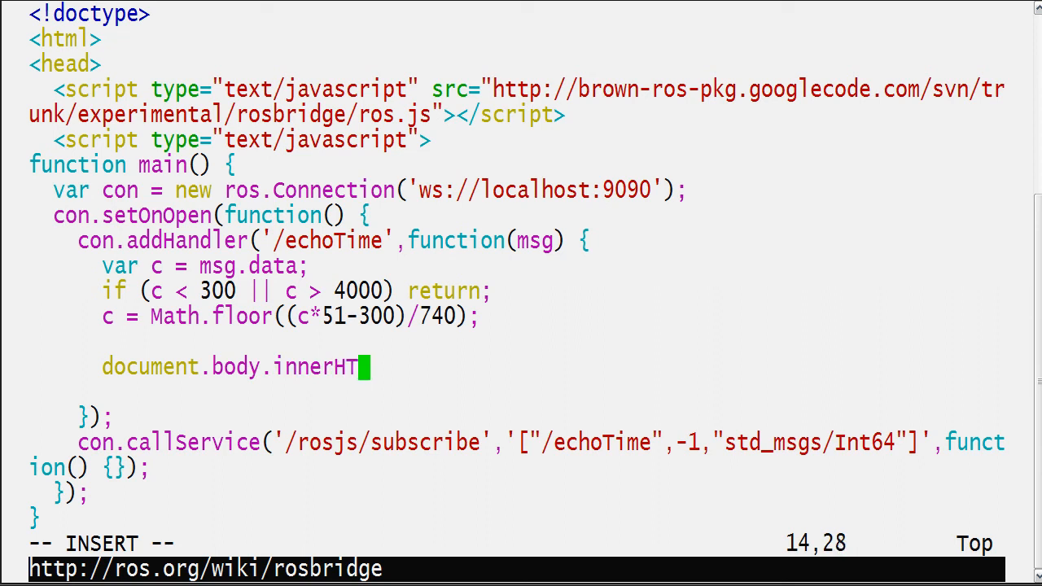
{"action": "type", "text": "ML = '';"}
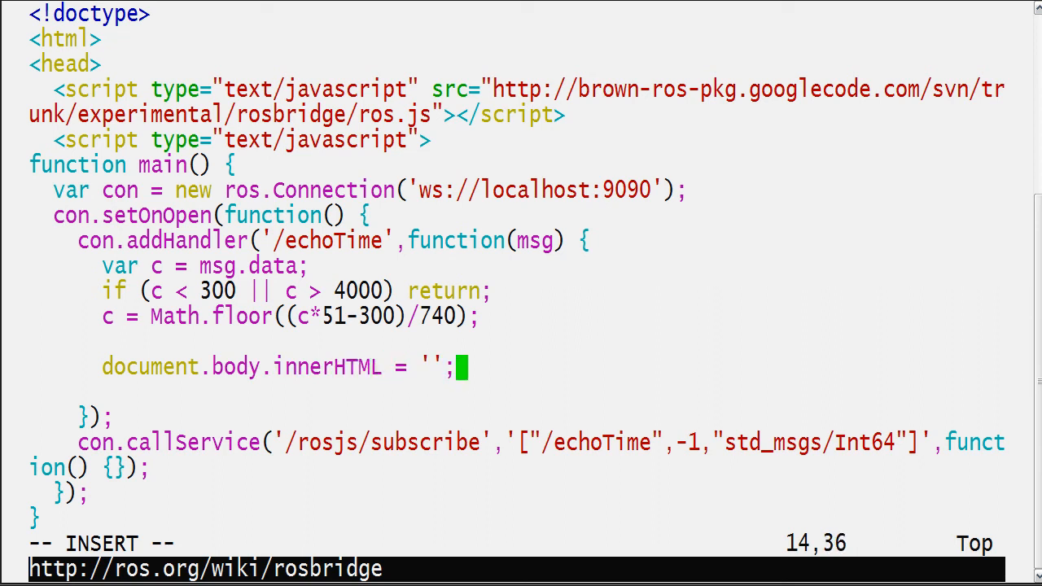
{"action": "type", "text": "<style></style>"}
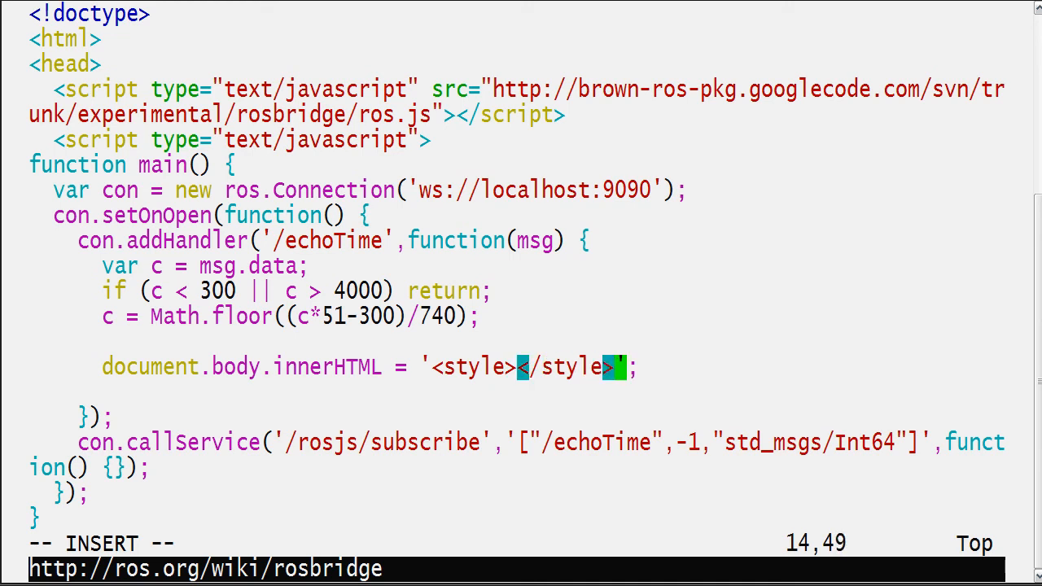
{"action": "type", "text": "b"}
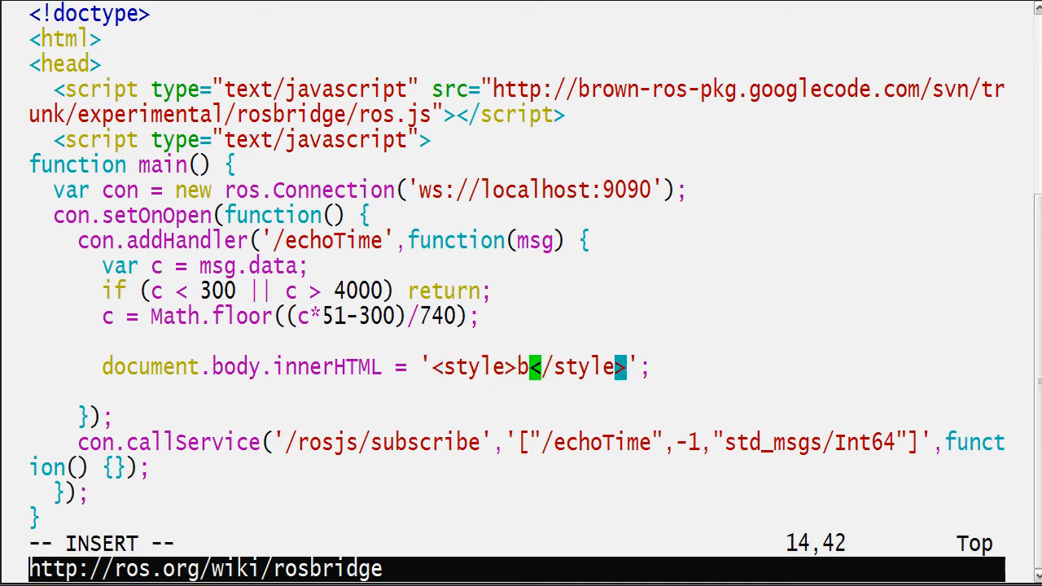
{"action": "type", "text": "ody {}"}
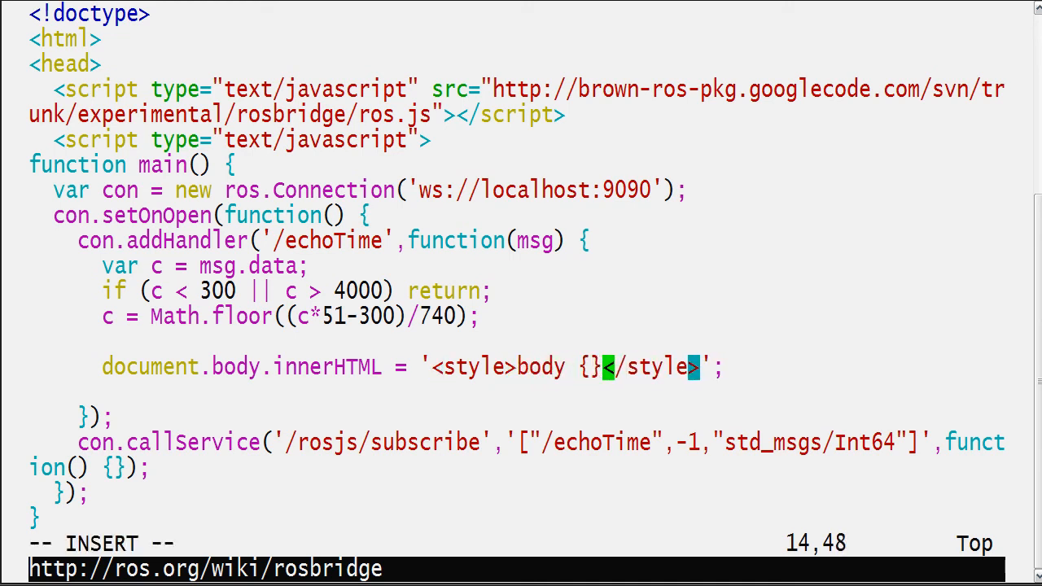
{"action": "type", "text": "background"}
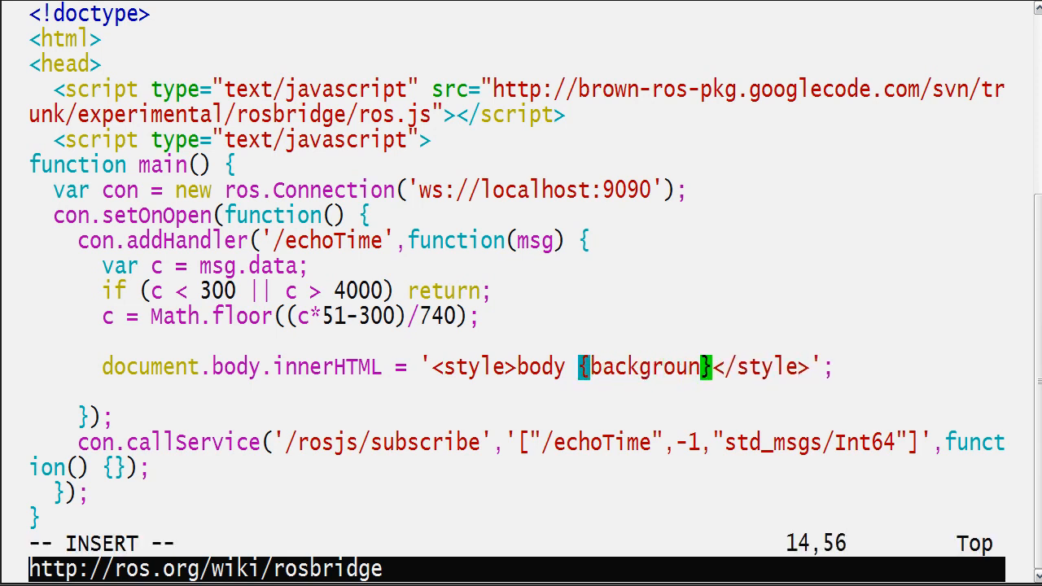
{"action": "type", "text": ": rgb"}
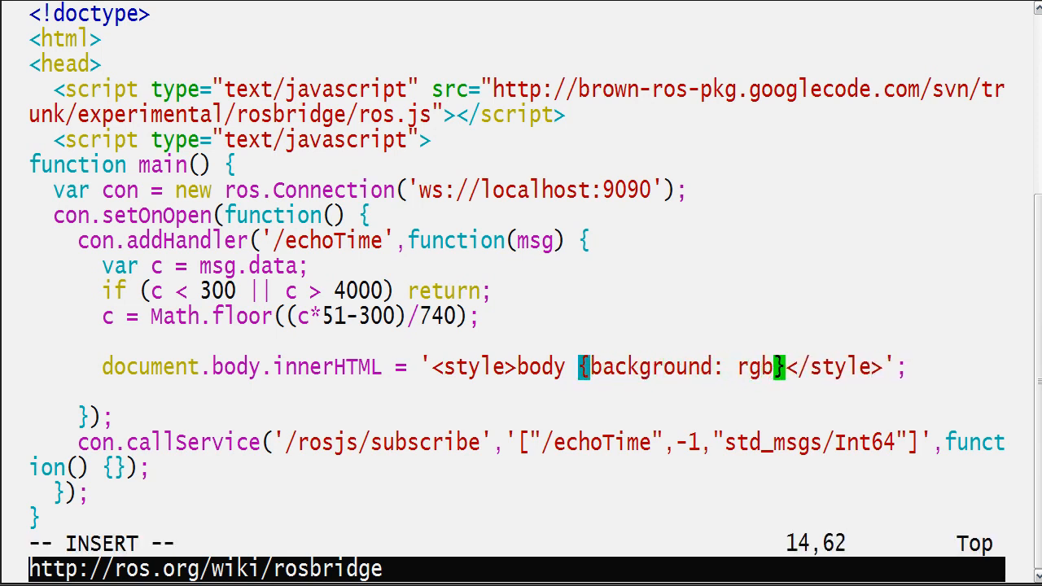
{"action": "type", "text": "();"}
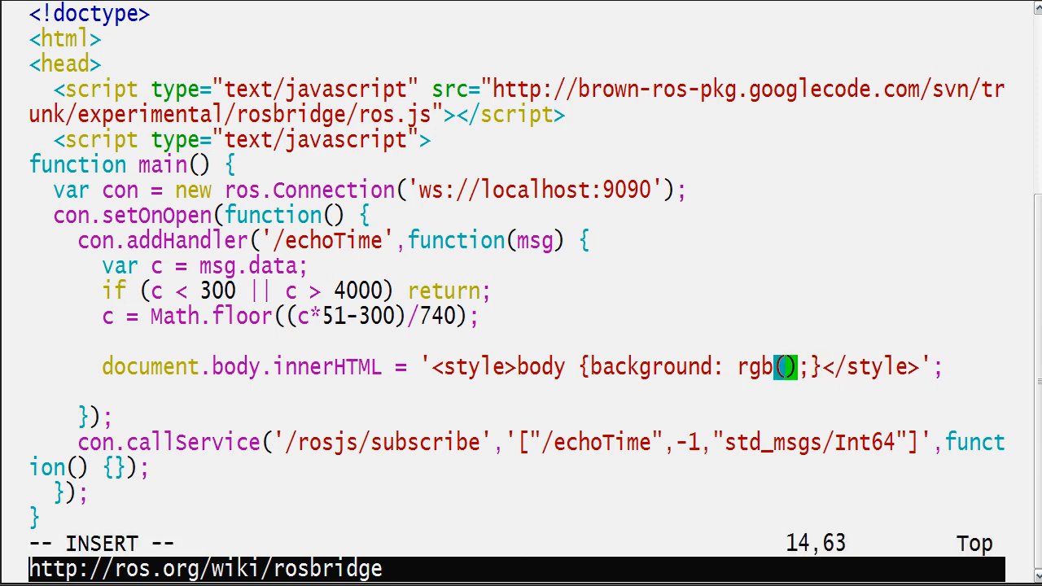
{"action": "type", "text": "'++','++','++"}
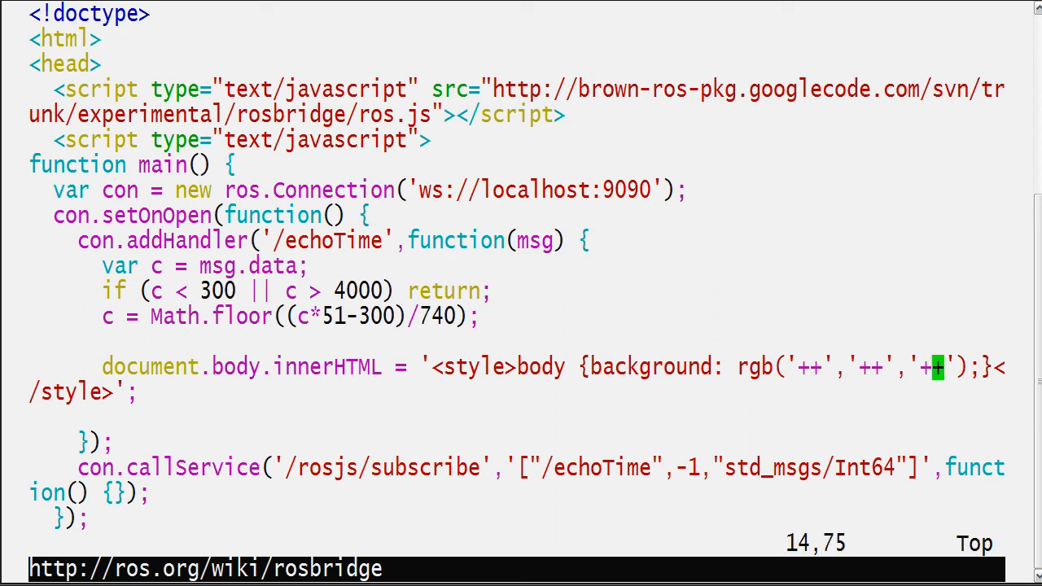
{"action": "type", "text": "c"}
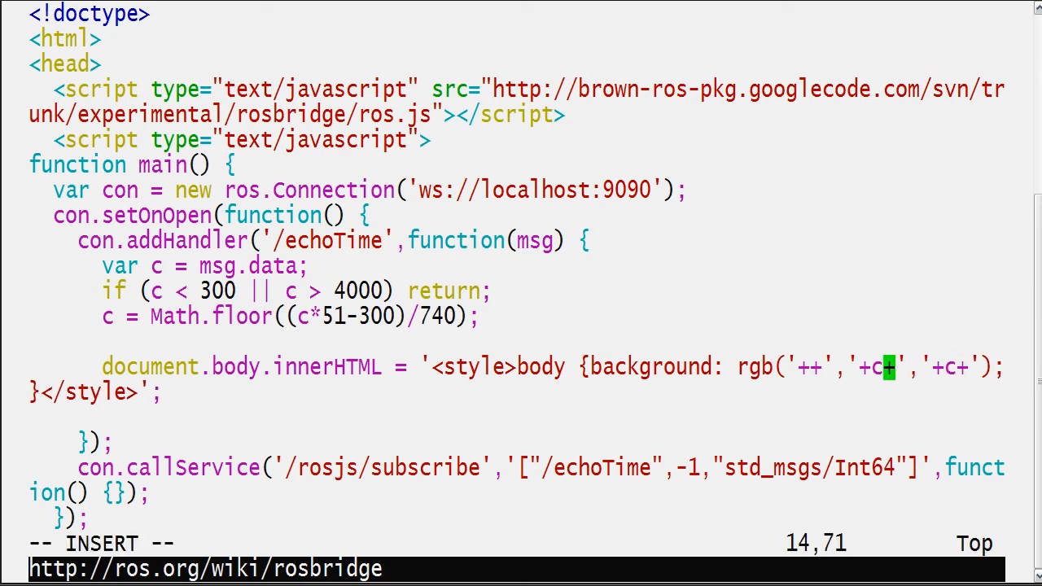